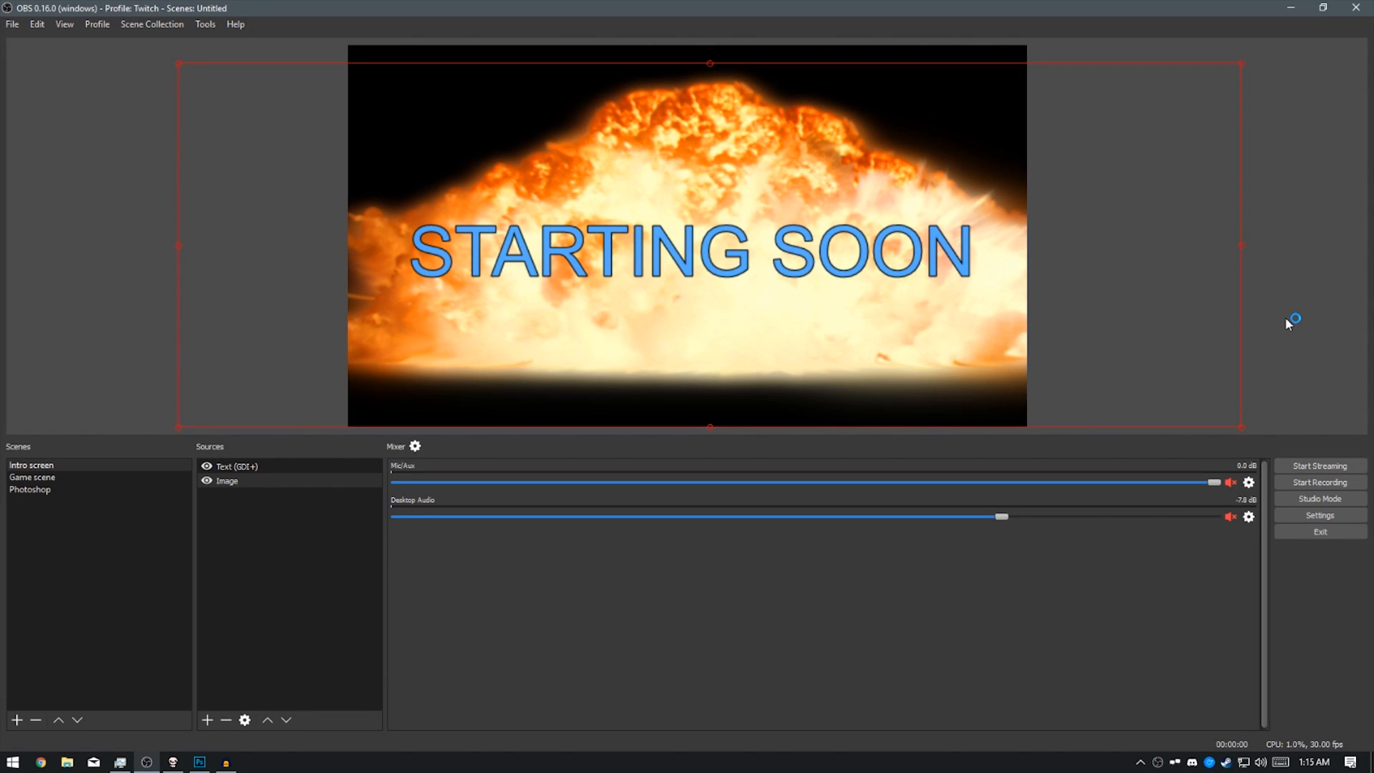
pyautogui.moveTo(1288, 324)
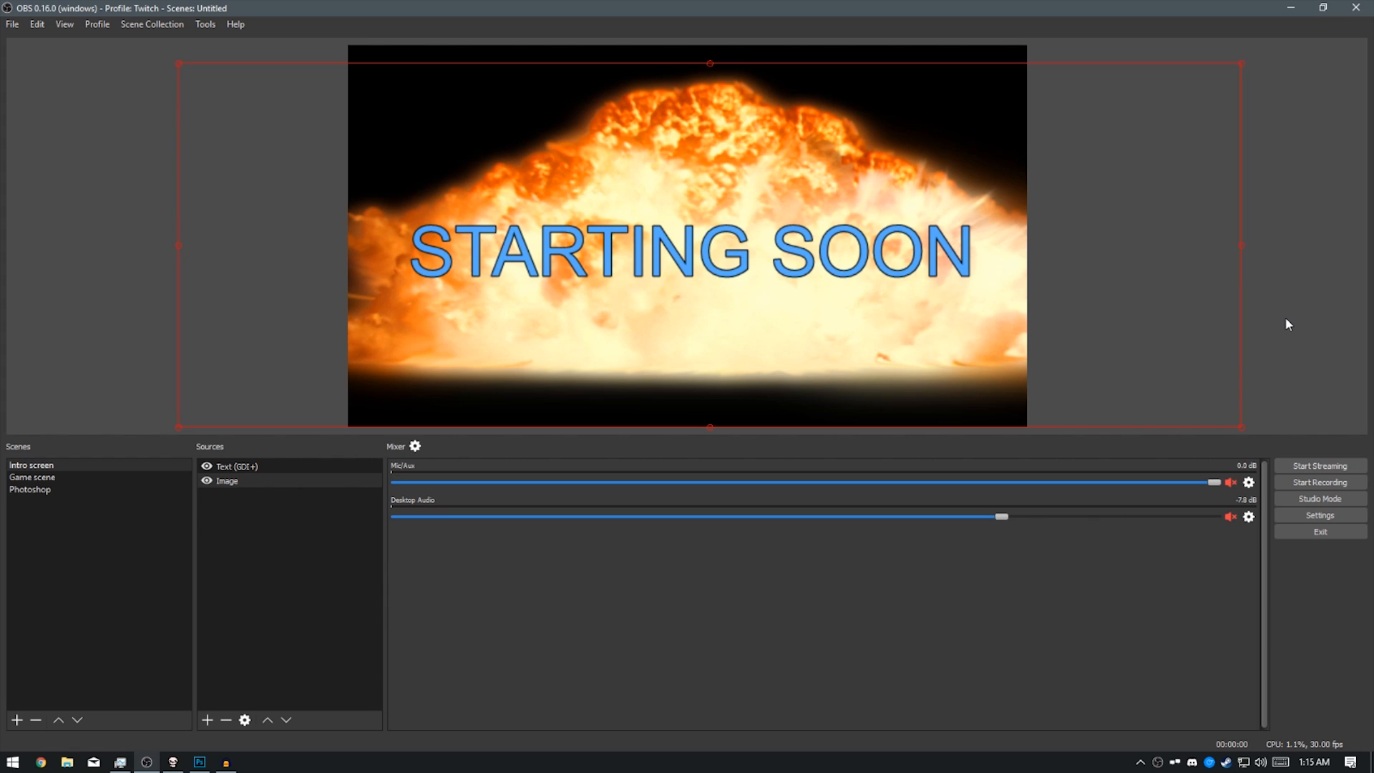
pyautogui.moveTo(388, 414)
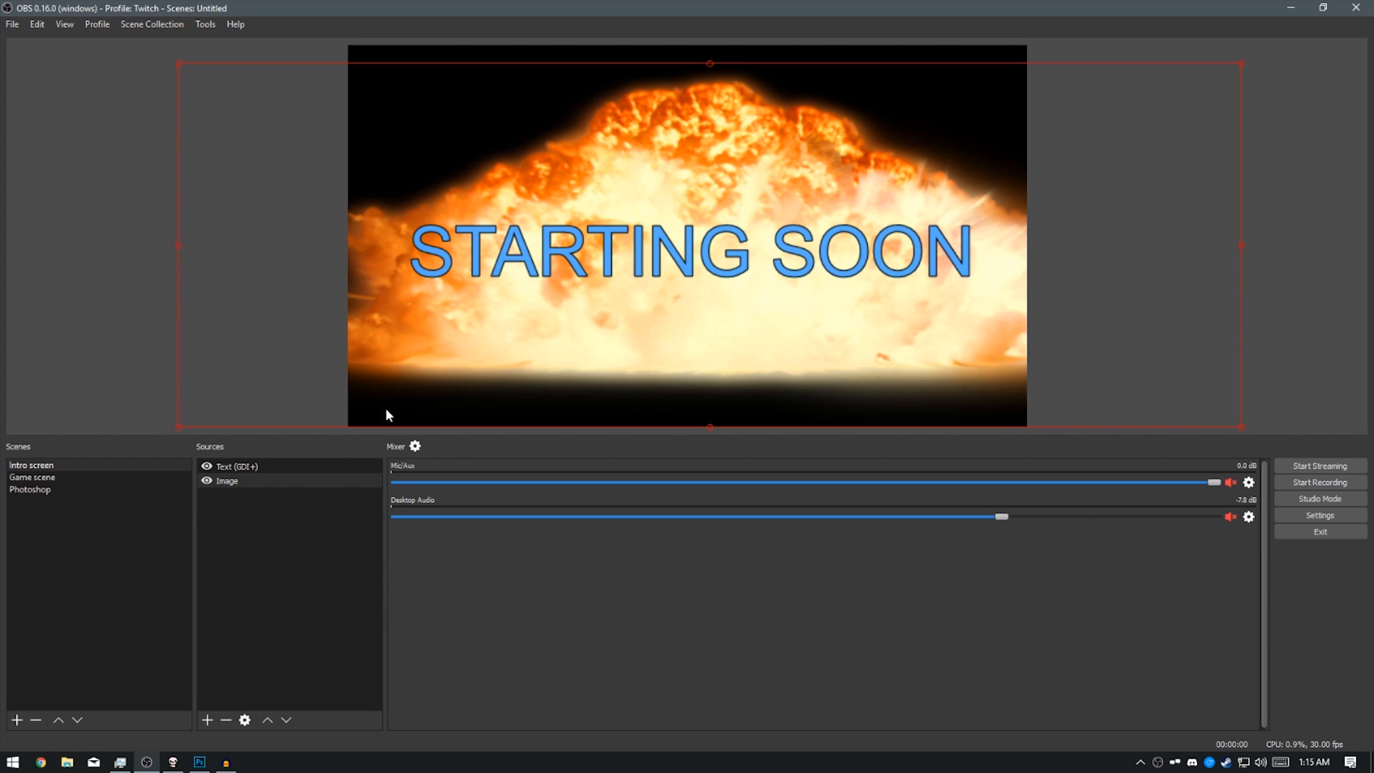
# Step: Preview the Photoshop, Intro screen and Game scenes by switching between them
pyautogui.click(30, 488)
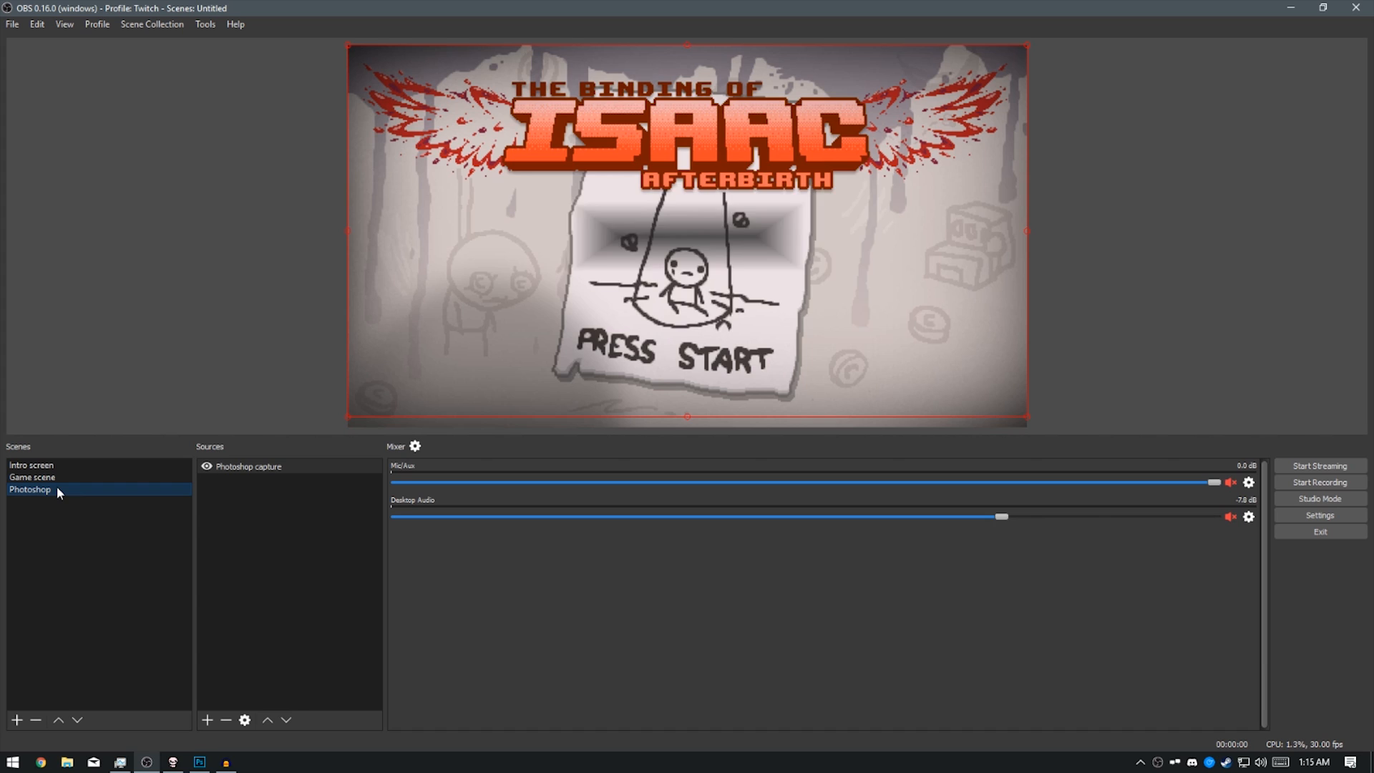
pyautogui.click(32, 465)
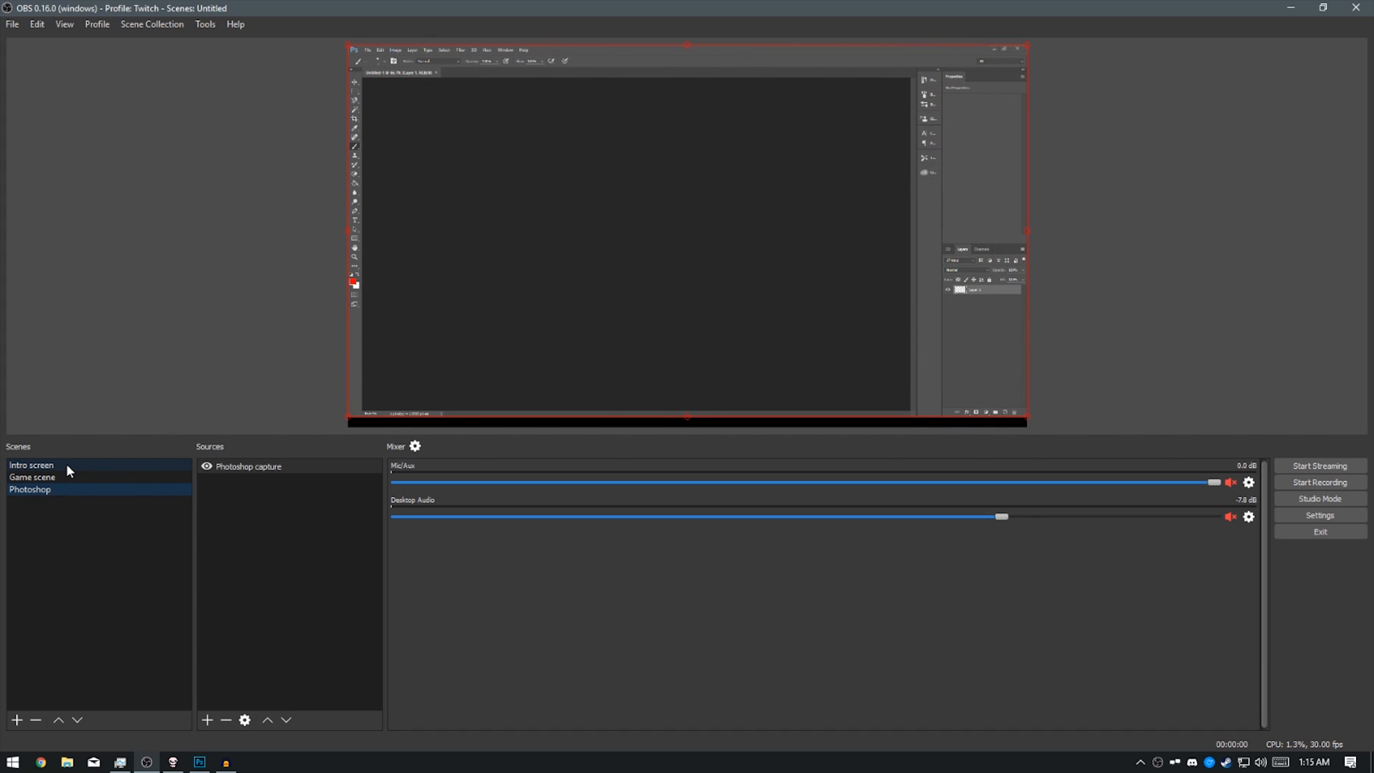
pyautogui.click(32, 465)
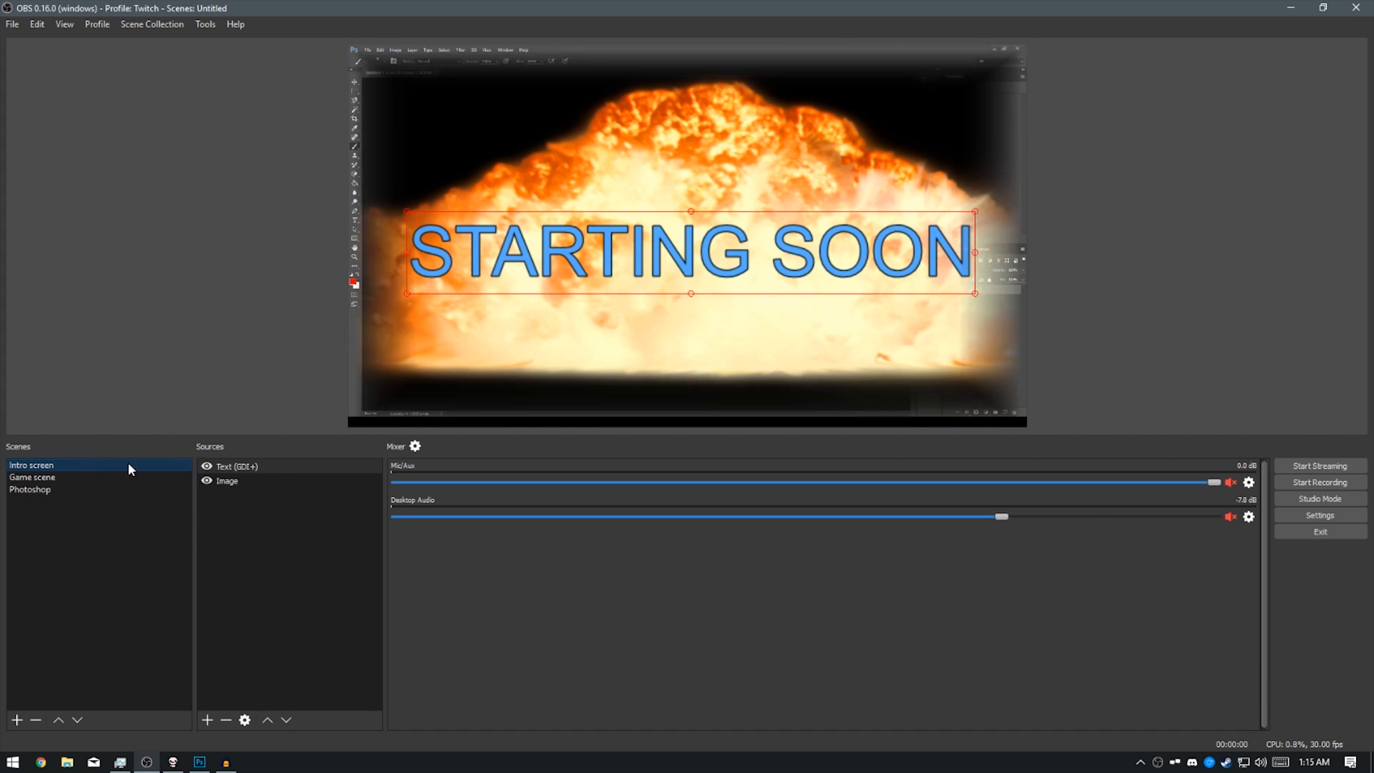
pyautogui.click(227, 481)
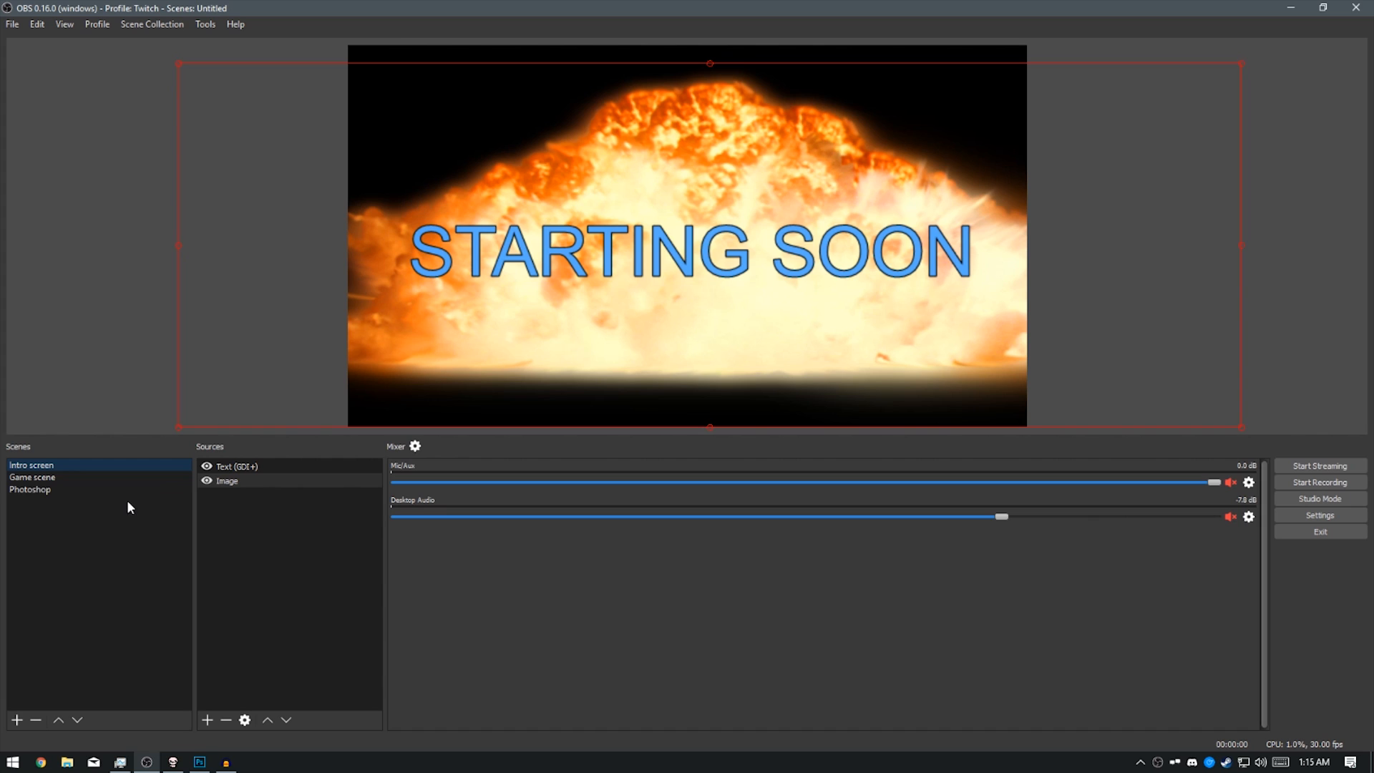
pyautogui.moveTo(740, 335)
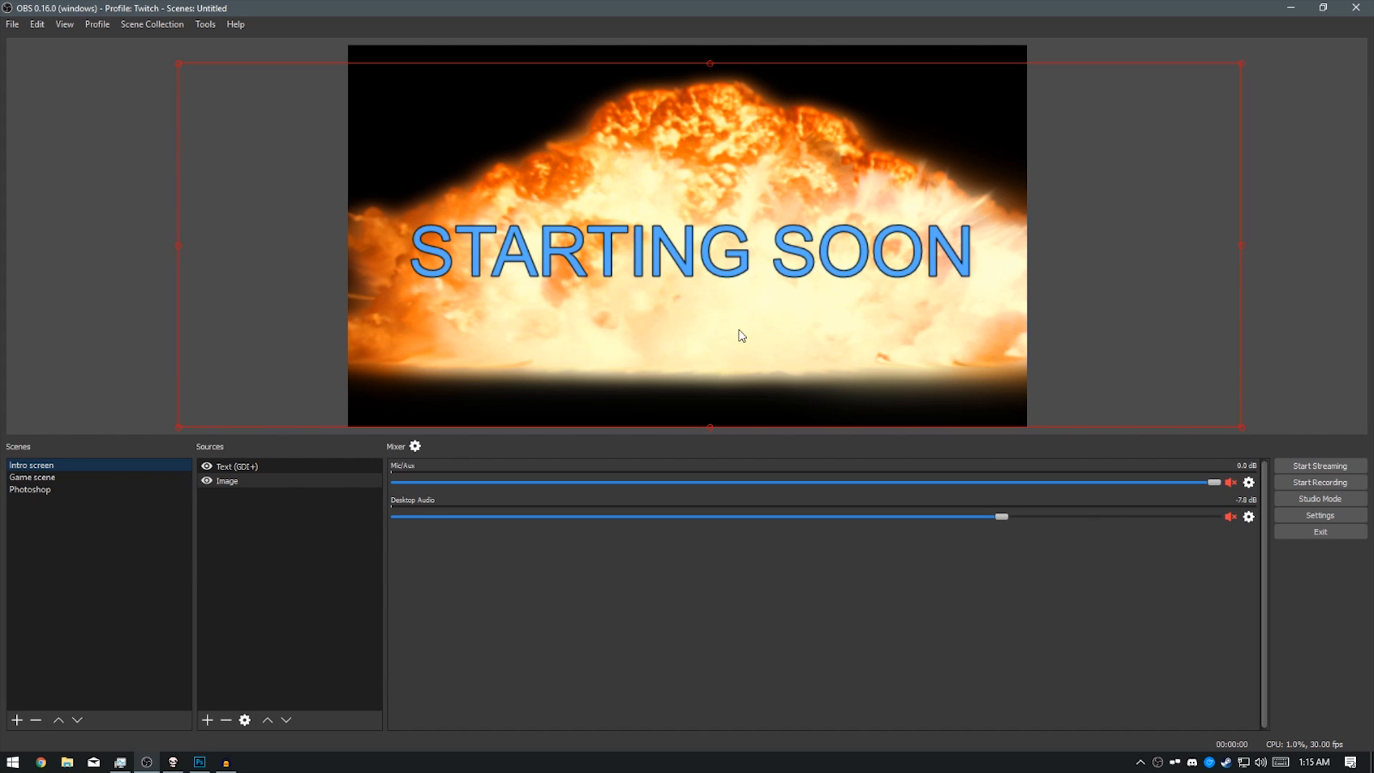
pyautogui.click(32, 476)
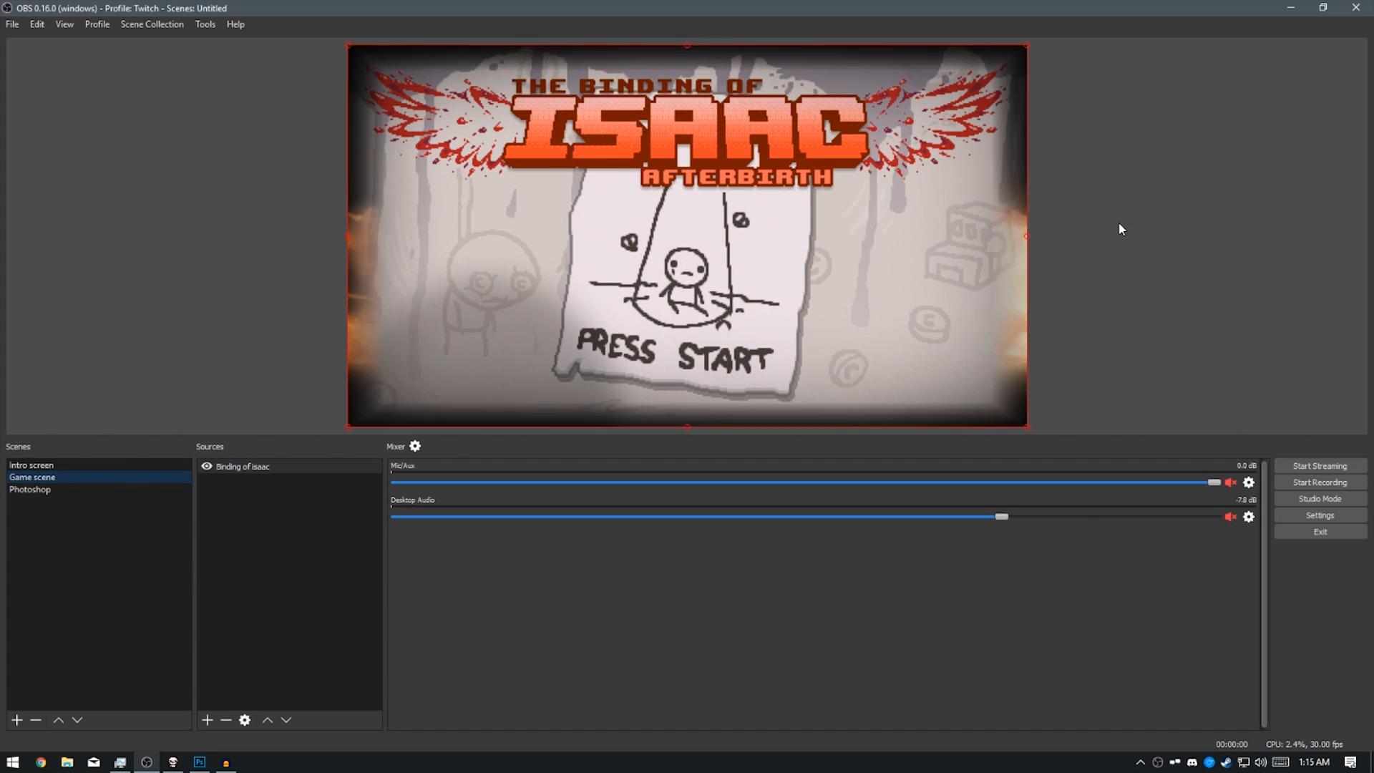
pyautogui.click(30, 489)
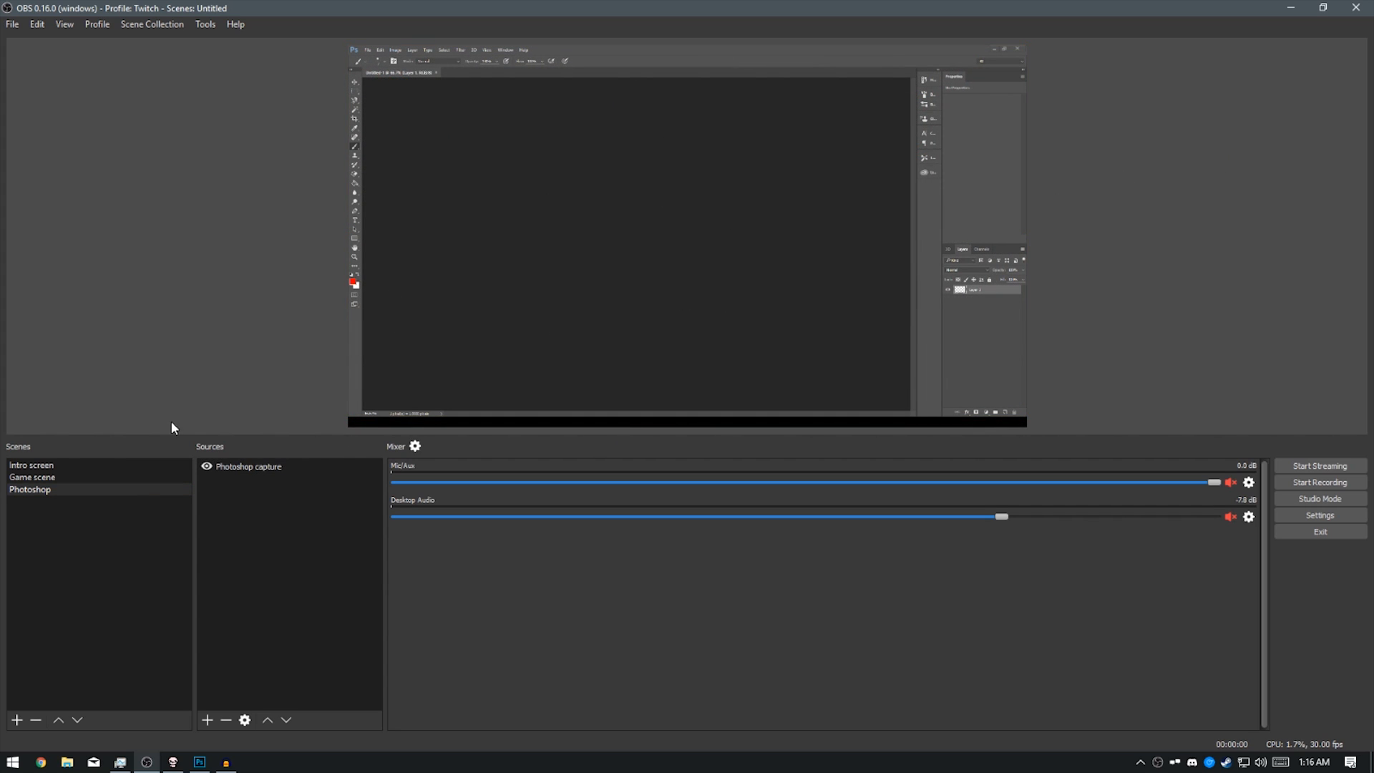
# Step: Return to the Intro screen scene and open Tools > Automatic Scene Switcher
pyautogui.click(32, 476)
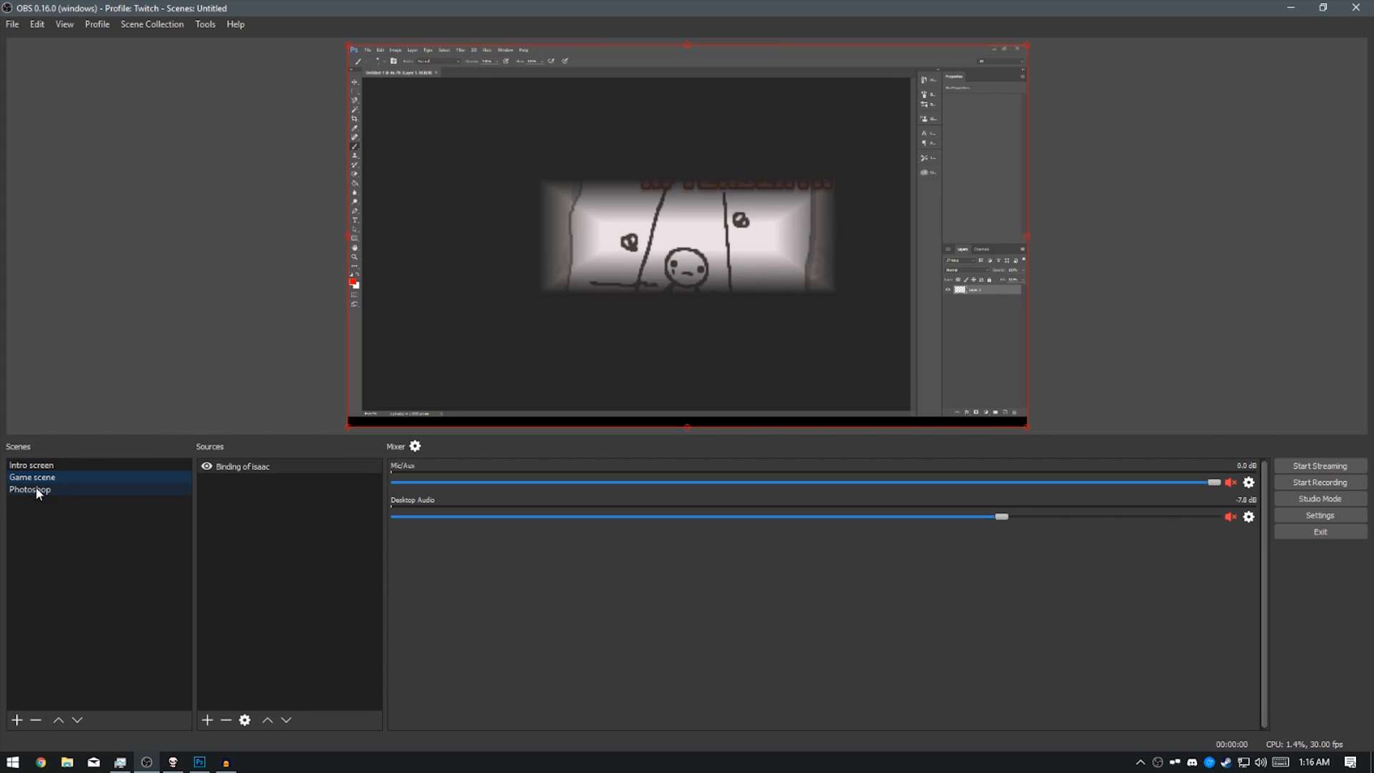
pyautogui.click(30, 464)
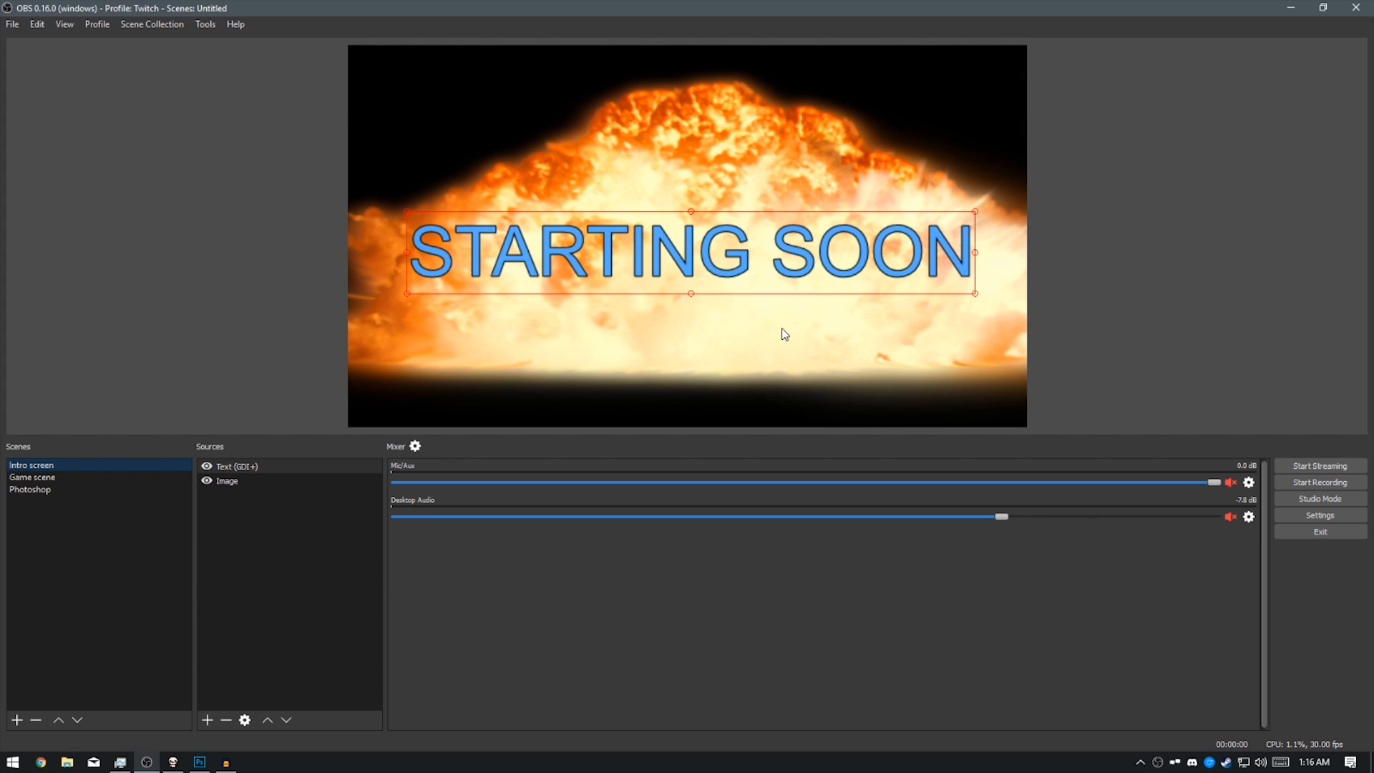
pyautogui.moveTo(344, 207)
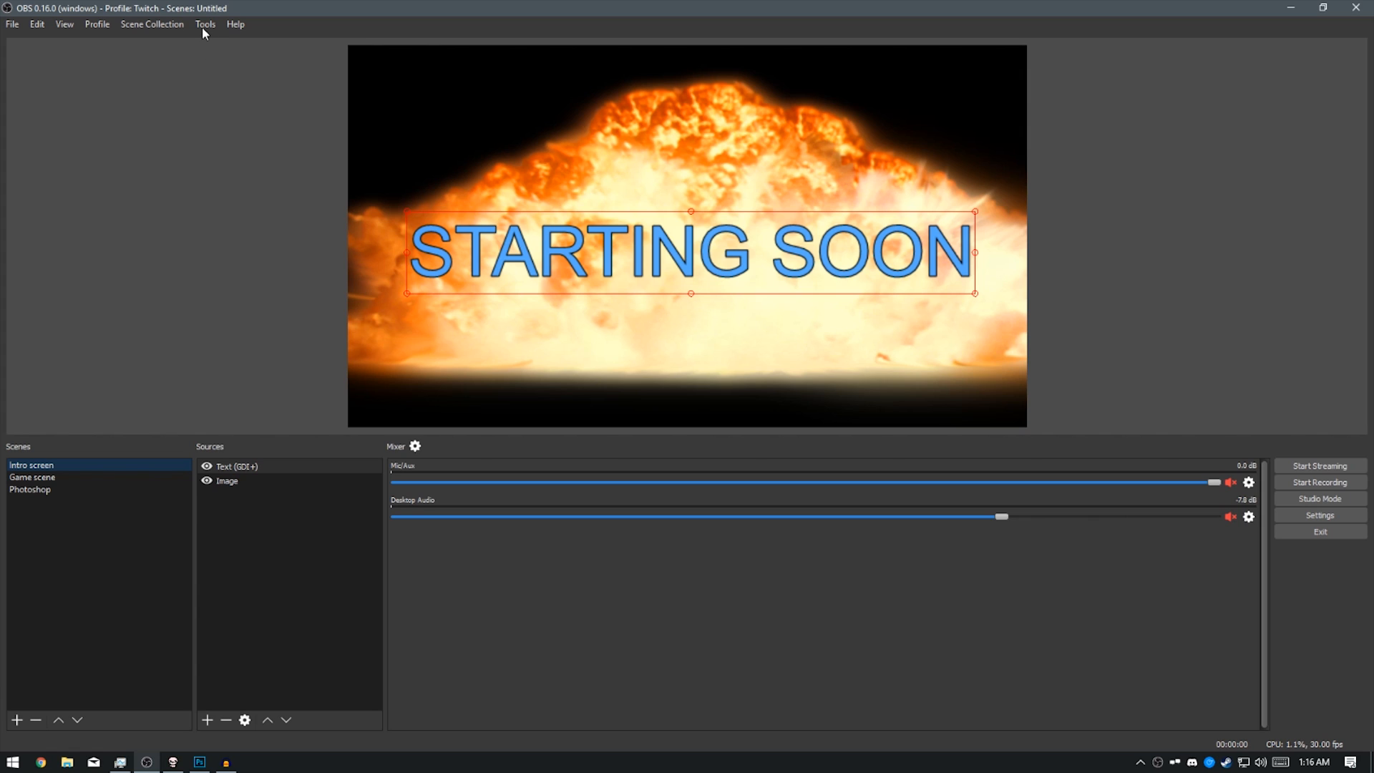
pyautogui.click(205, 24)
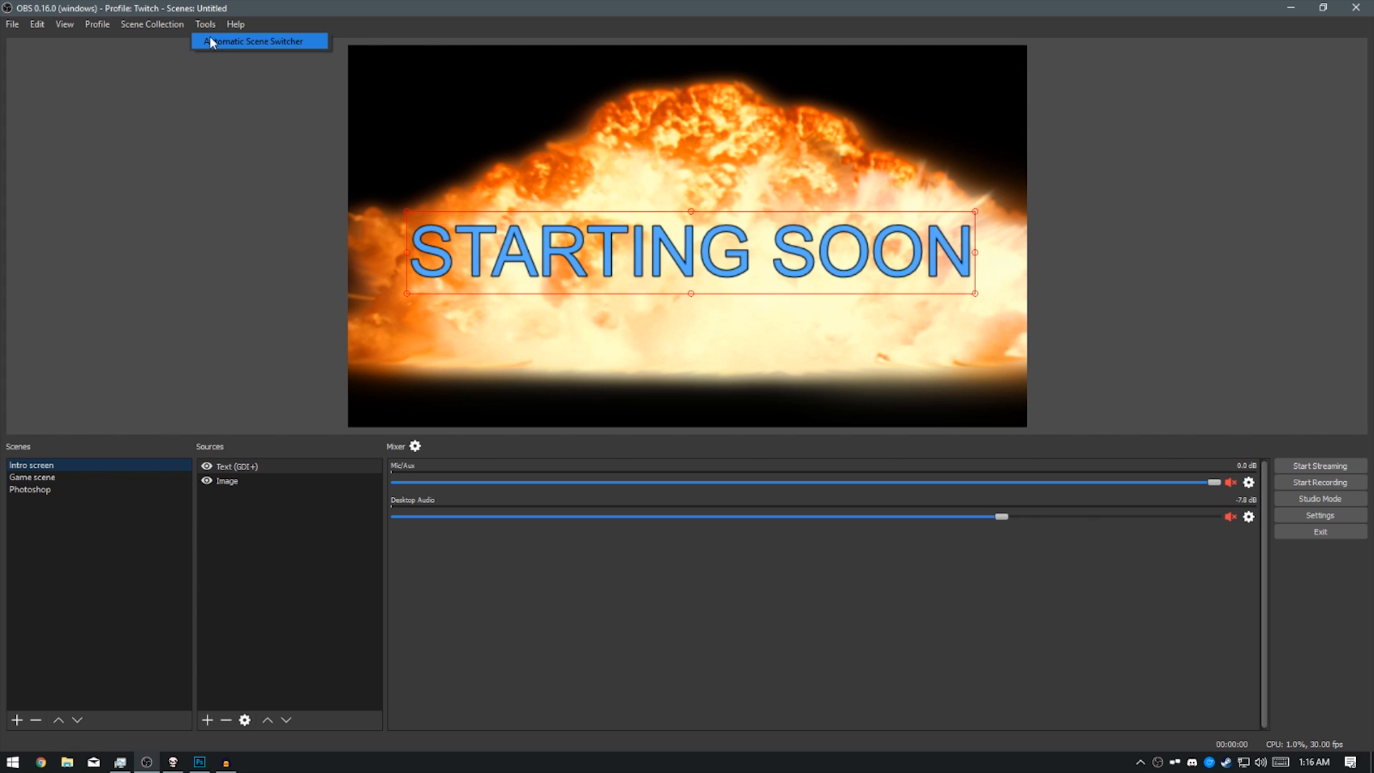
pyautogui.click(254, 42)
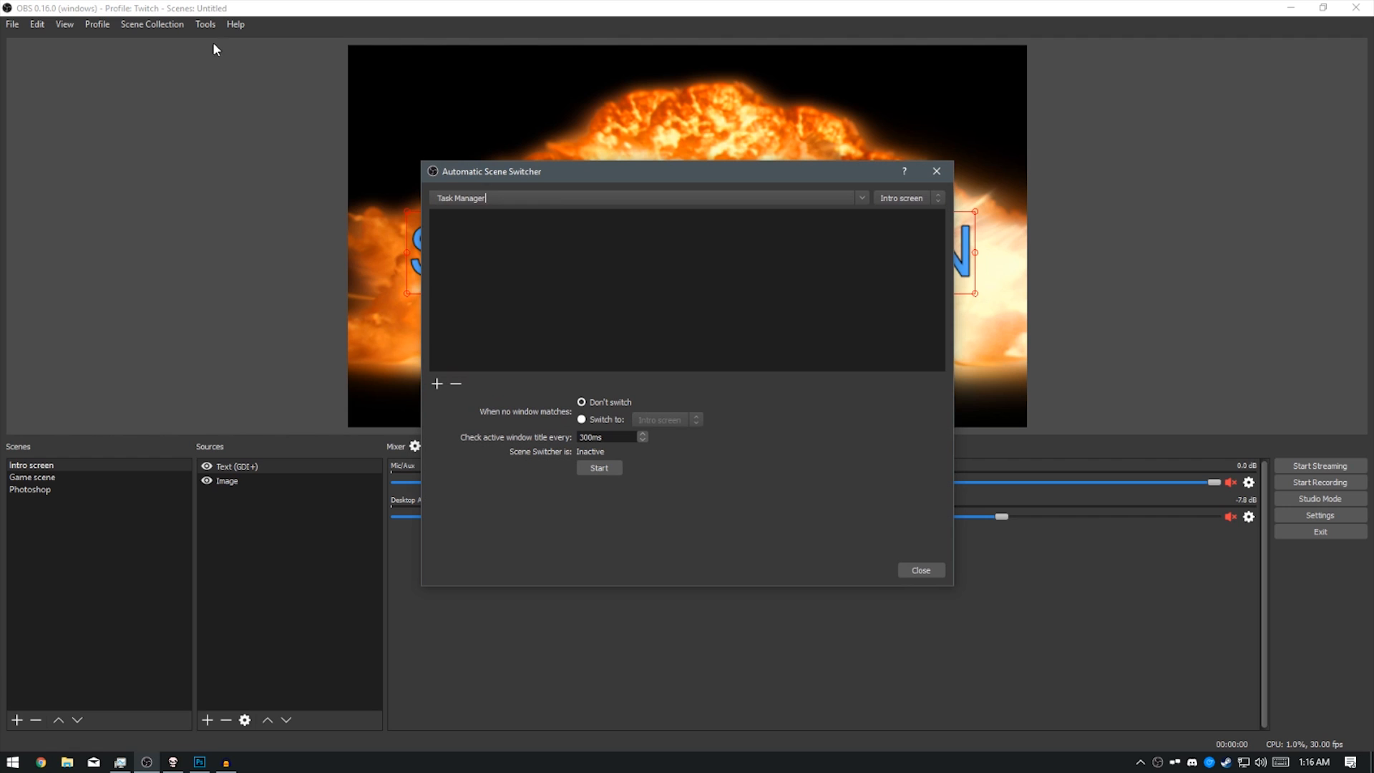
pyautogui.moveTo(886, 246)
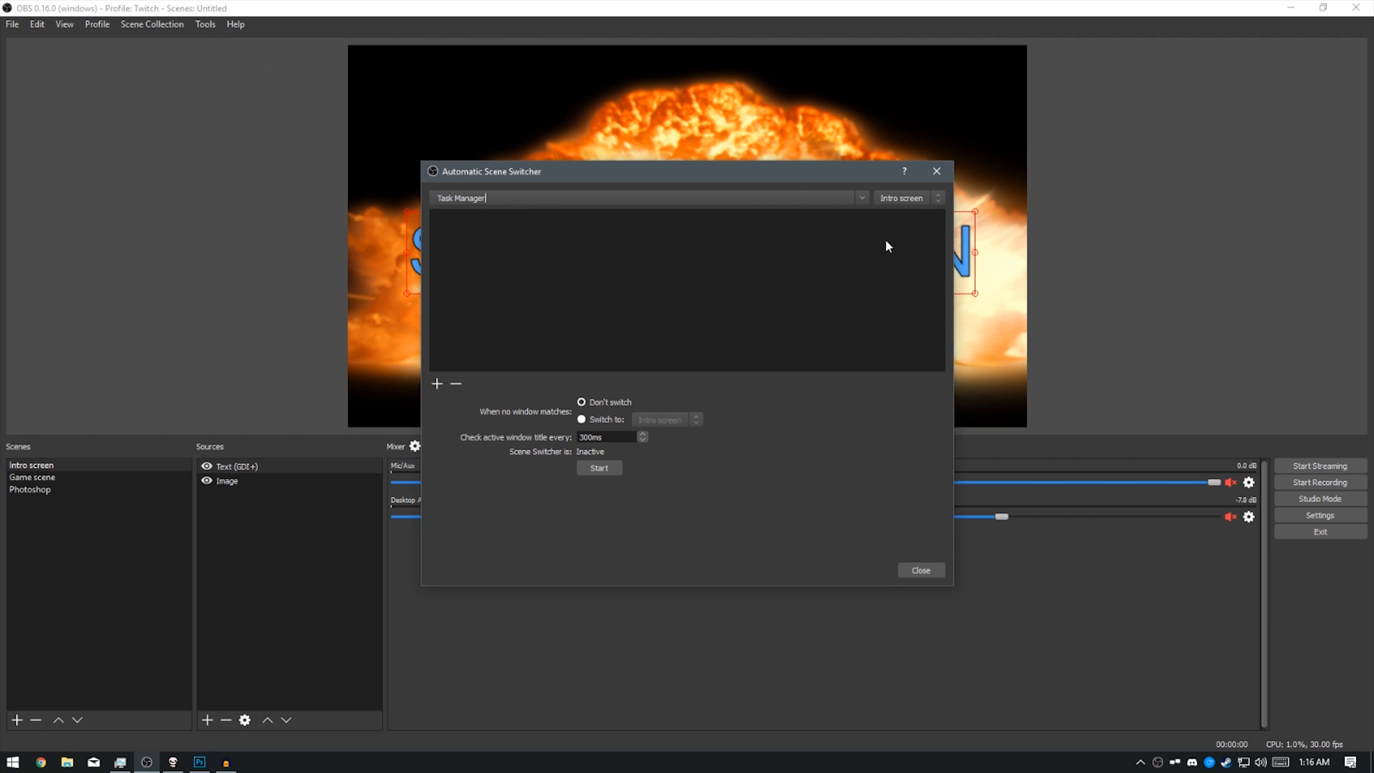
pyautogui.moveTo(768, 194)
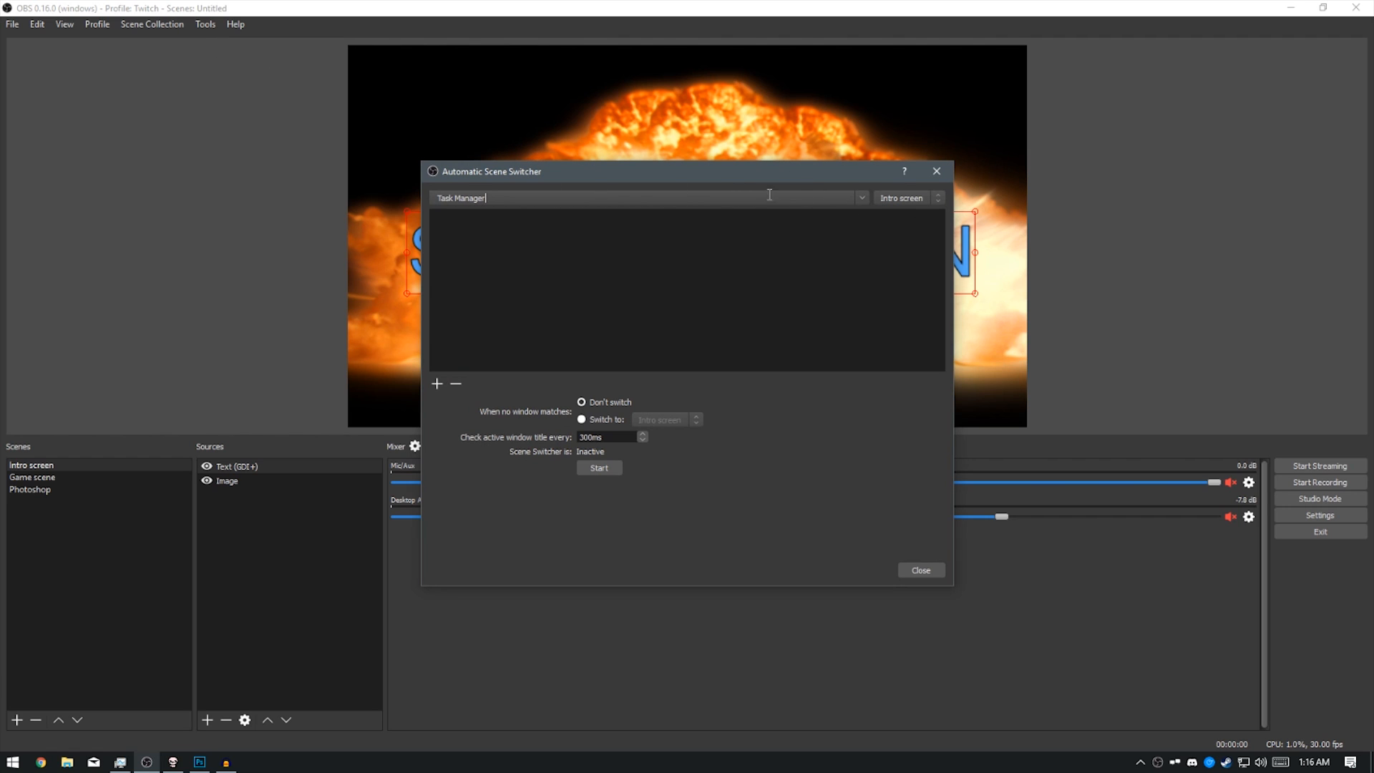
pyautogui.click(860, 198)
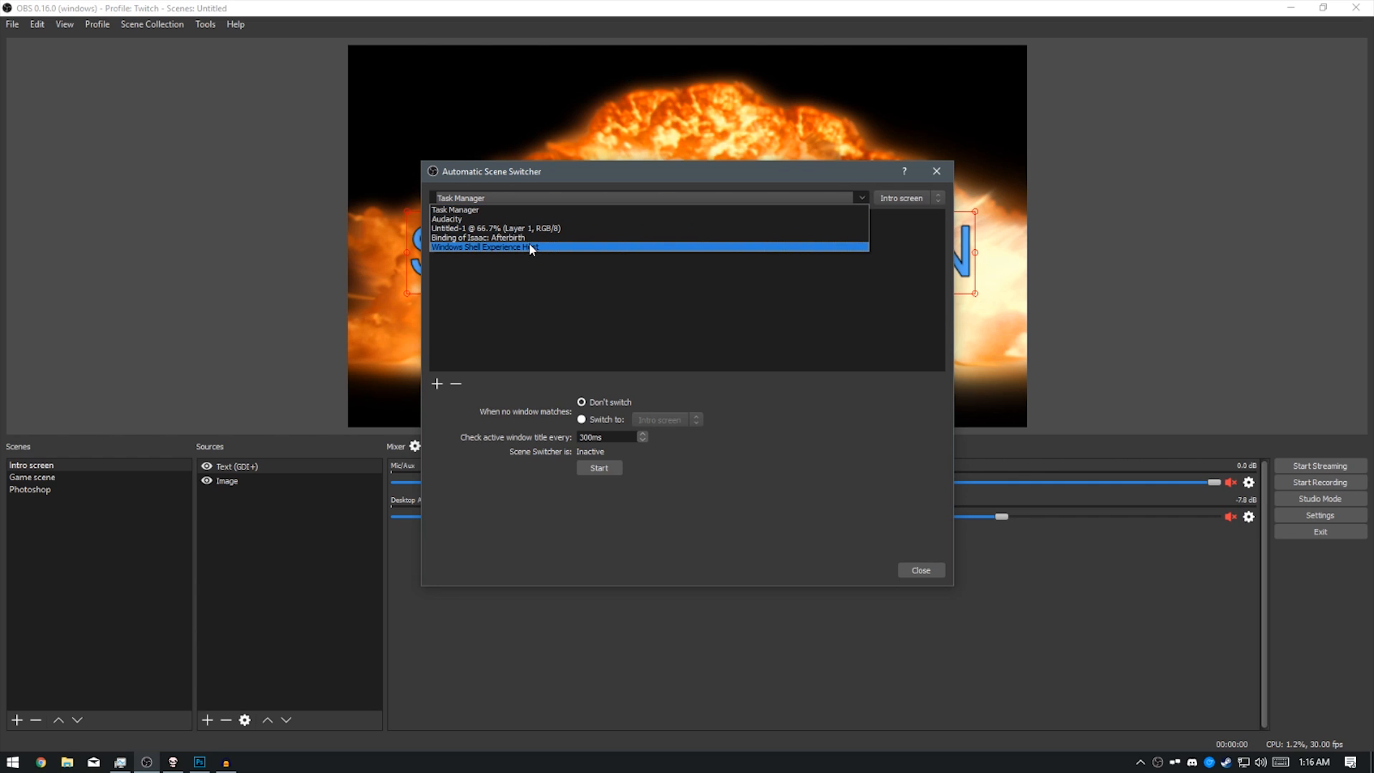
pyautogui.click(539, 227)
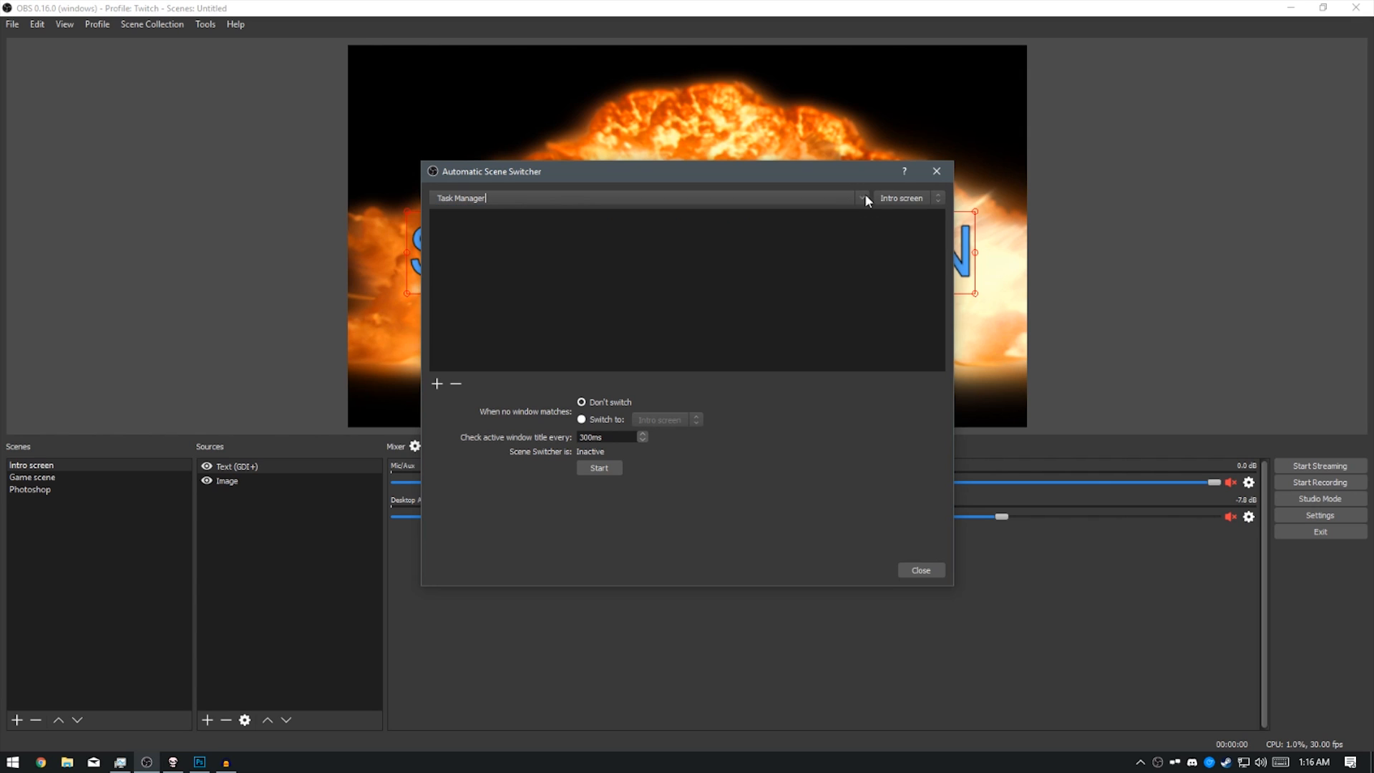
pyautogui.click(906, 197)
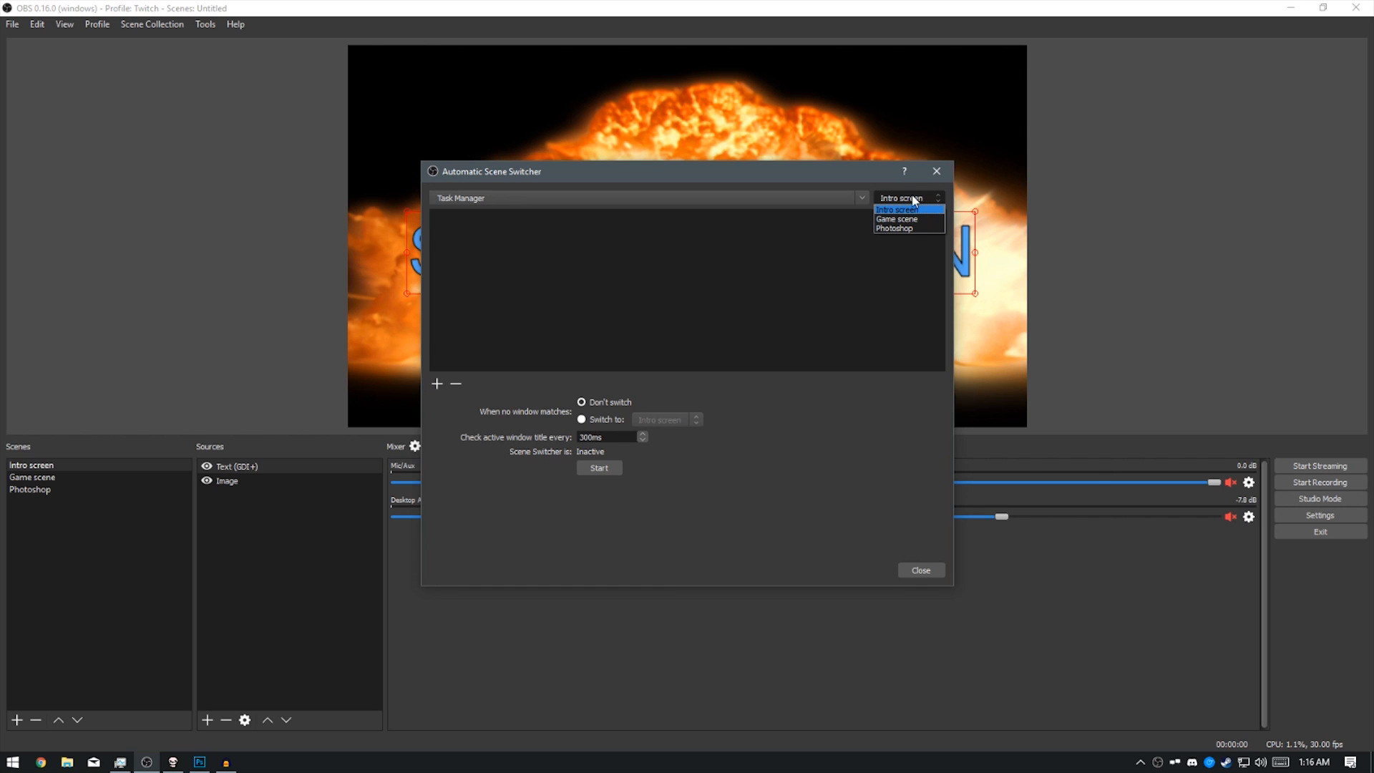
pyautogui.click(896, 210)
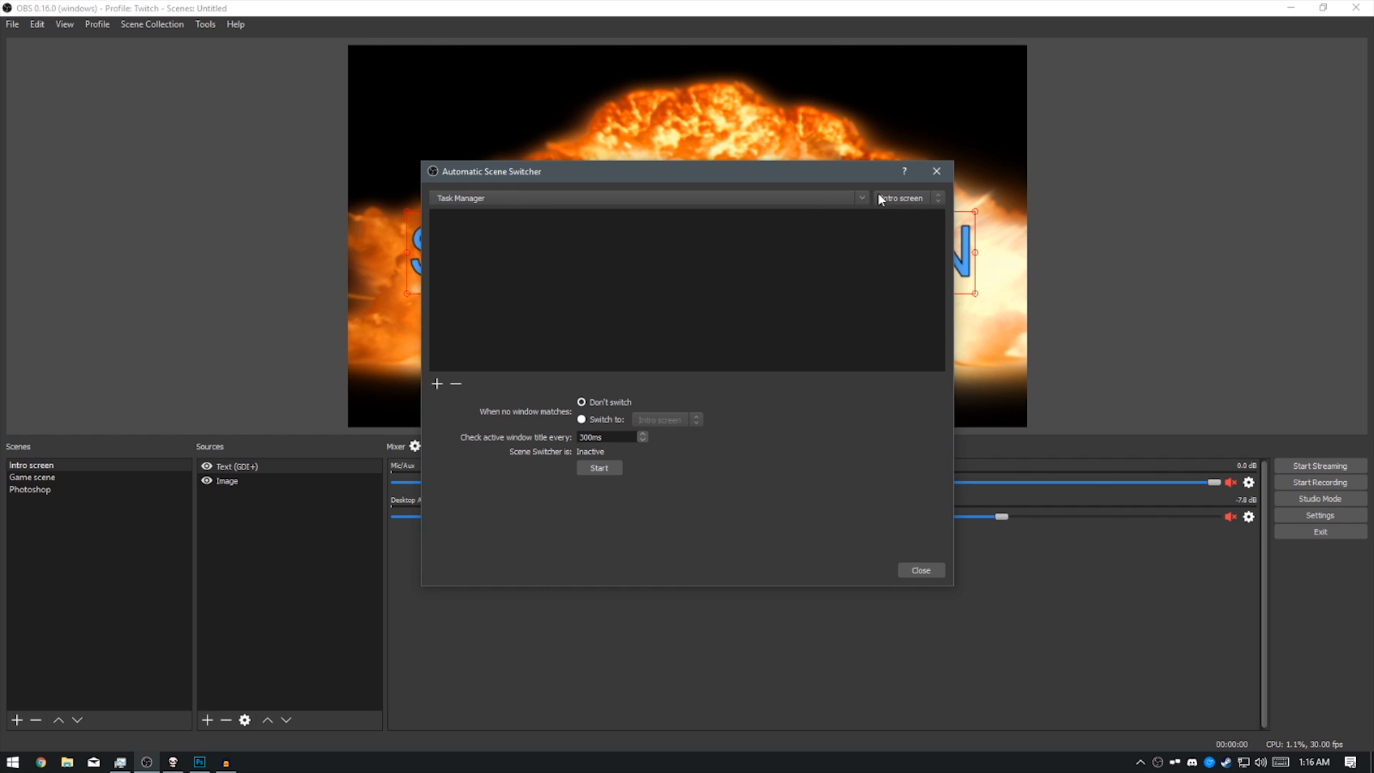
pyautogui.moveTo(556, 415)
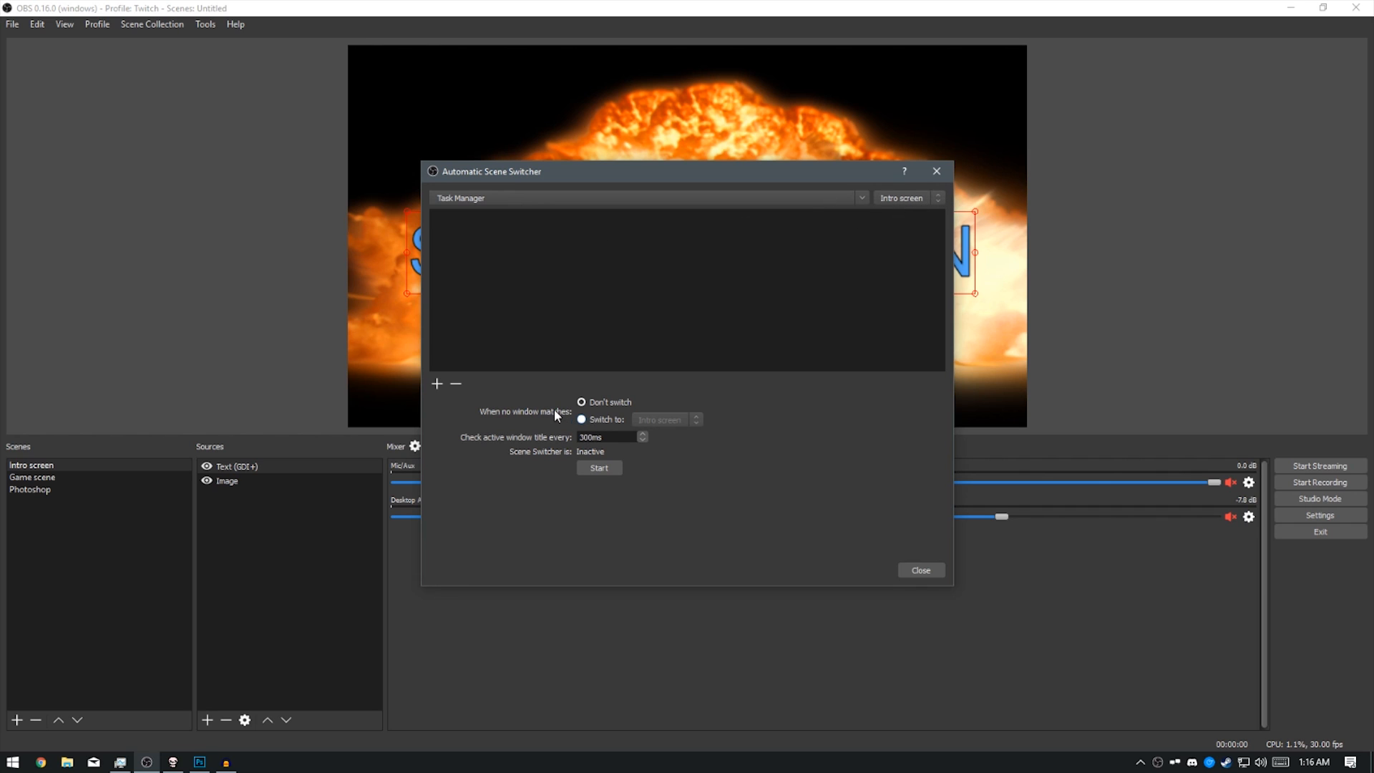
# Step: Set 'When no window matches' to 'Switch to' the Intro screen scene
pyautogui.click(581, 418)
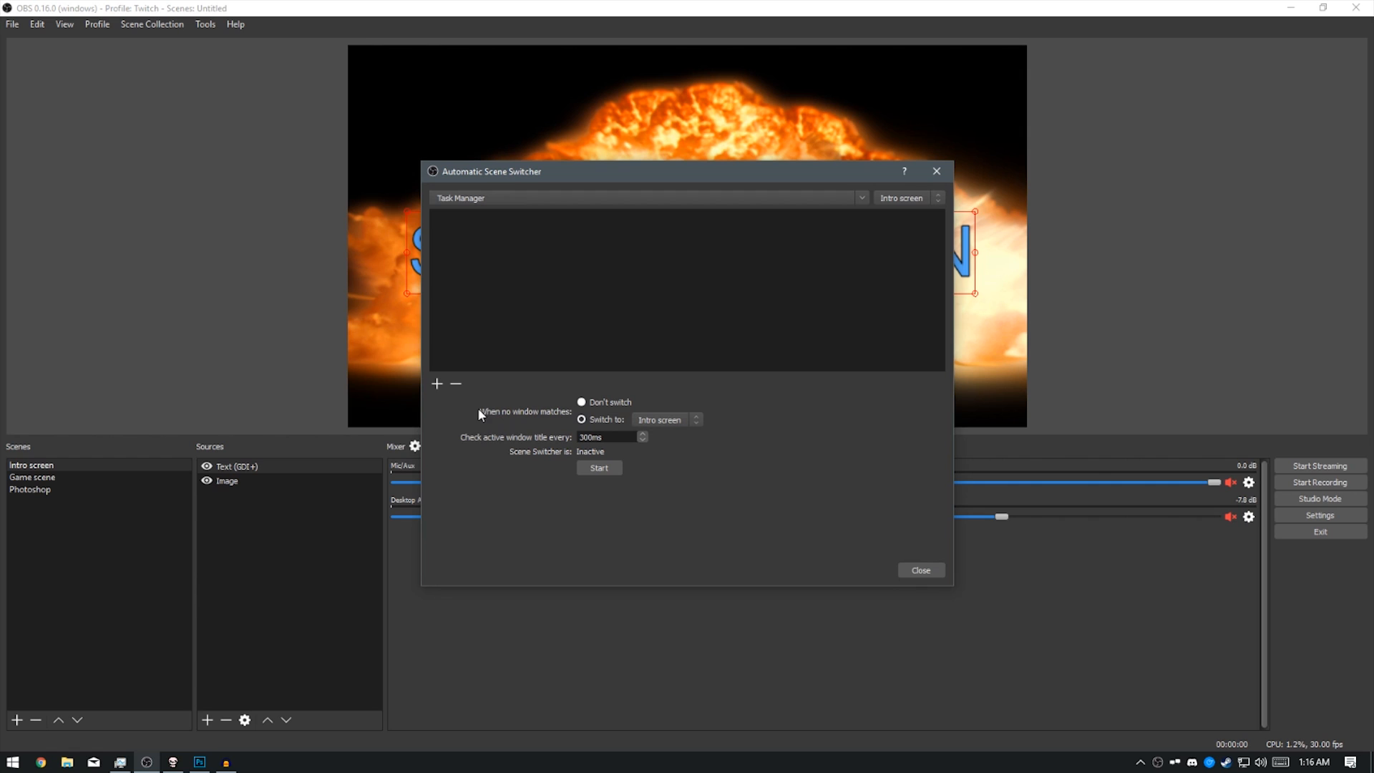
pyautogui.click(666, 419)
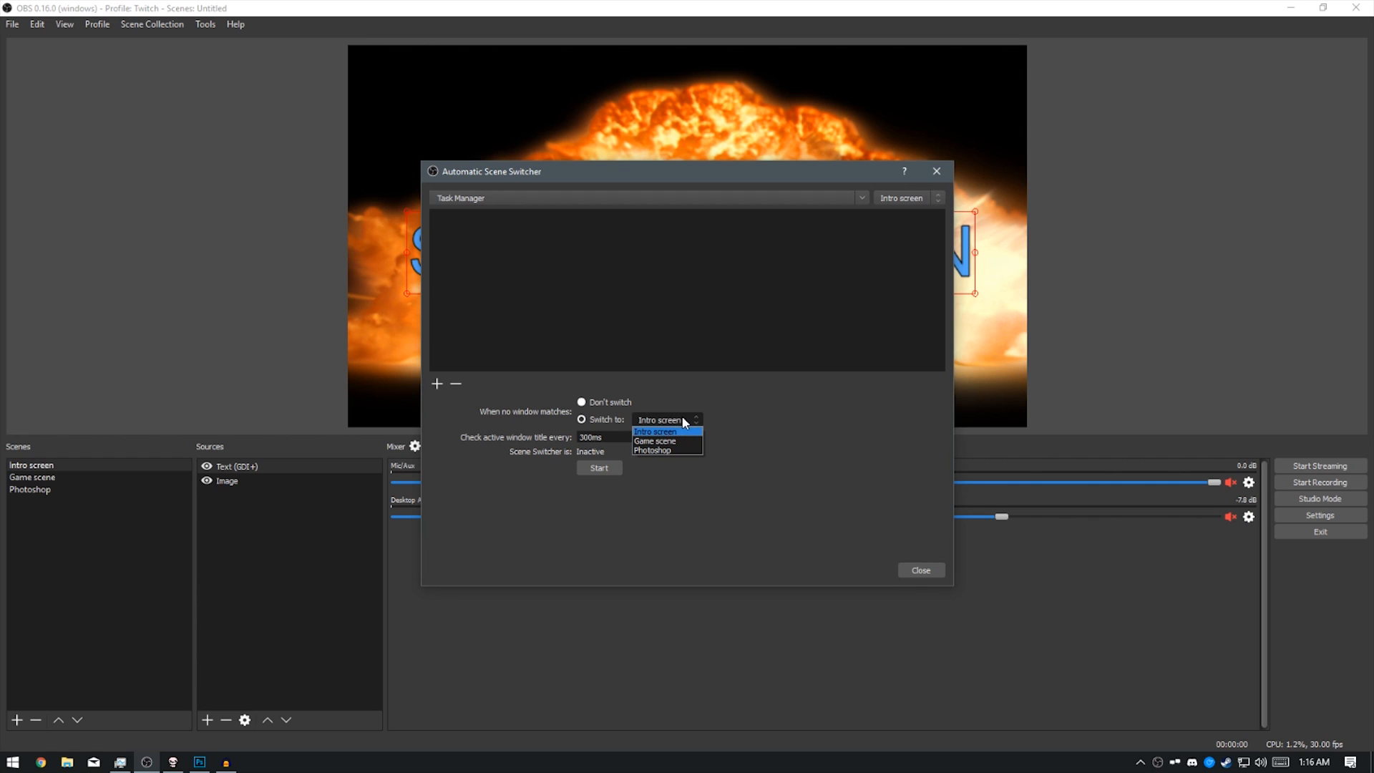
pyautogui.click(656, 431)
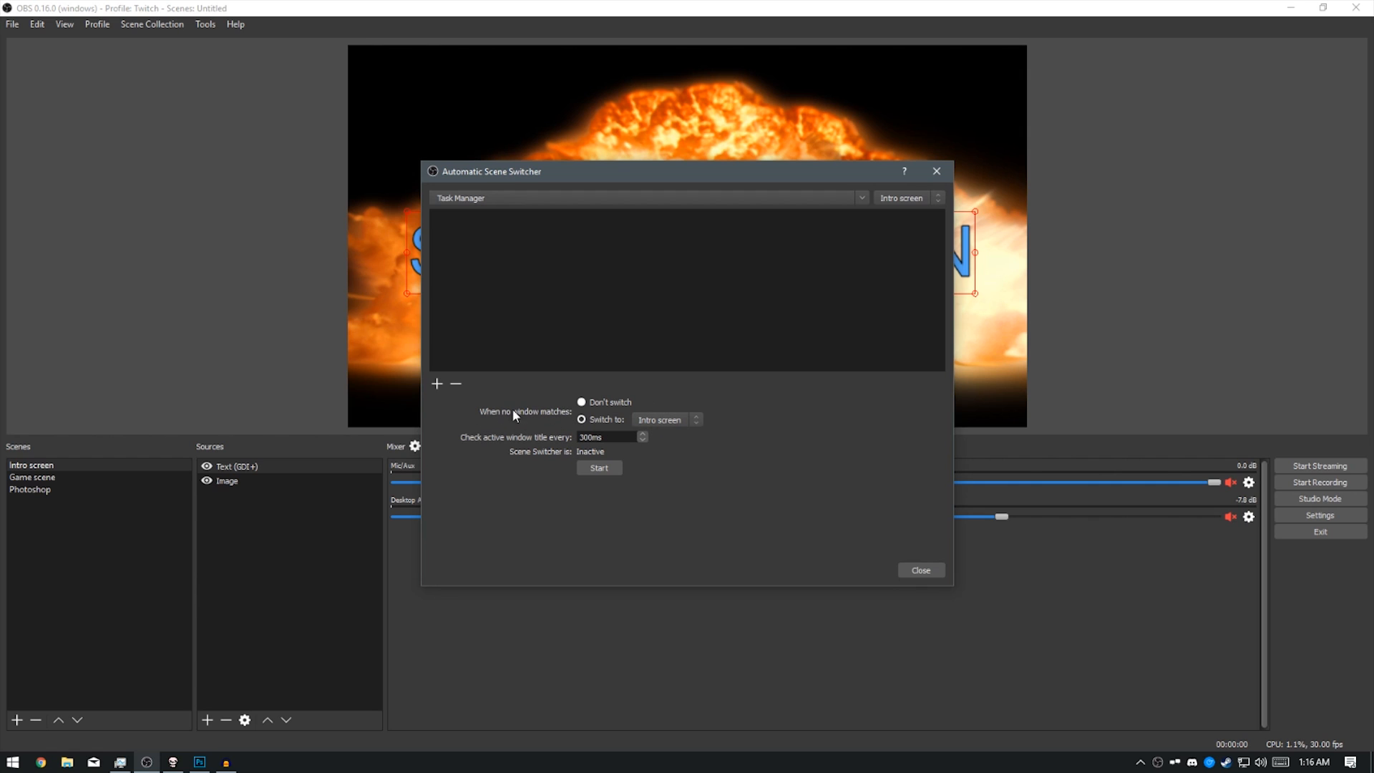
pyautogui.moveTo(874, 255)
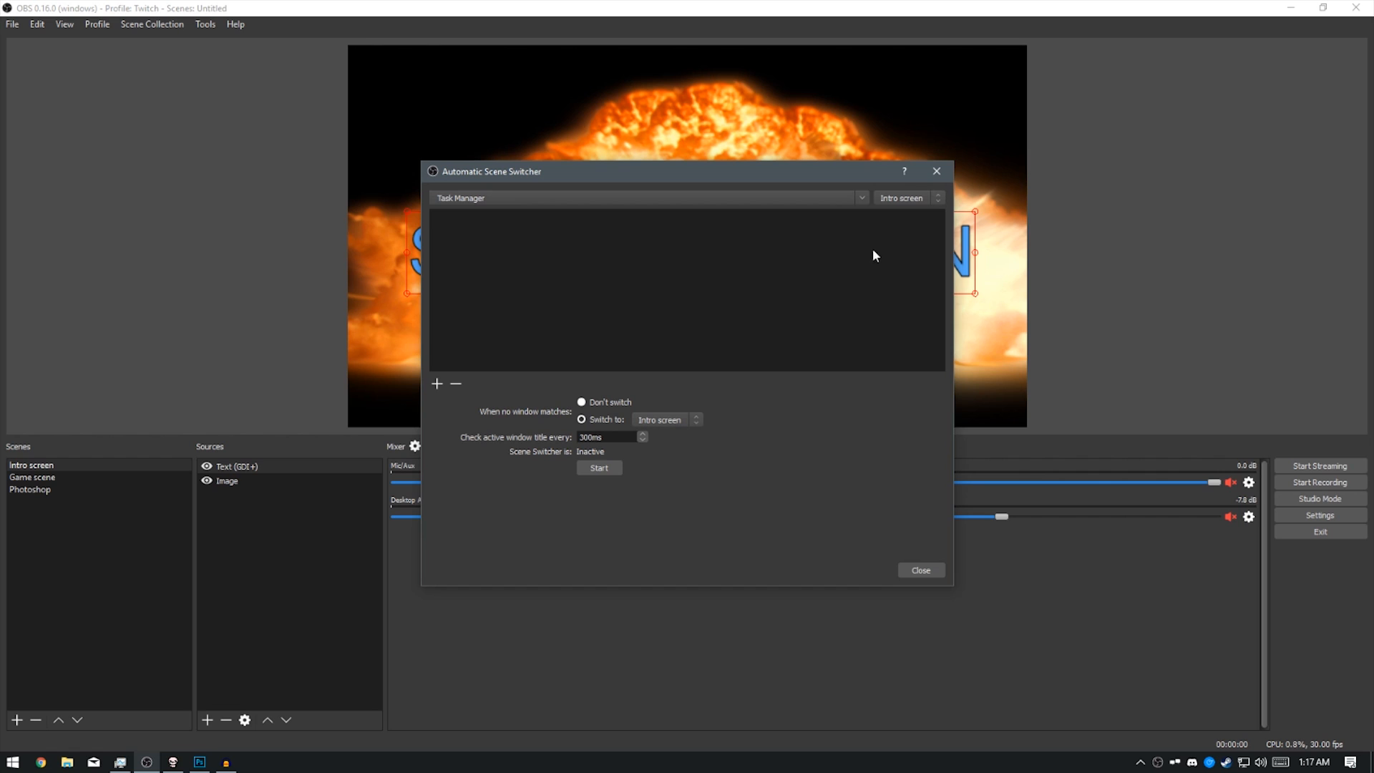
pyautogui.moveTo(899, 254)
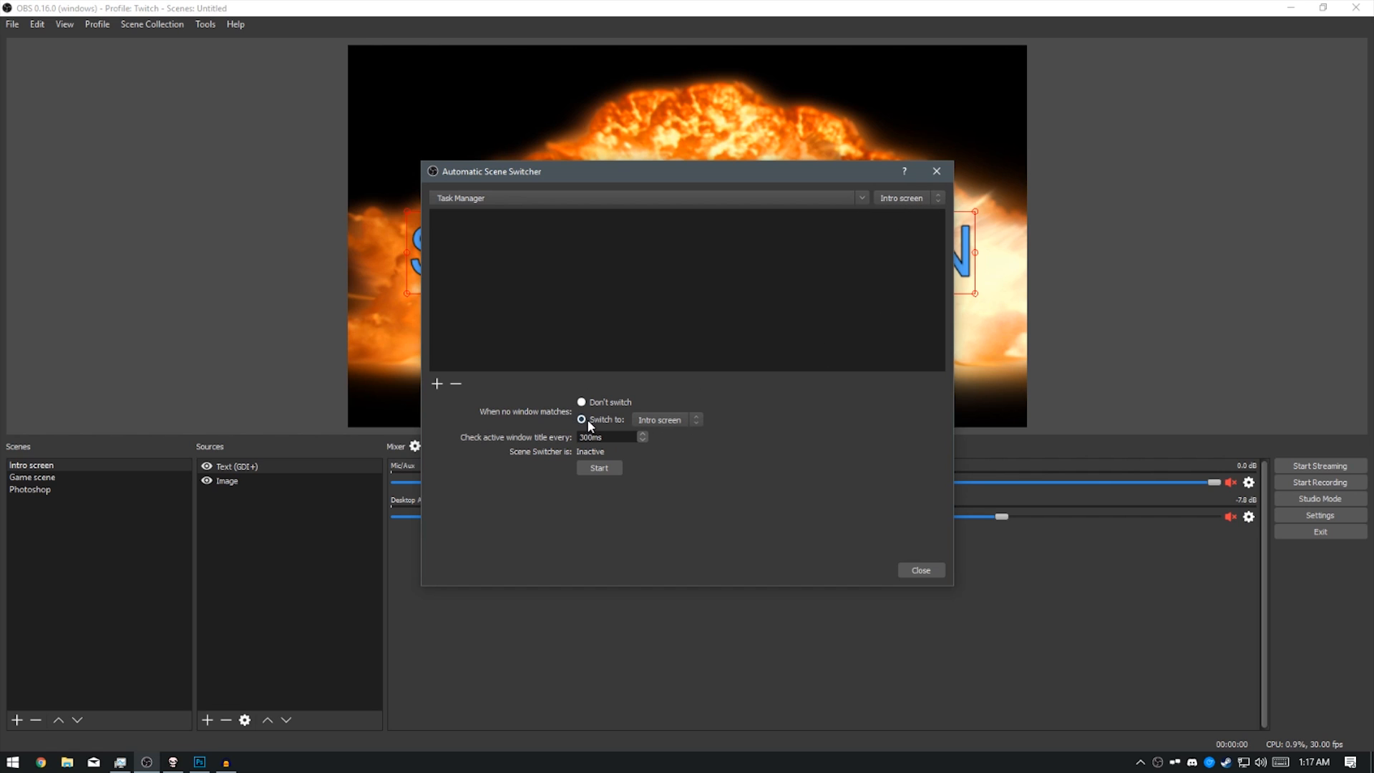
pyautogui.moveTo(918, 212)
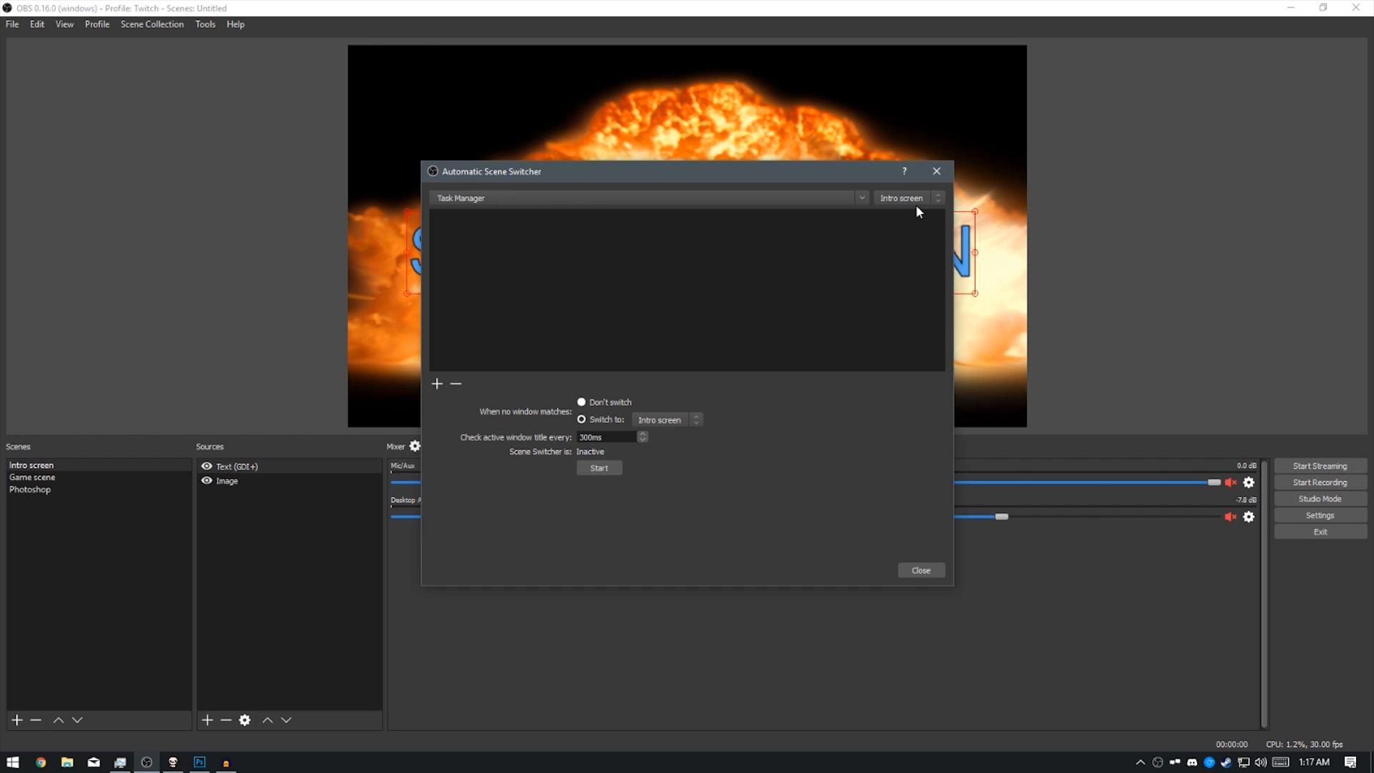
pyautogui.moveTo(761, 282)
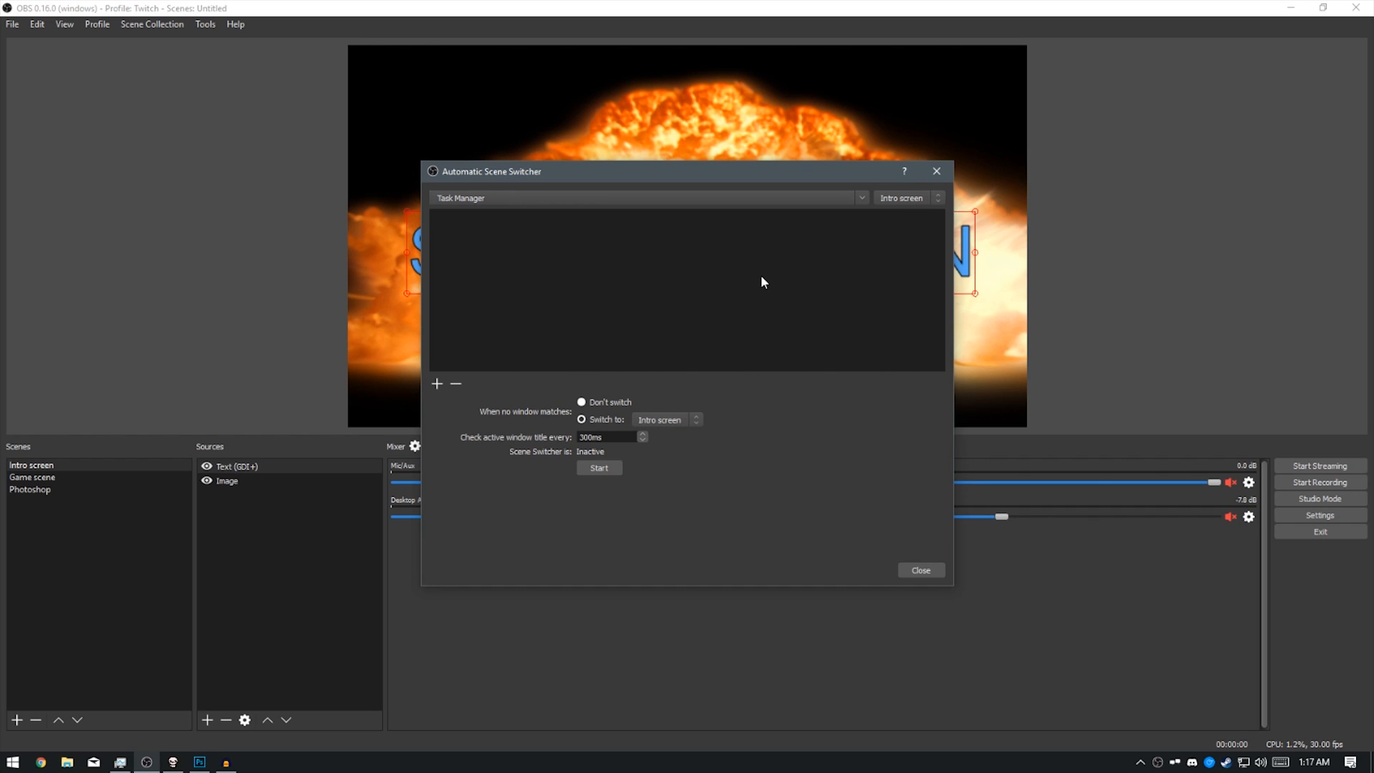
pyautogui.moveTo(901, 208)
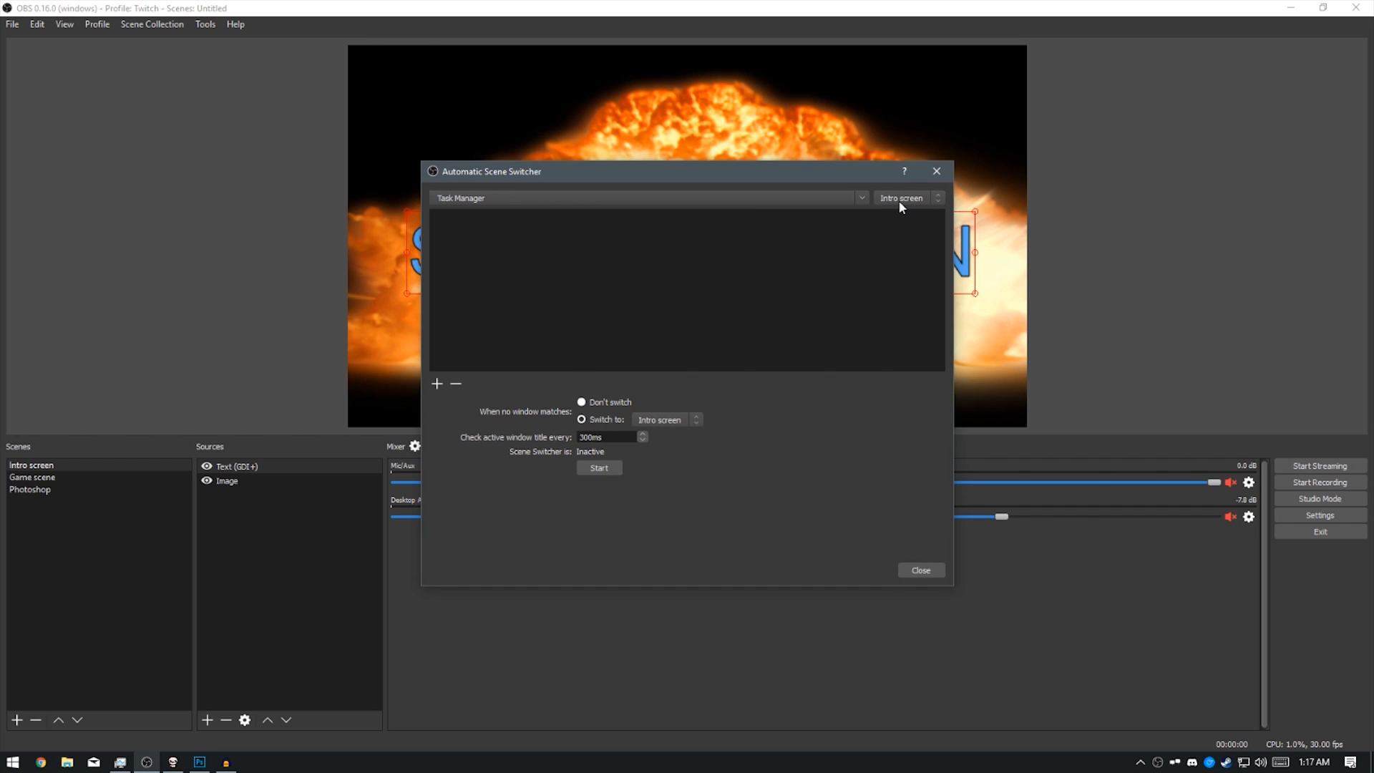
pyautogui.moveTo(906, 204)
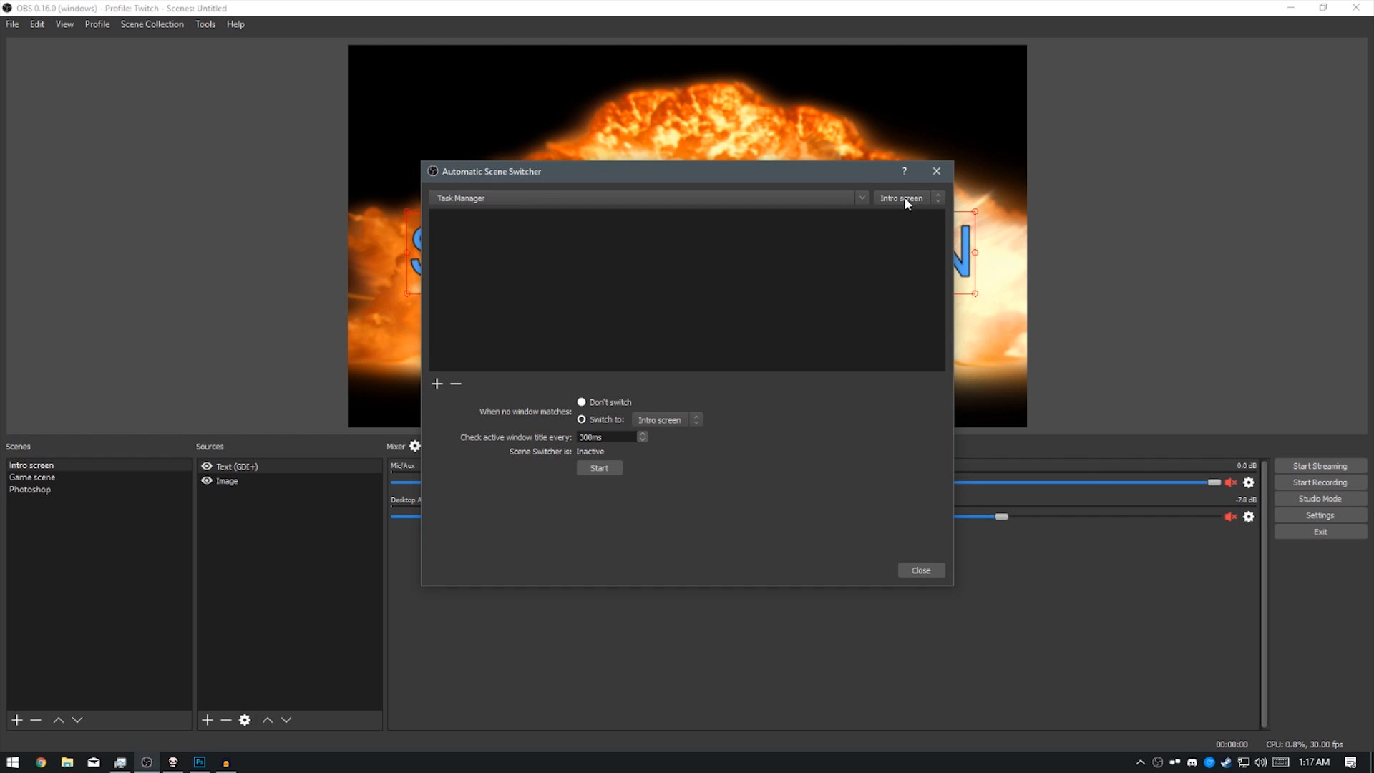
# Step: Add a Binding of Isaac: Afterbirth → Game scene rule, then select the Photoshop scene
pyautogui.click(907, 198)
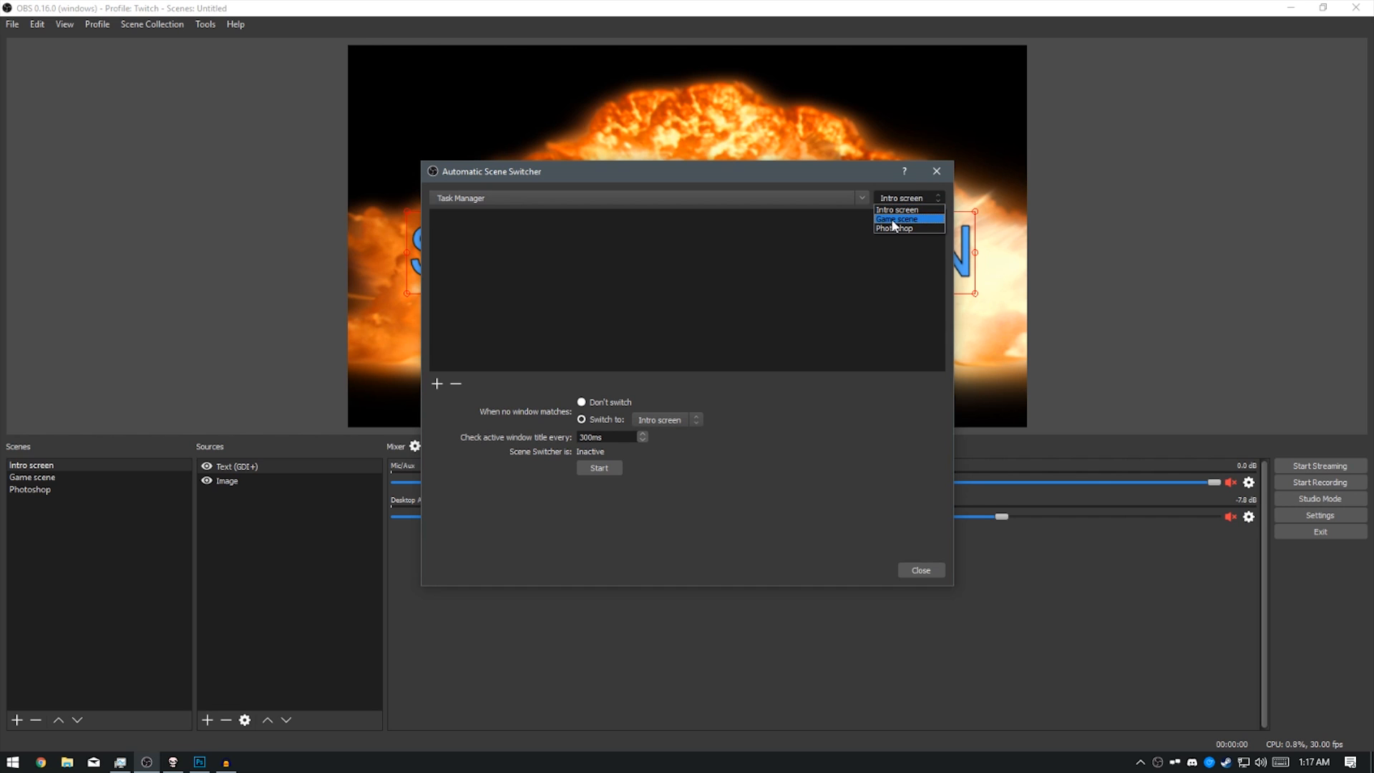
pyautogui.click(895, 218)
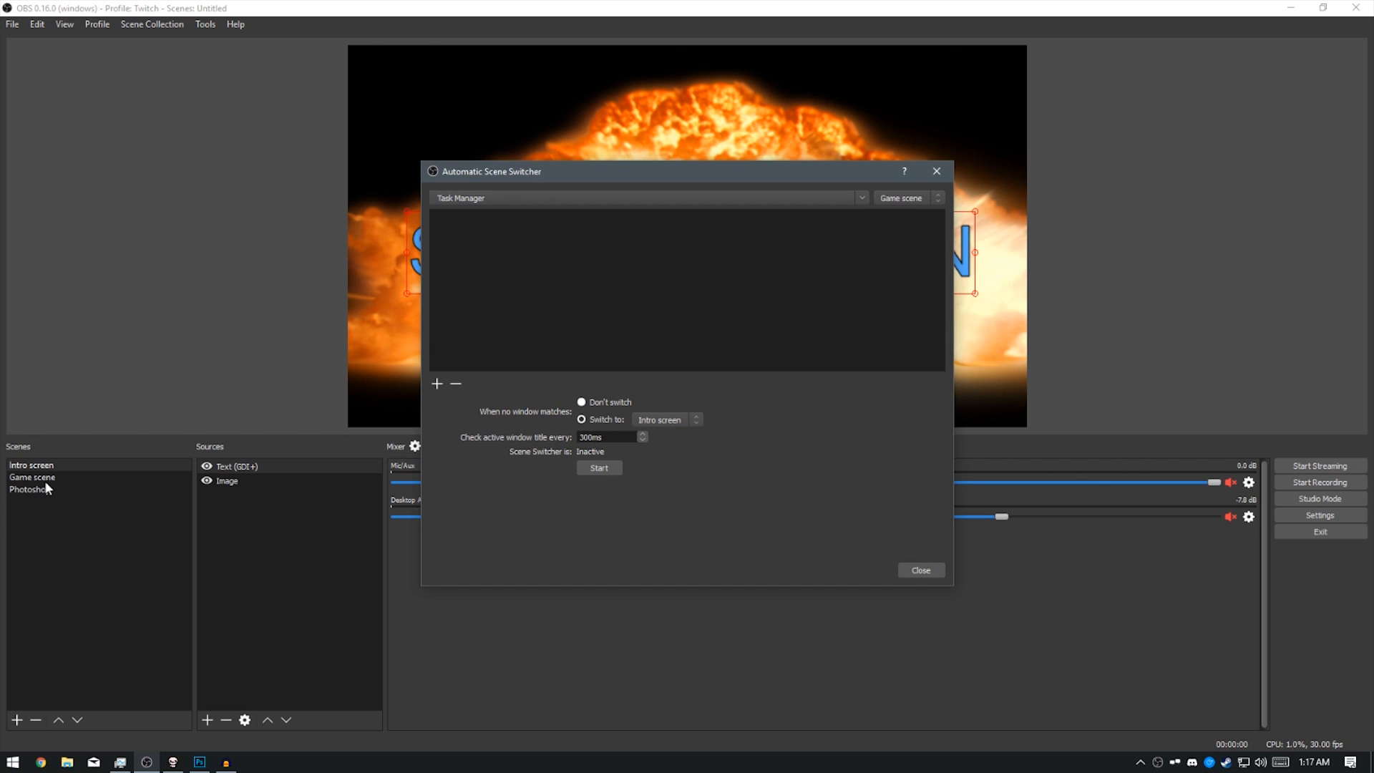
pyautogui.moveTo(63, 485)
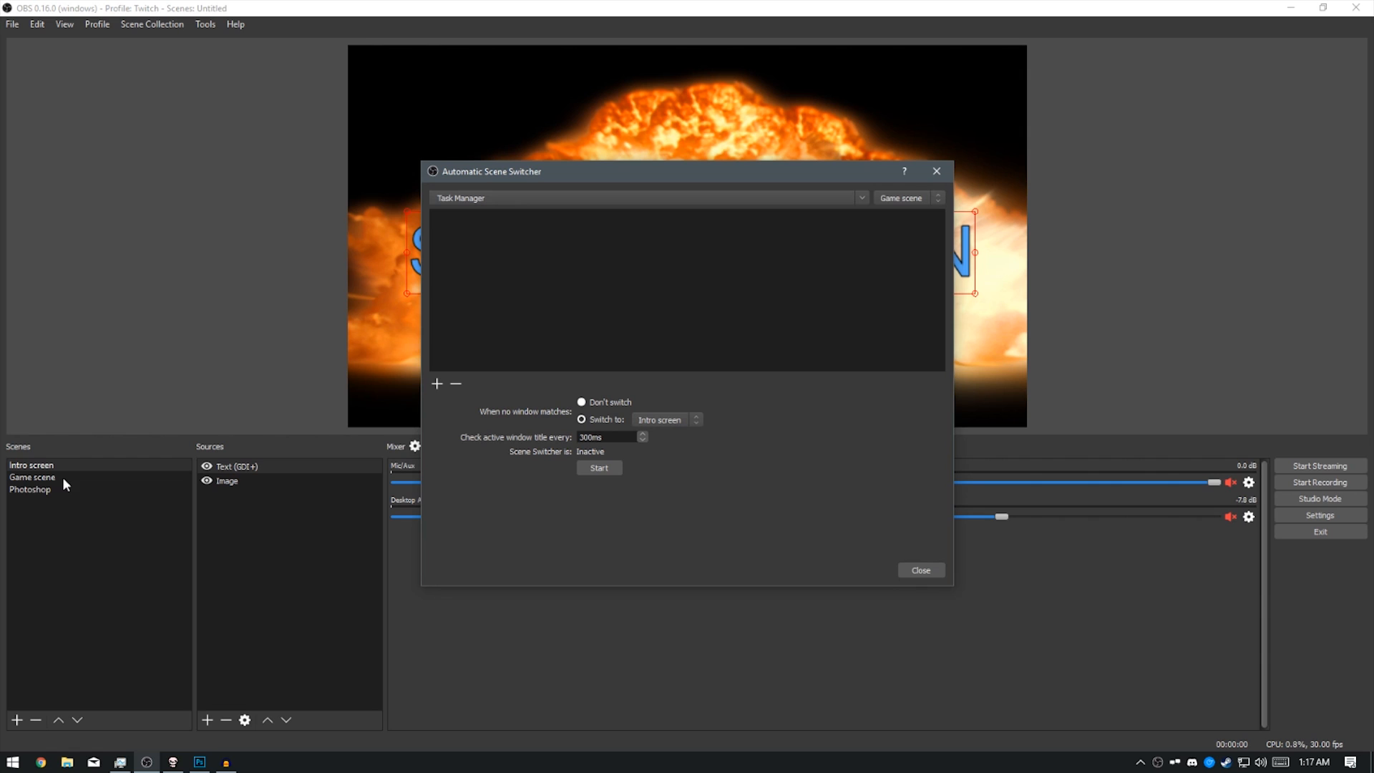
pyautogui.click(613, 197)
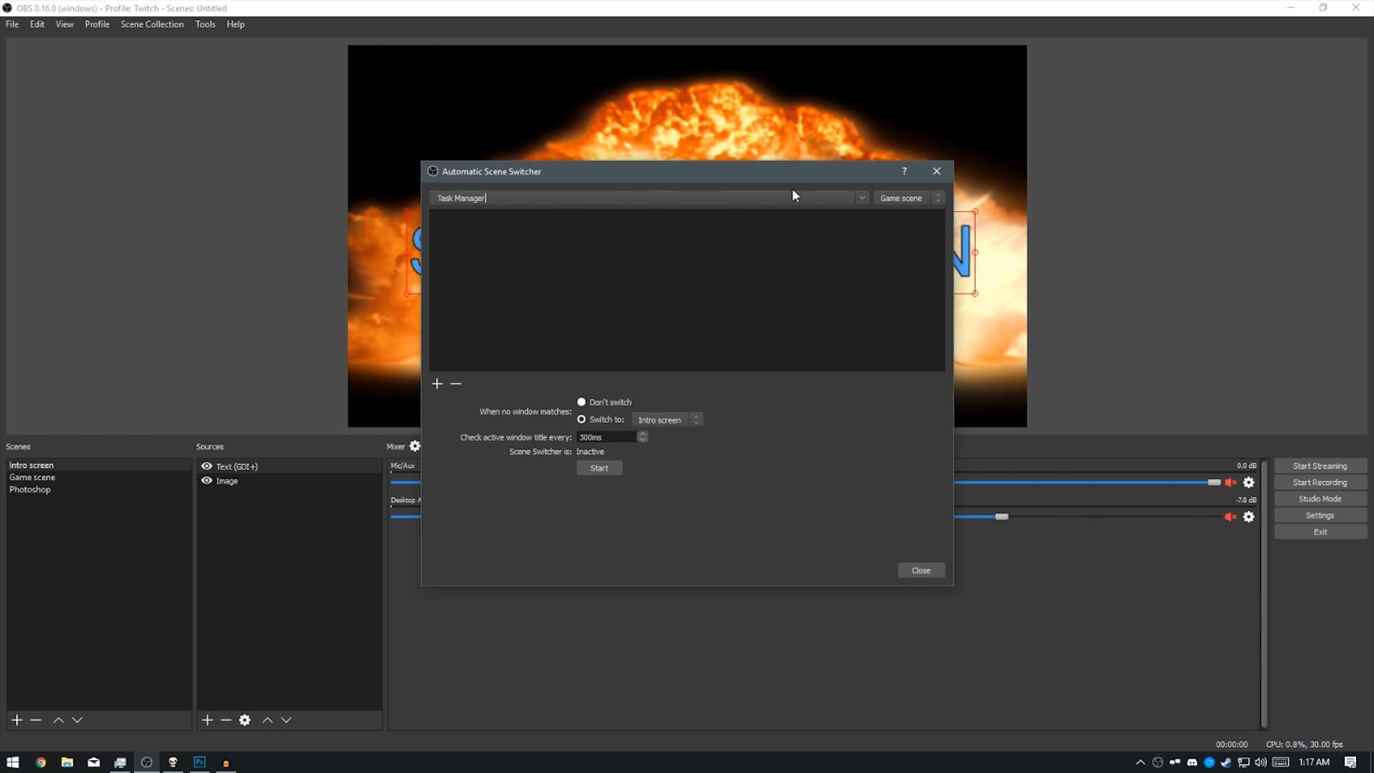
pyautogui.click(860, 197)
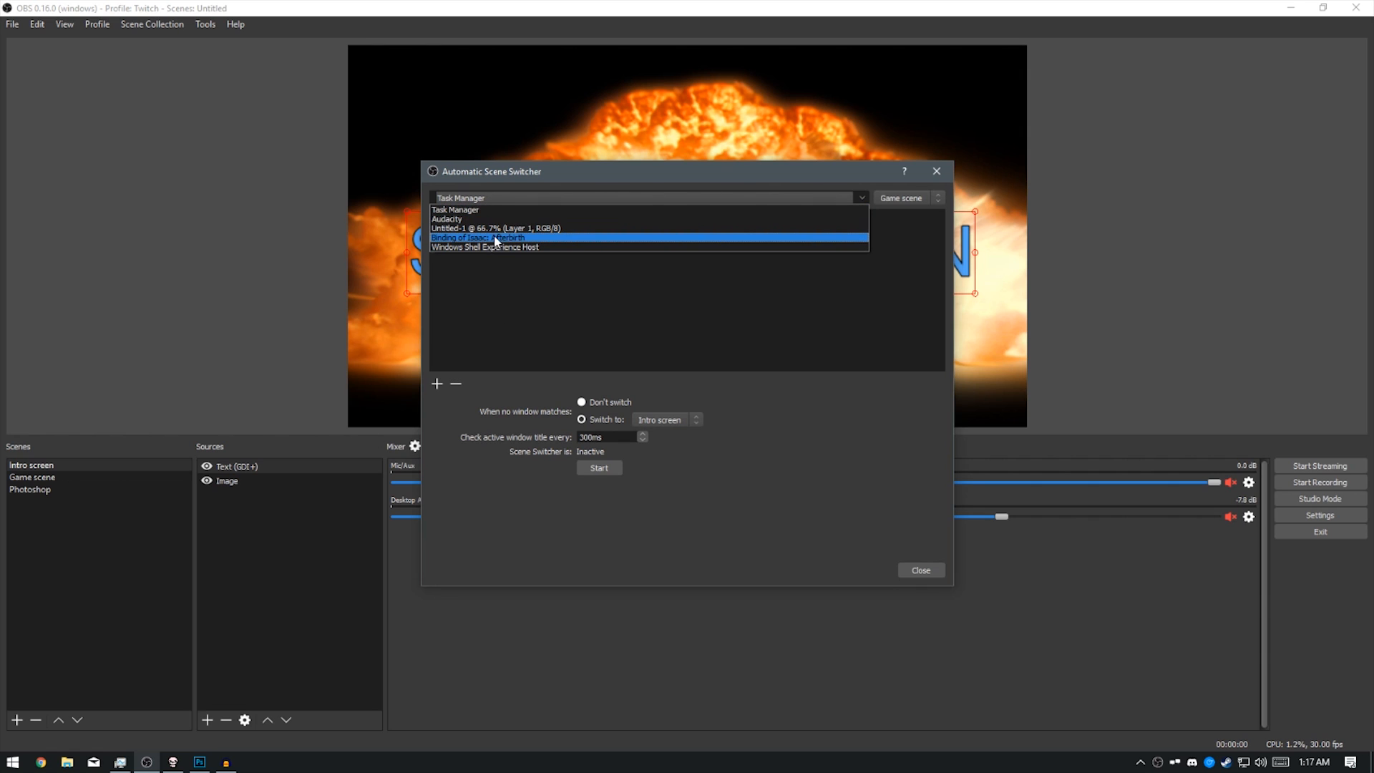
pyautogui.click(496, 237)
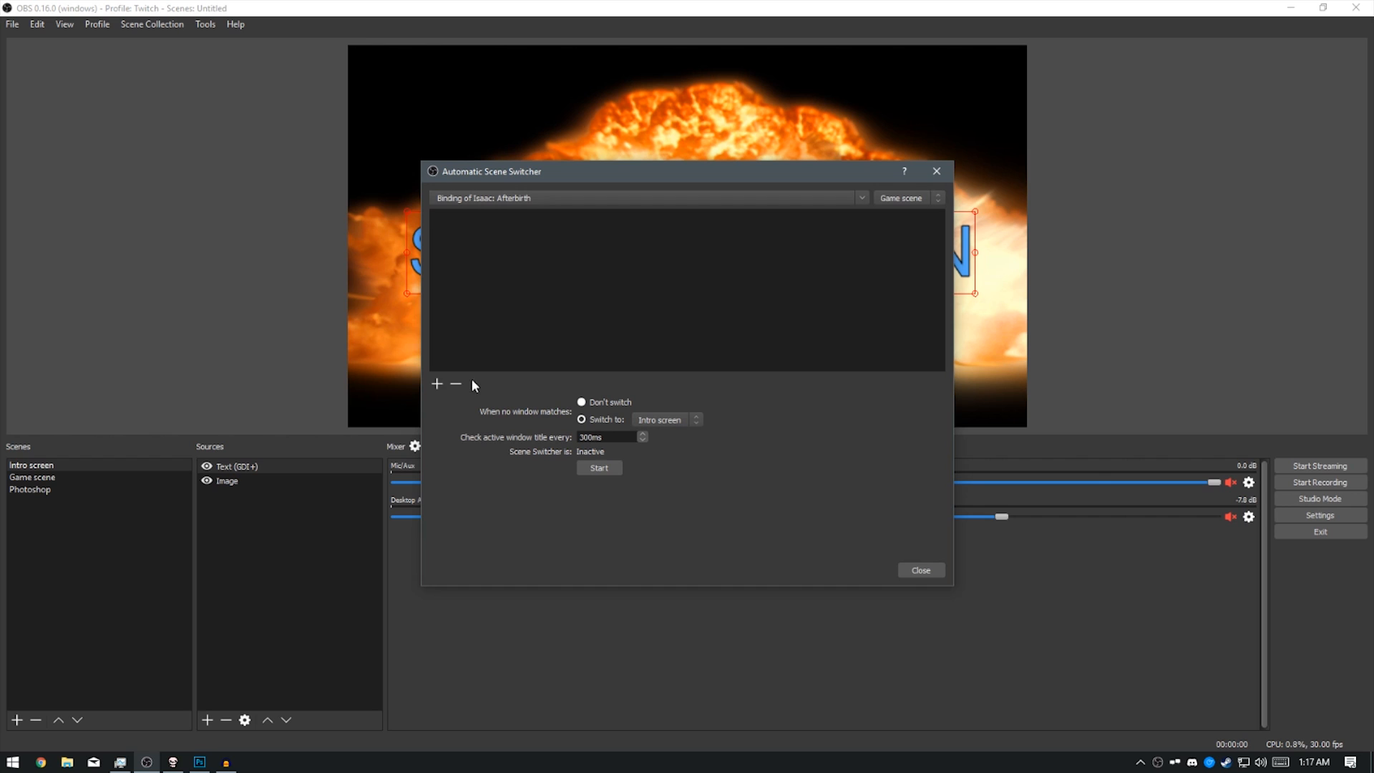
pyautogui.click(436, 385)
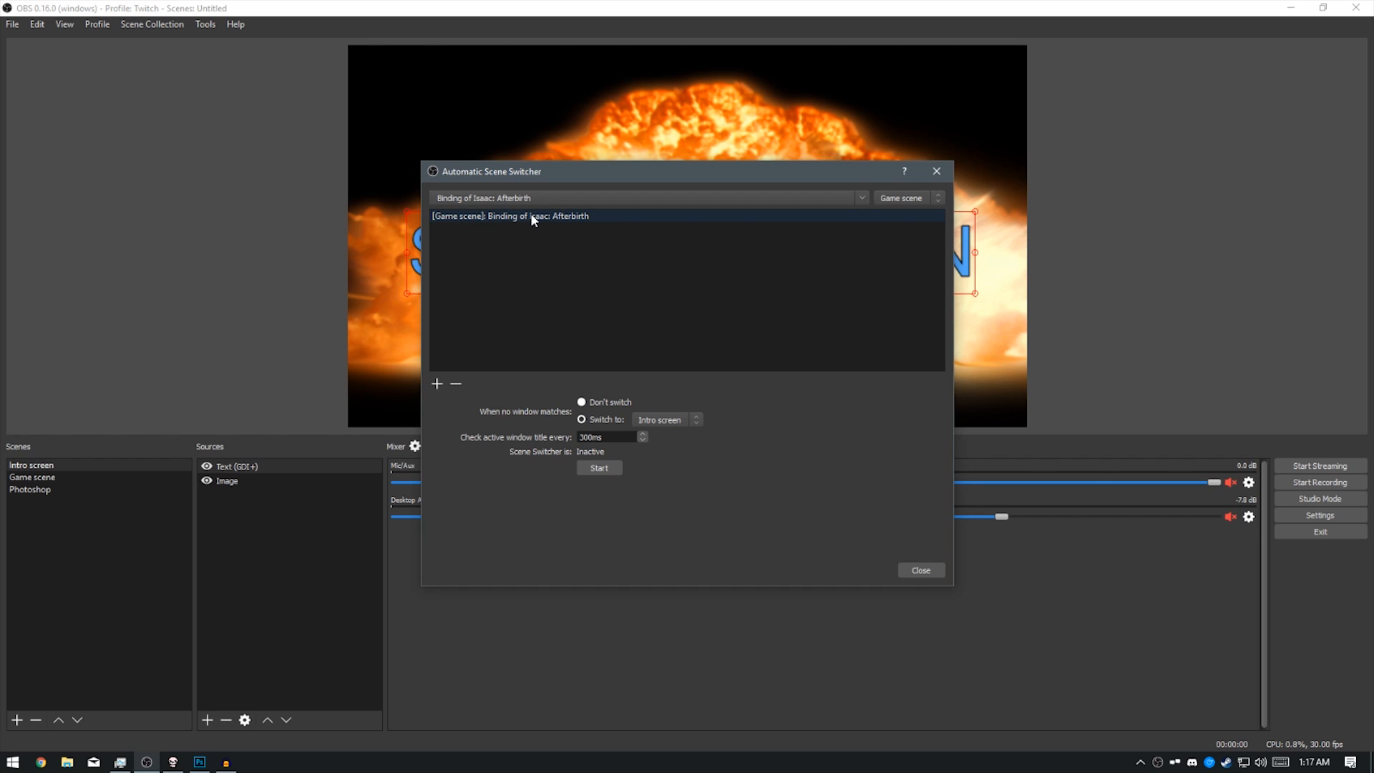
pyautogui.moveTo(562, 220)
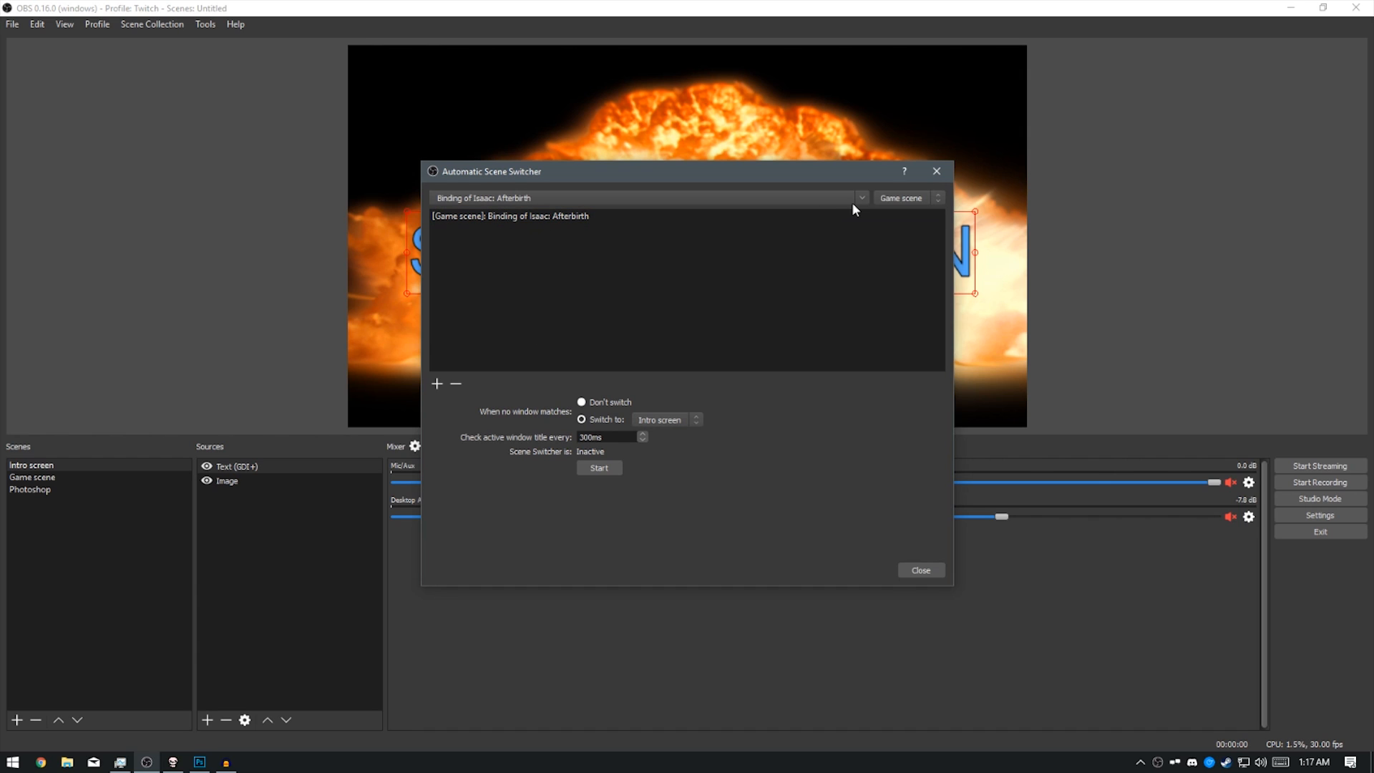
pyautogui.click(907, 198)
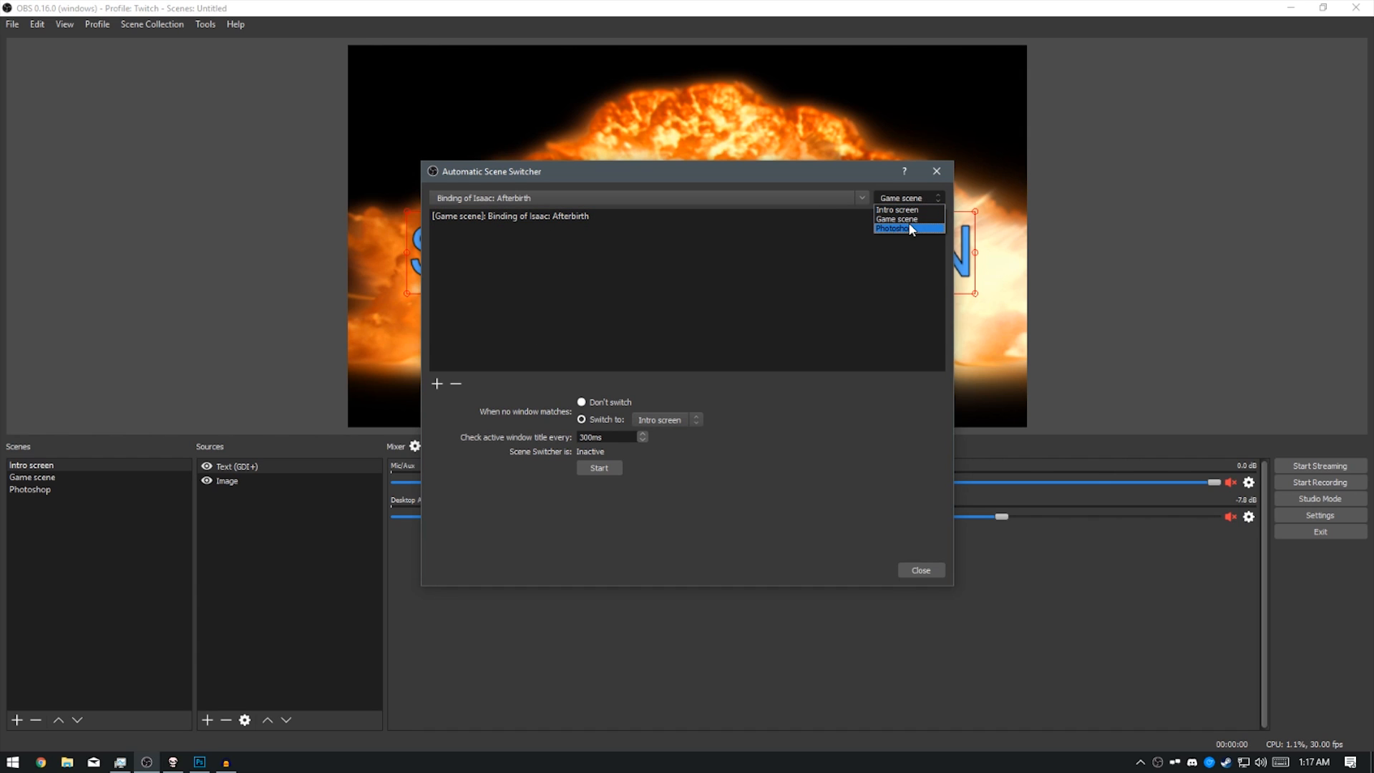
pyautogui.click(892, 227)
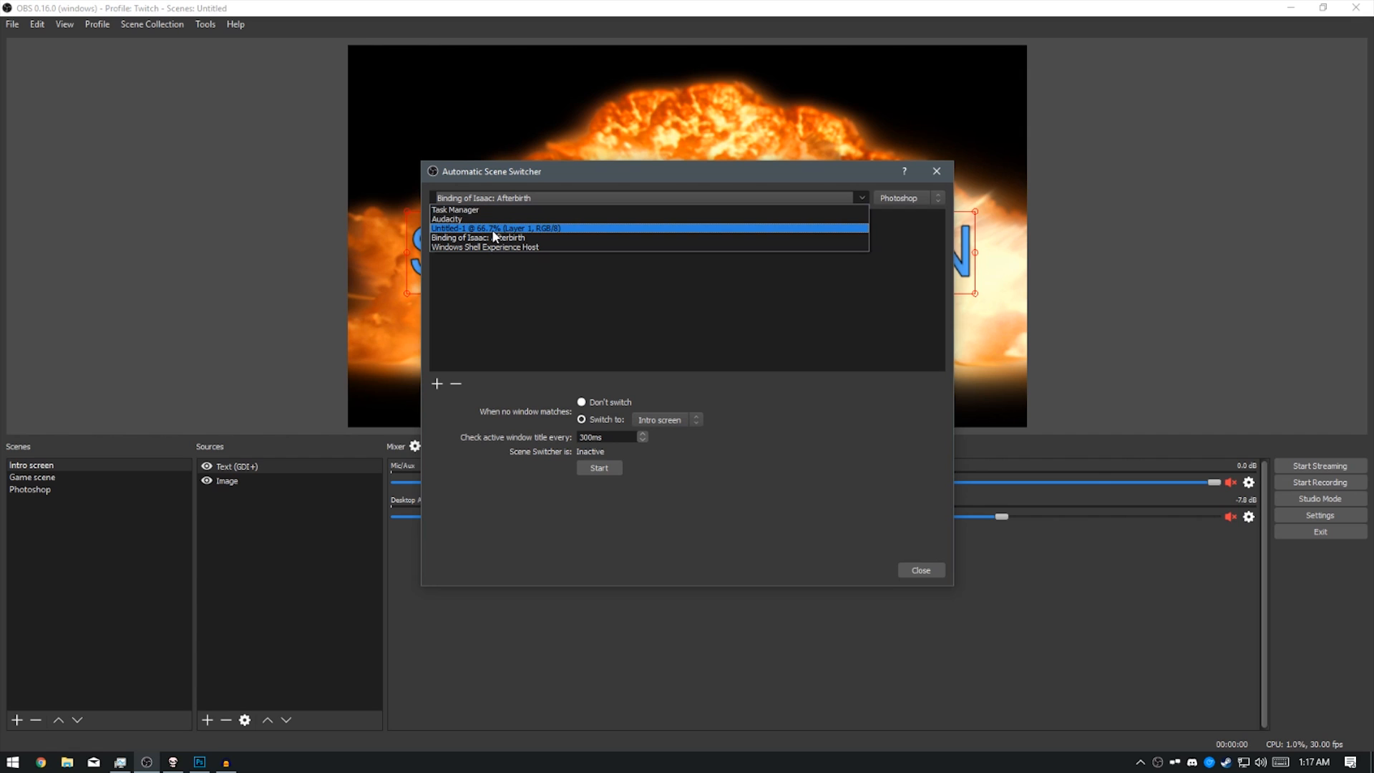
pyautogui.moveTo(557, 231)
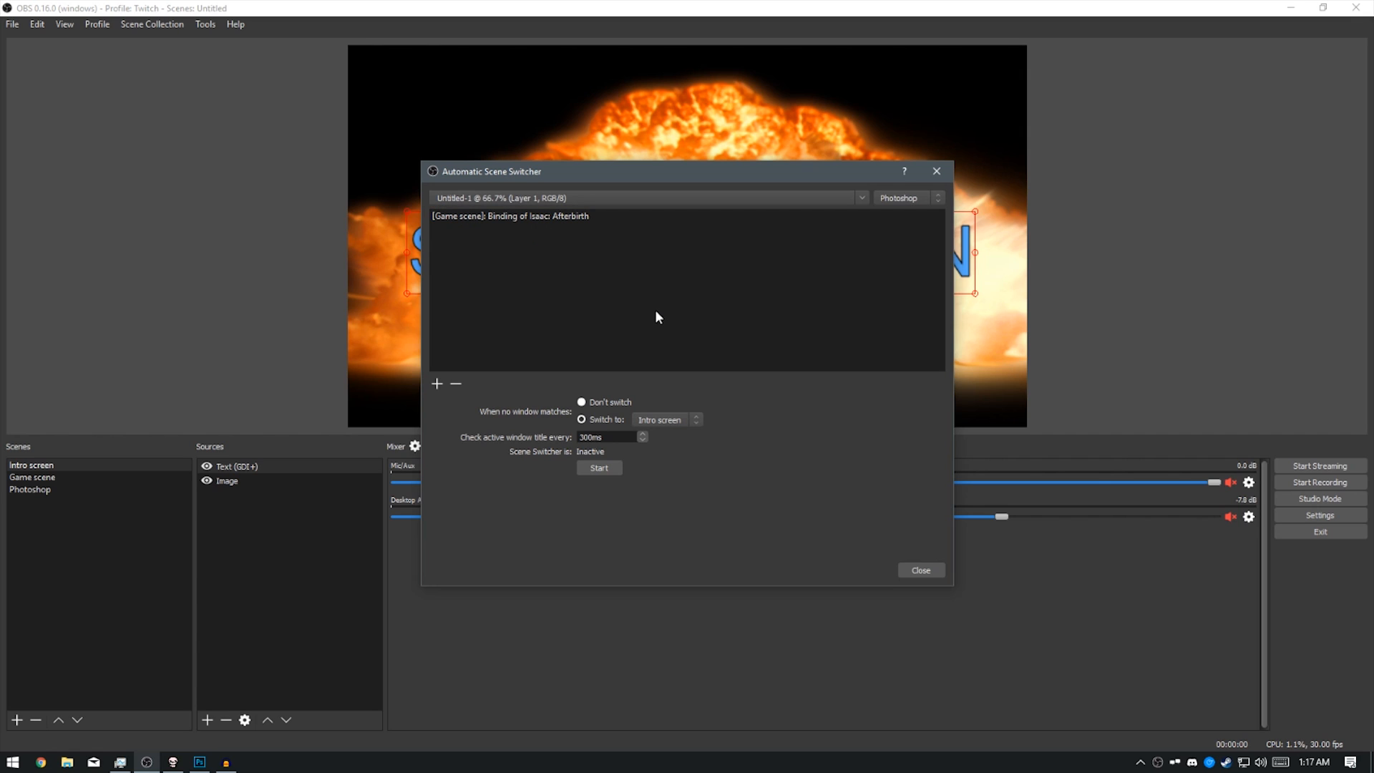
# Step: Add the Photoshop window → Photoshop scene rule, activate switching, and close the dialog
pyautogui.click(436, 384)
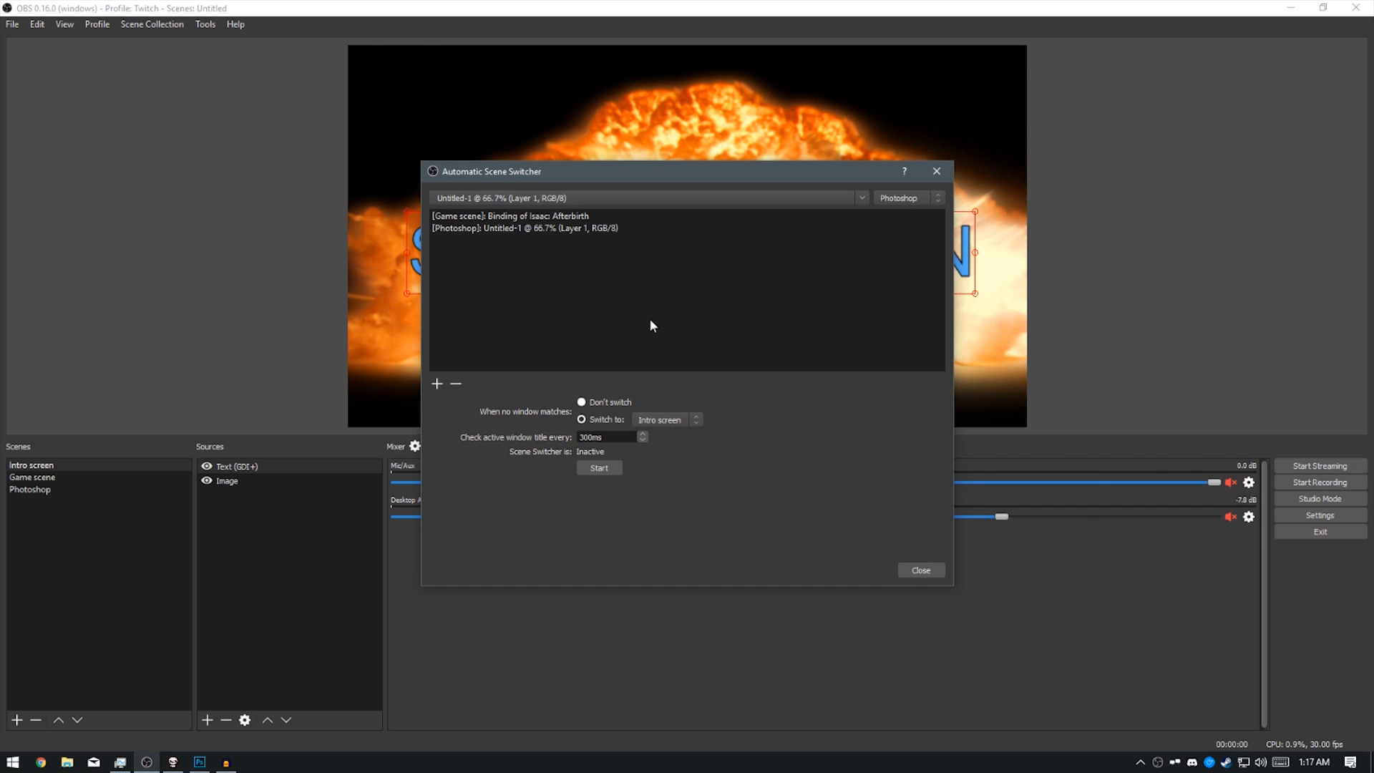
pyautogui.moveTo(718, 480)
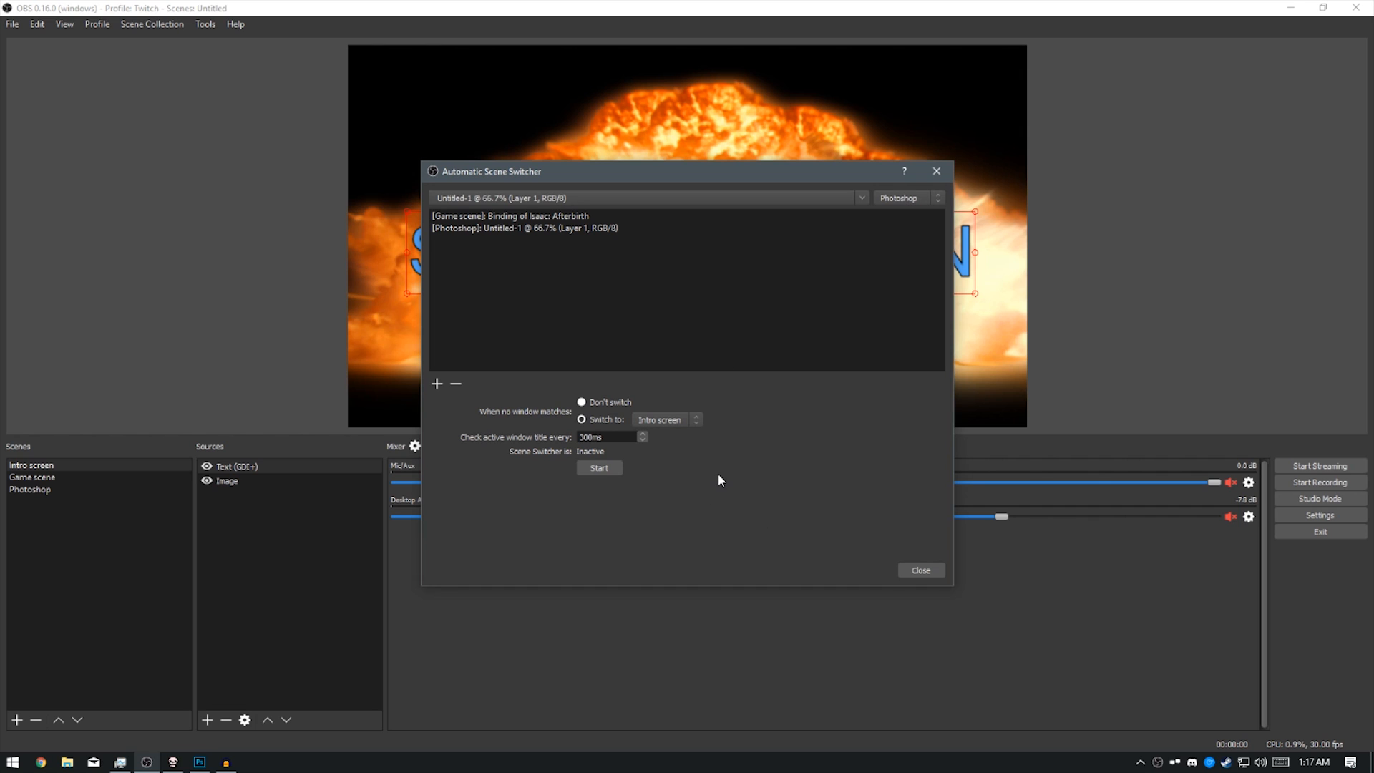
pyautogui.click(598, 467)
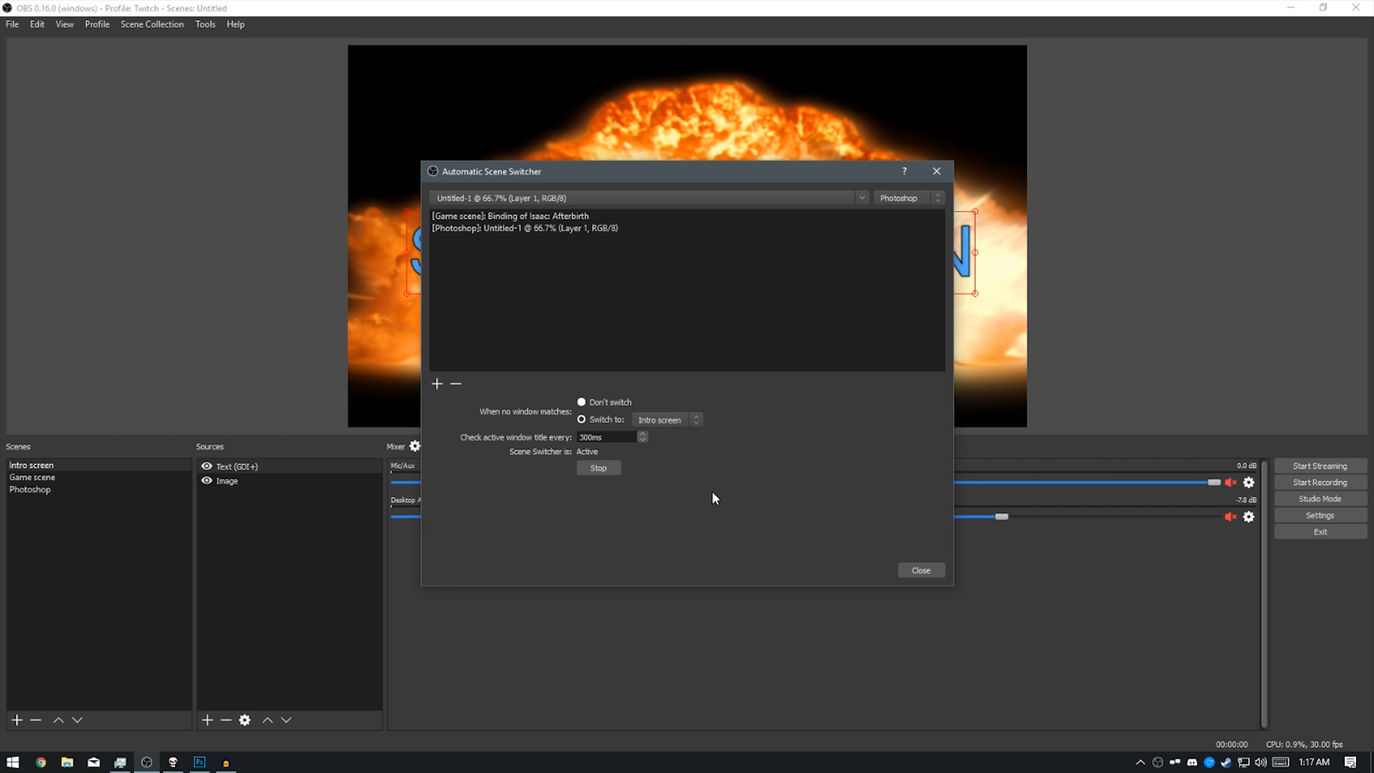
pyautogui.click(919, 571)
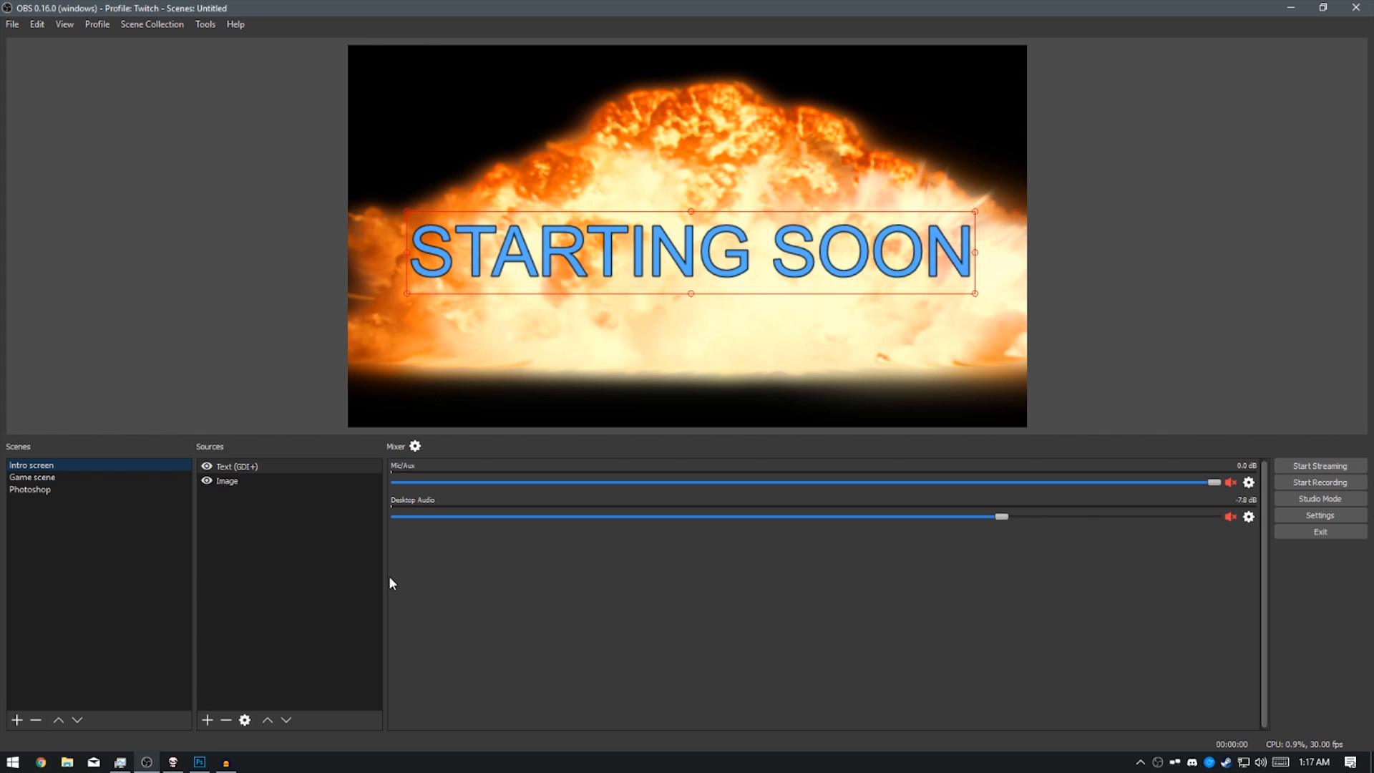
# Step: Shrink OBS and focus the Photoshop window to trigger the Photoshop scene
pyautogui.click(1323, 8)
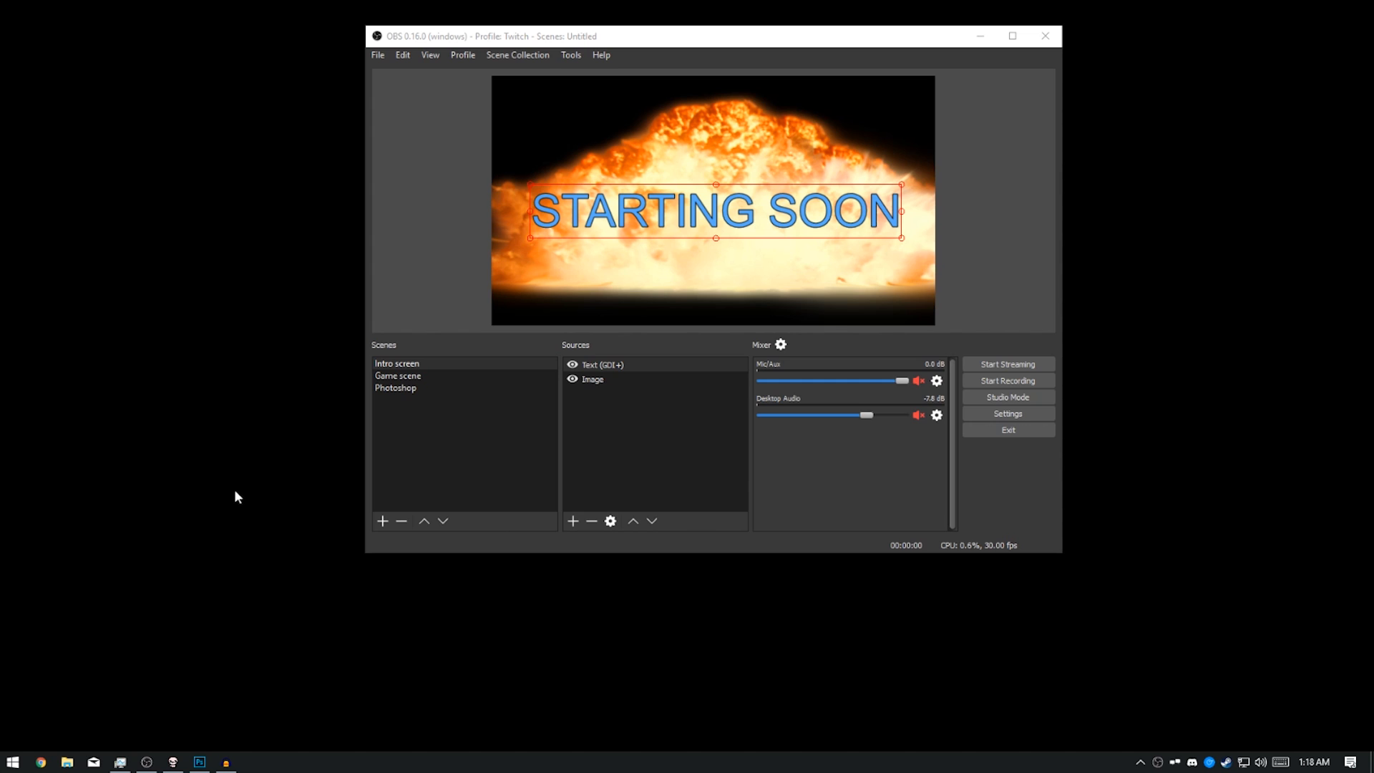
pyautogui.click(200, 761)
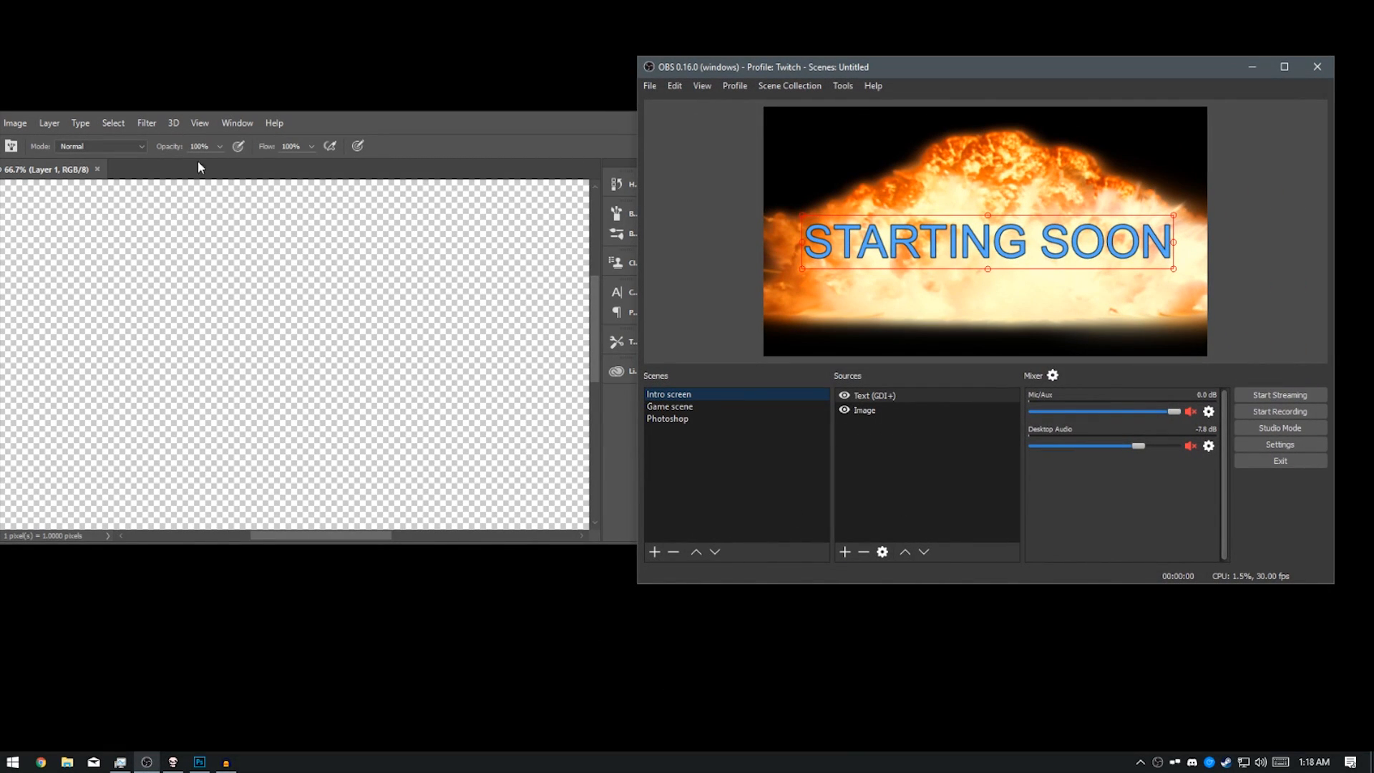
pyautogui.click(667, 418)
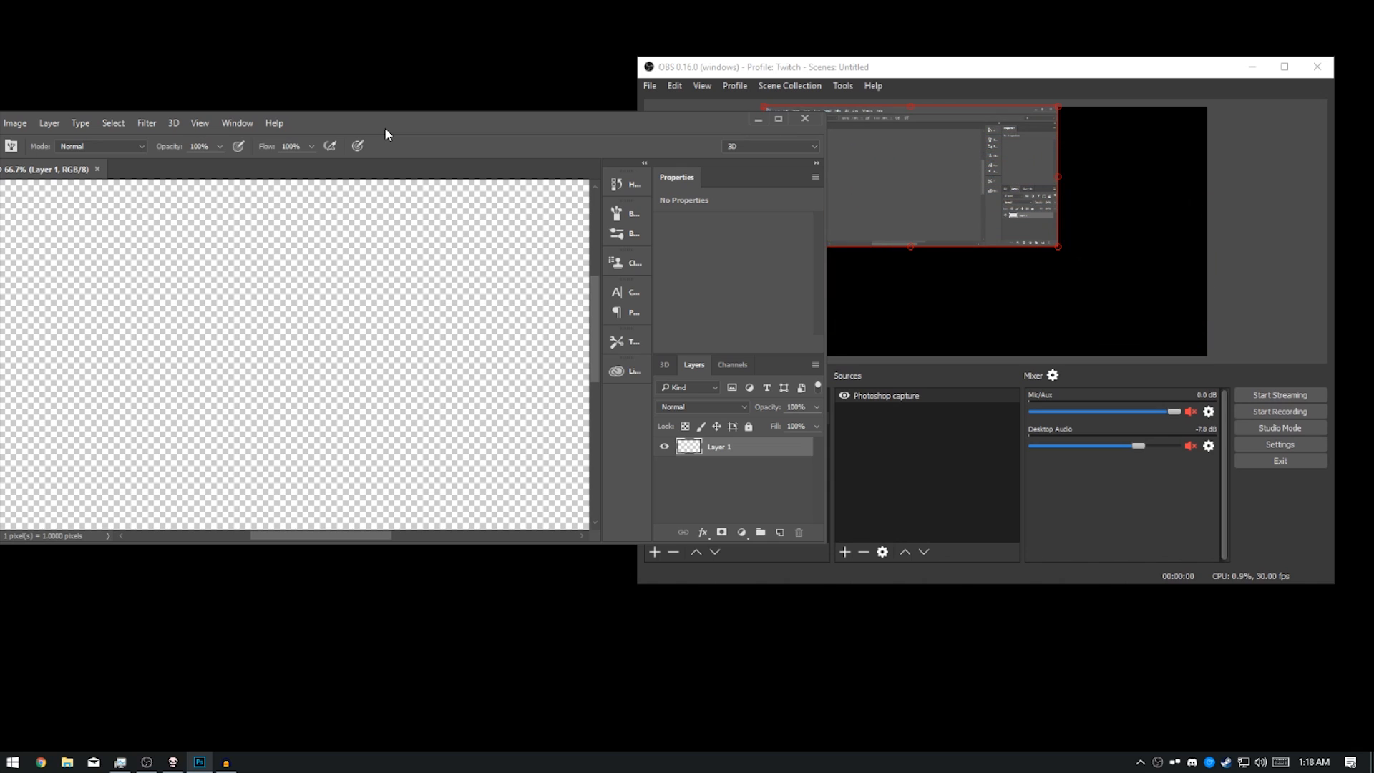
pyautogui.moveTo(749, 123)
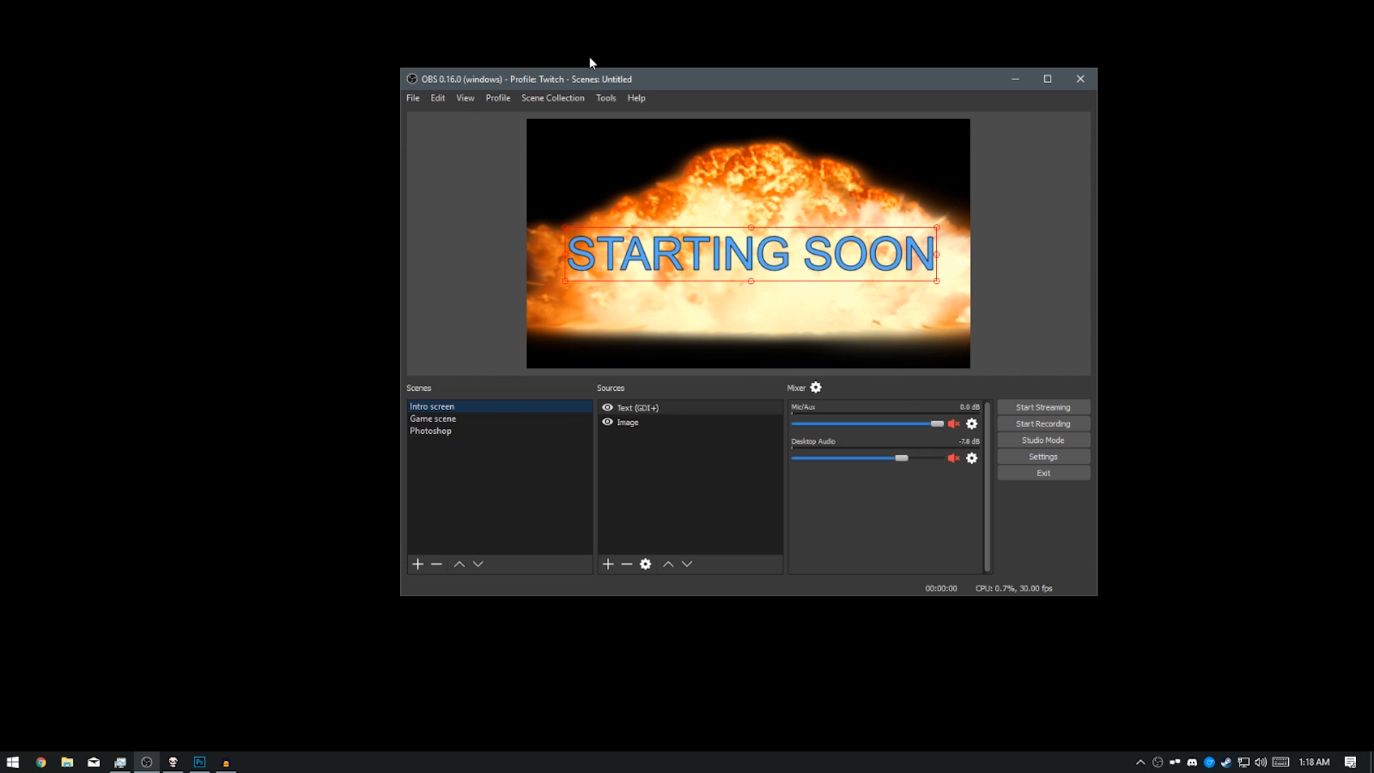
# Step: Stop the switcher, set no-match to Don't switch, restart it, and close settings
pyautogui.click(604, 97)
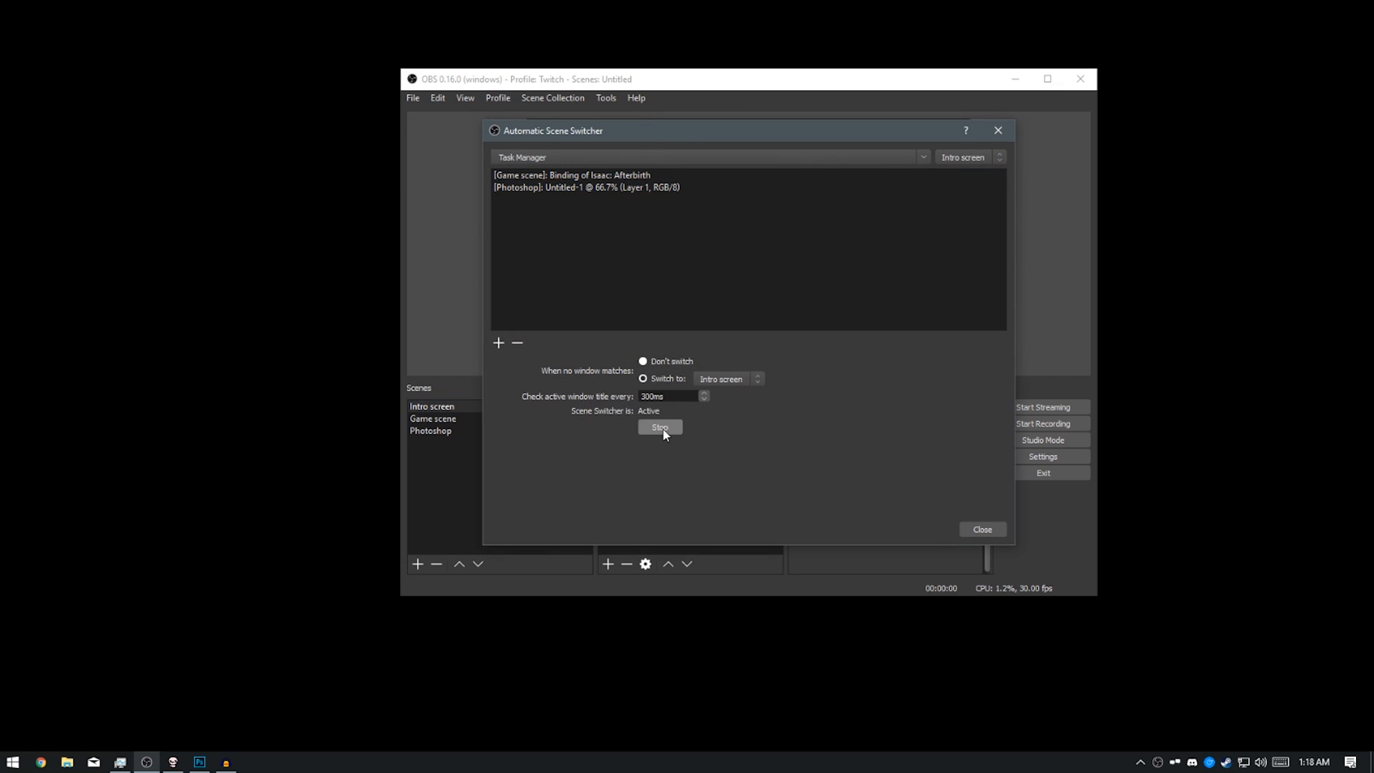
pyautogui.click(660, 426)
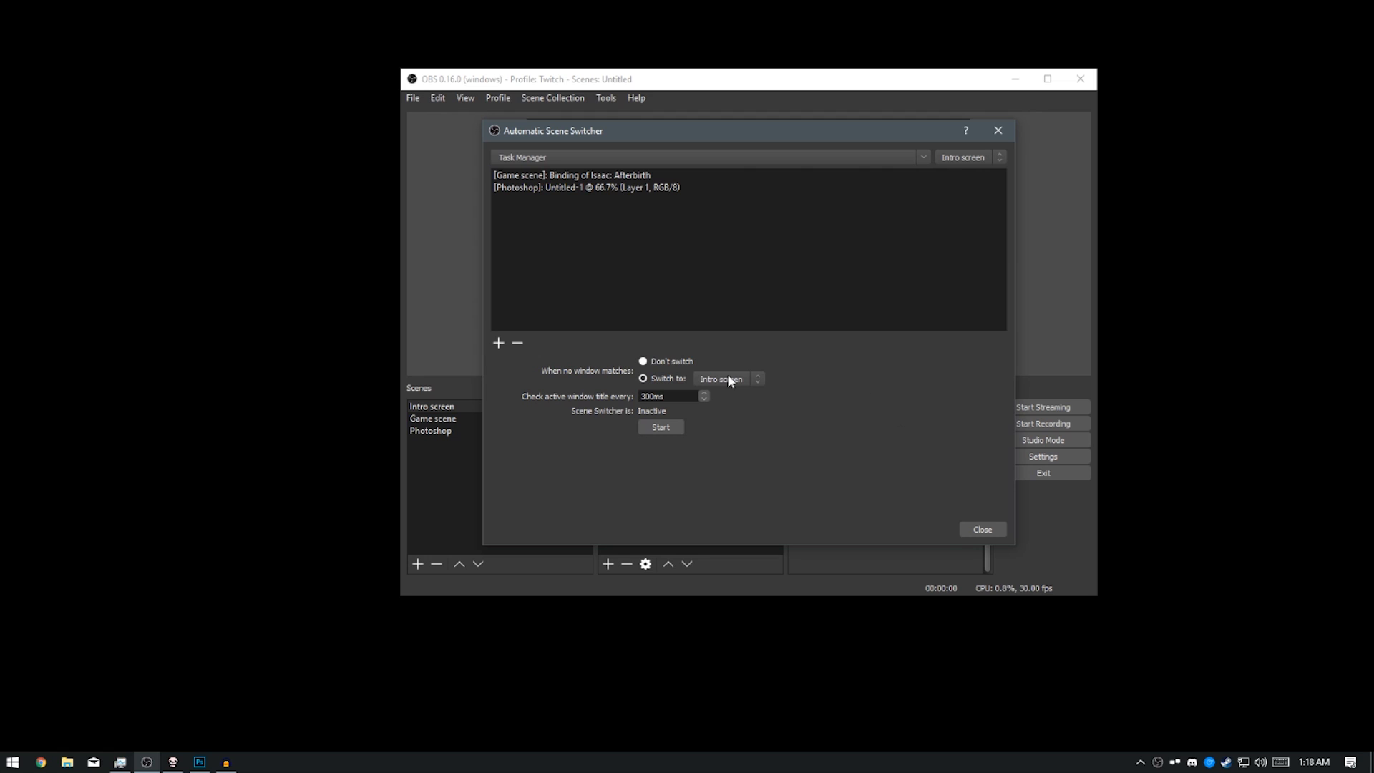
pyautogui.click(643, 360)
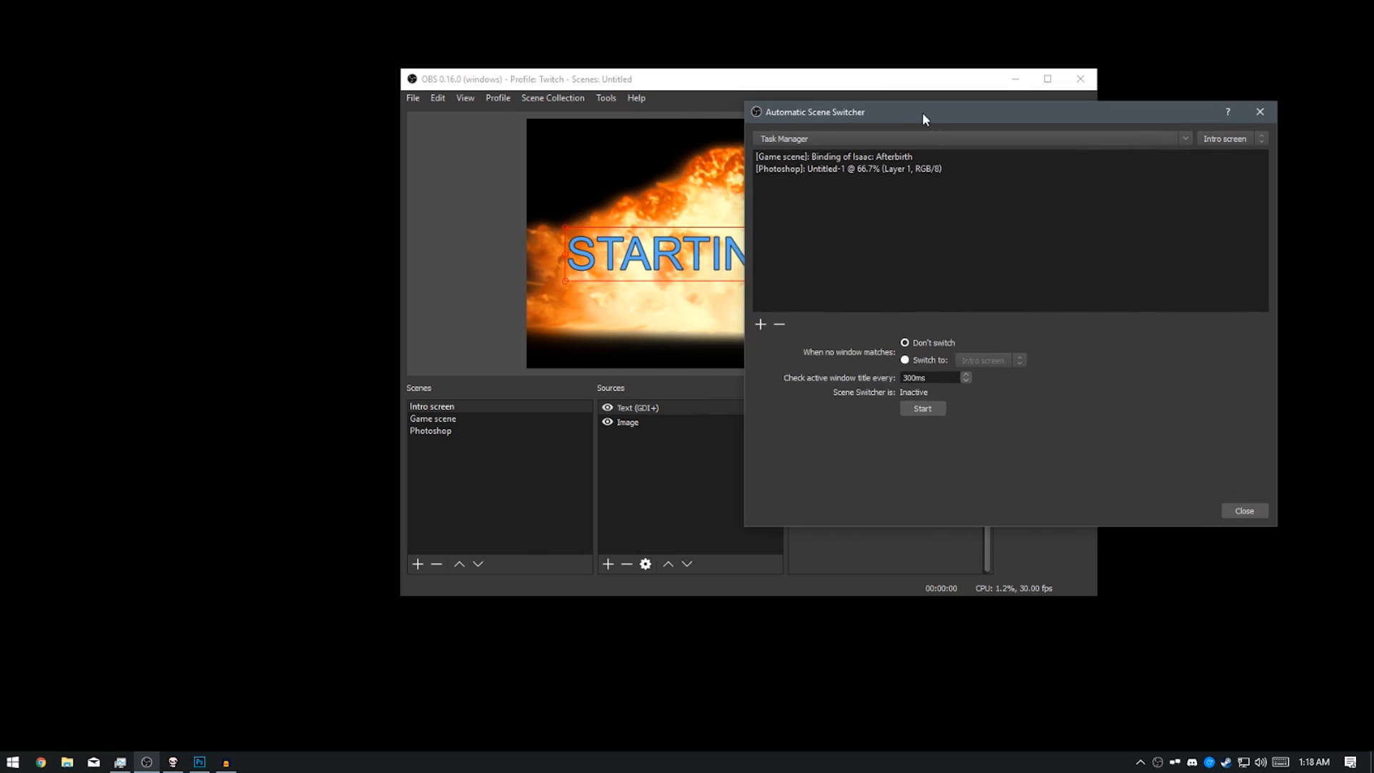
pyautogui.moveTo(922, 112); pyautogui.dragTo(860, 138)
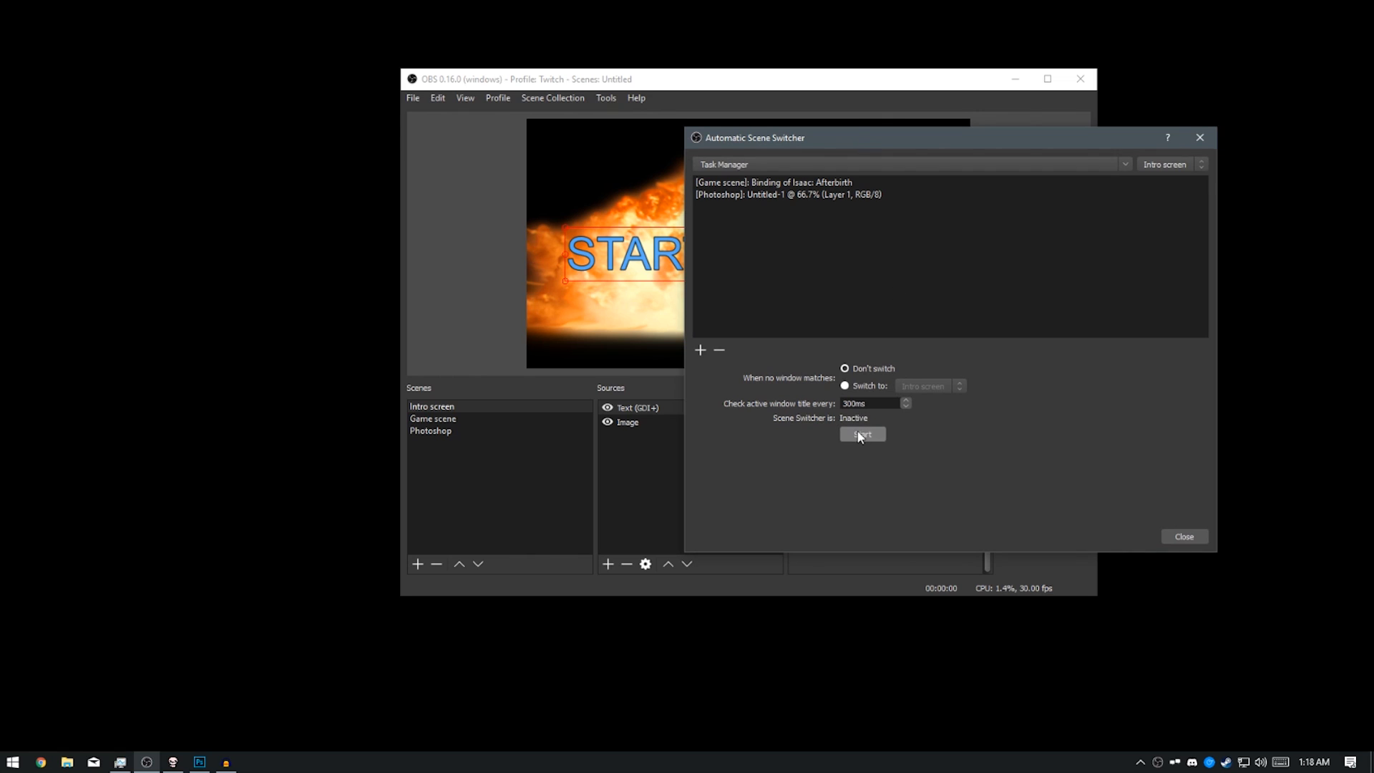
pyautogui.click(859, 434)
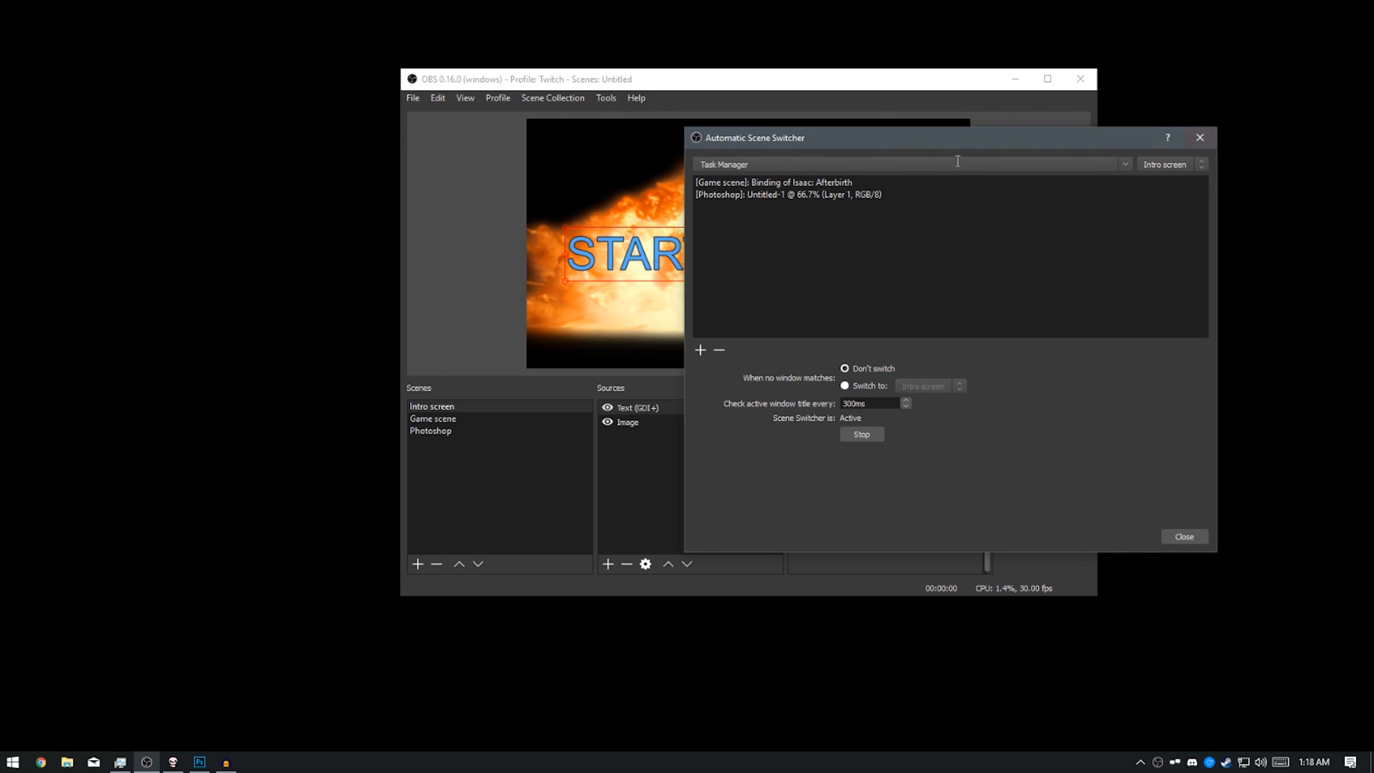
pyautogui.moveTo(876, 136); pyautogui.dragTo(917, 143)
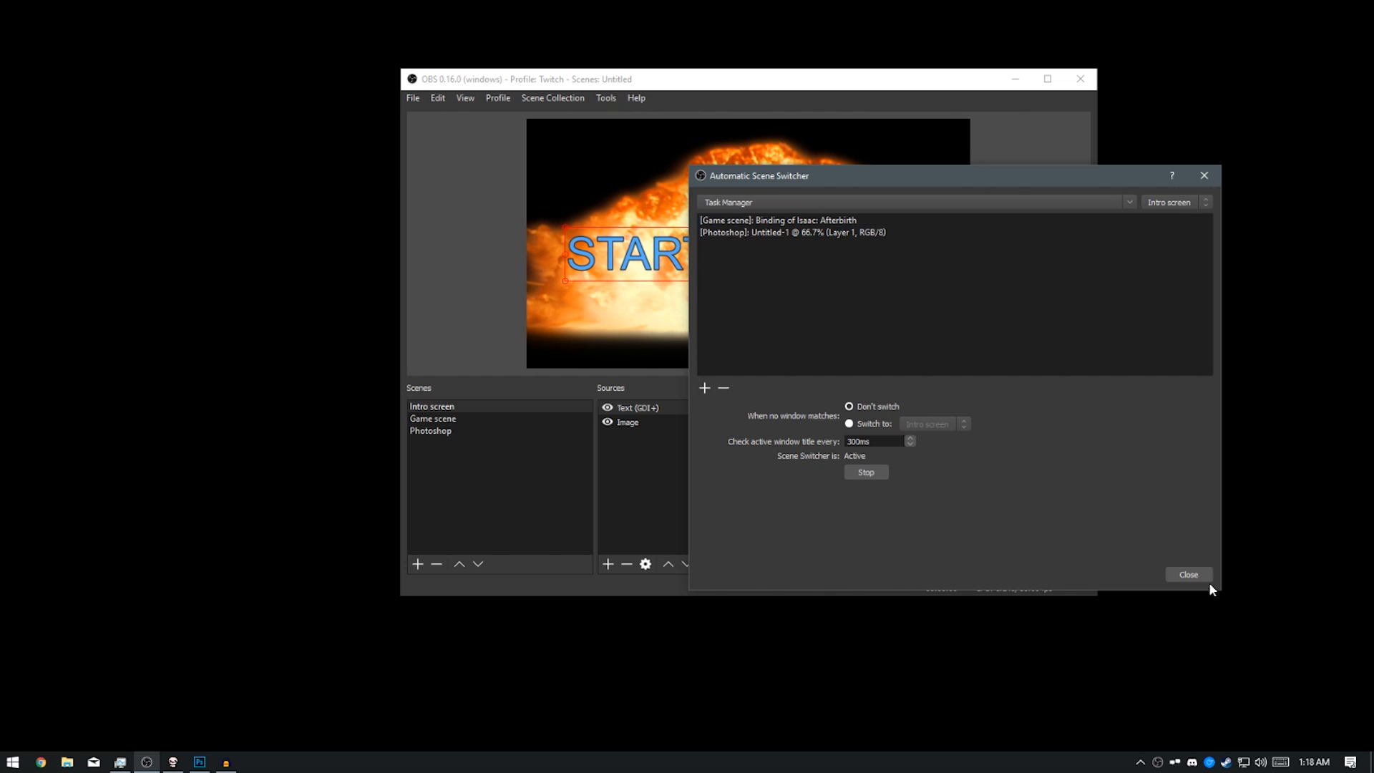
pyautogui.click(1187, 574)
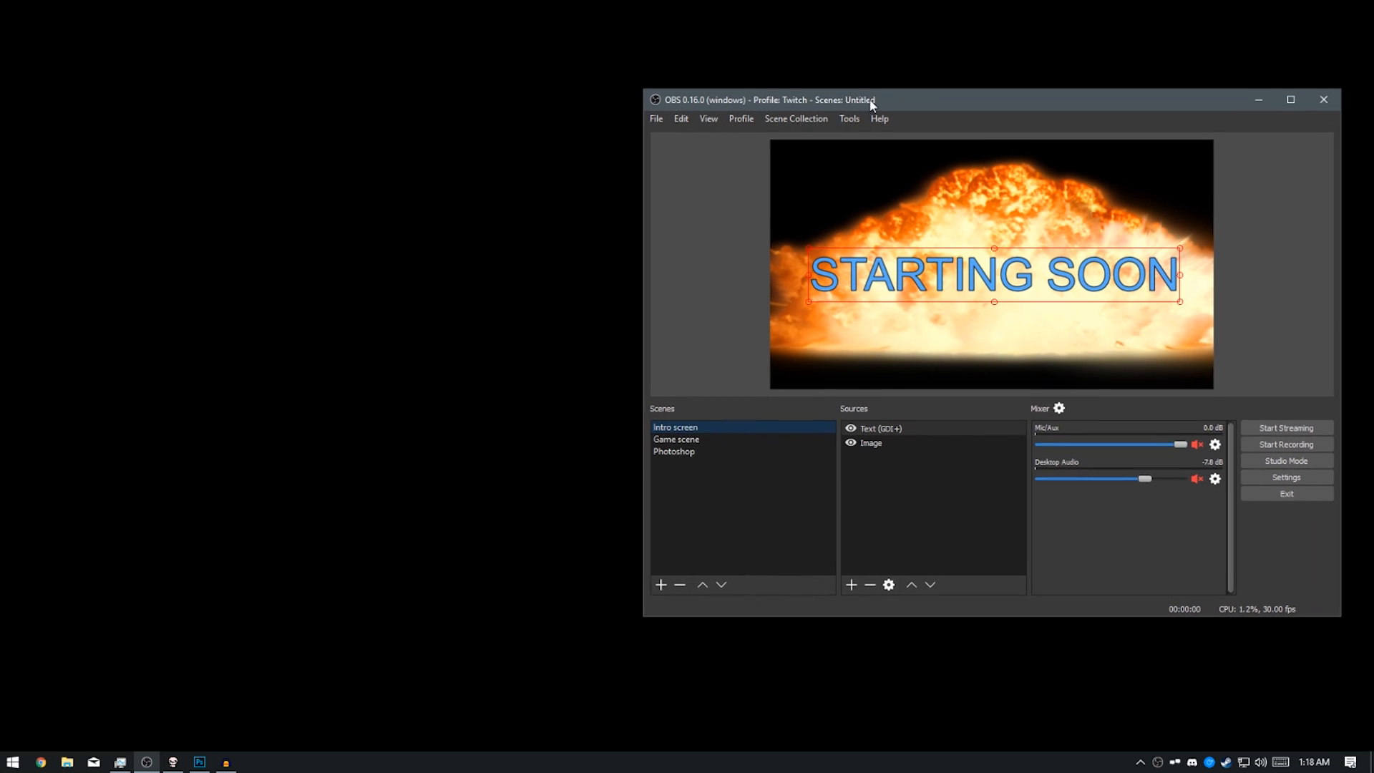
# Step: Focus the Binding of Isaac window to trigger the Game scene, then return to OBS
pyautogui.click(675, 442)
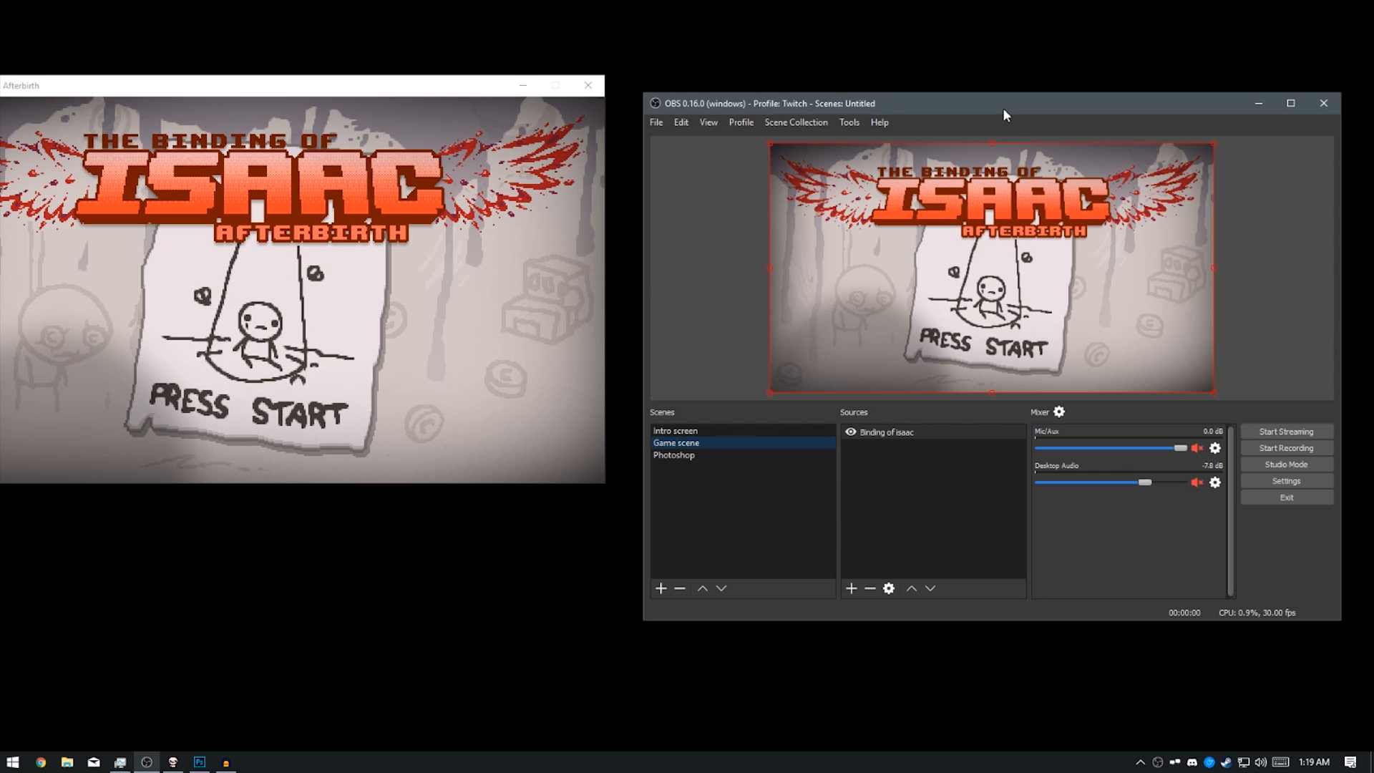
pyautogui.moveTo(847, 121)
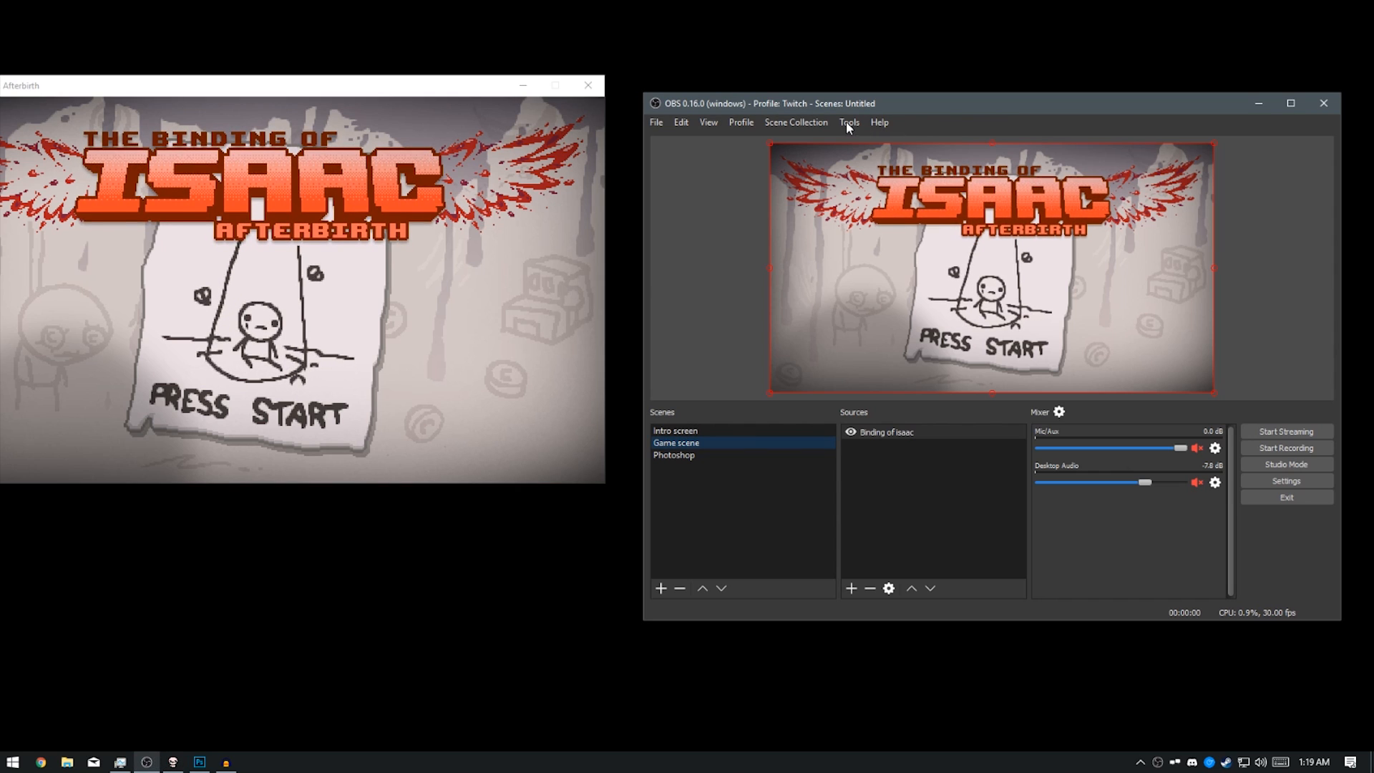
pyautogui.click(847, 123)
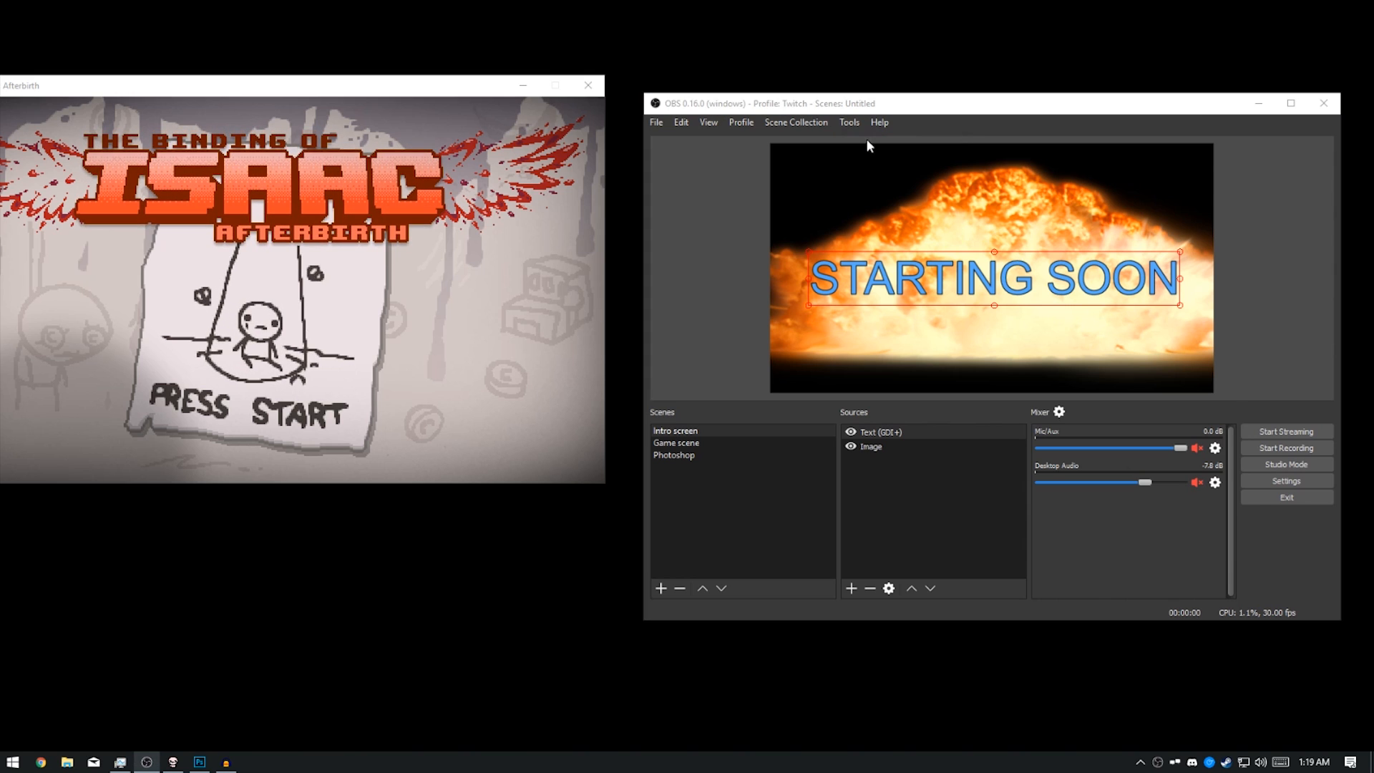
# Step: Open the Automatic Scene Switcher, stop it, and close the dialog
pyautogui.click(847, 121)
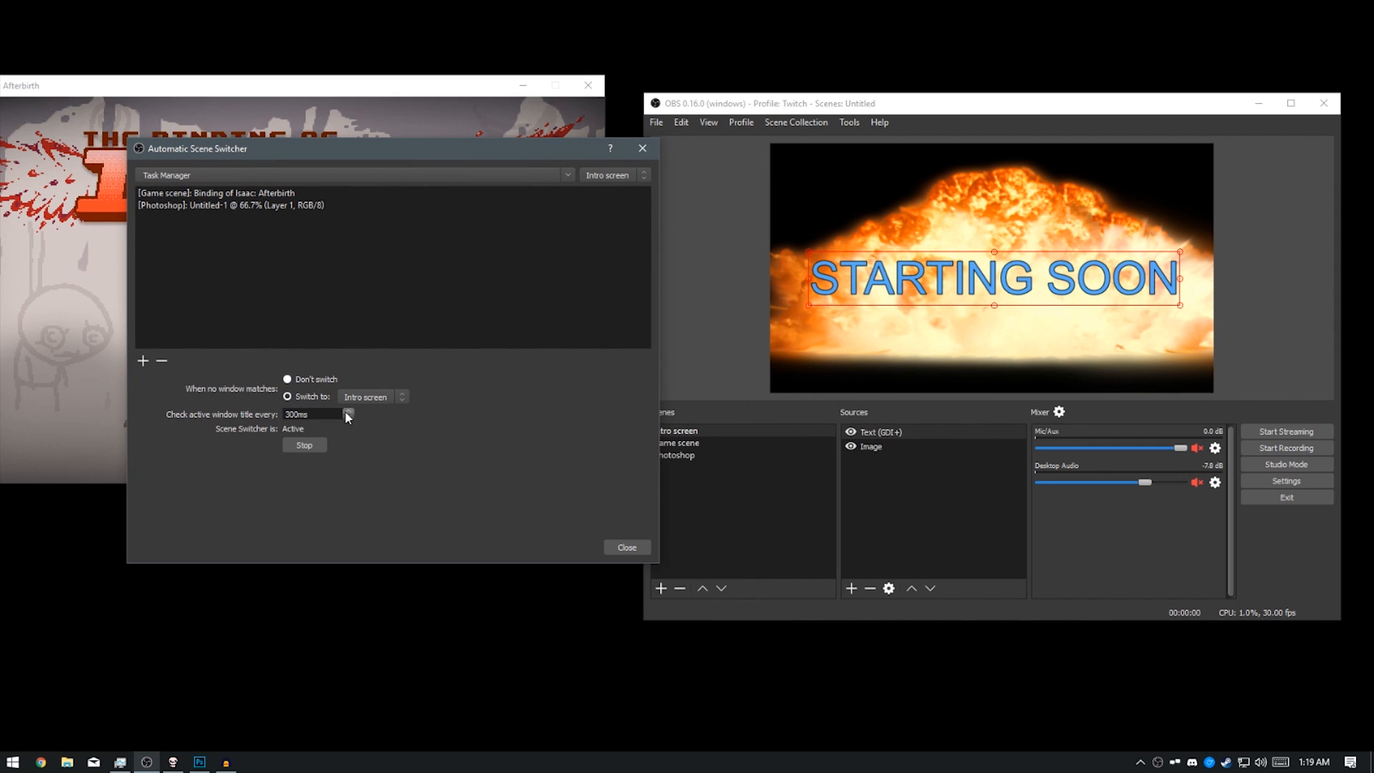
pyautogui.moveTo(393, 435)
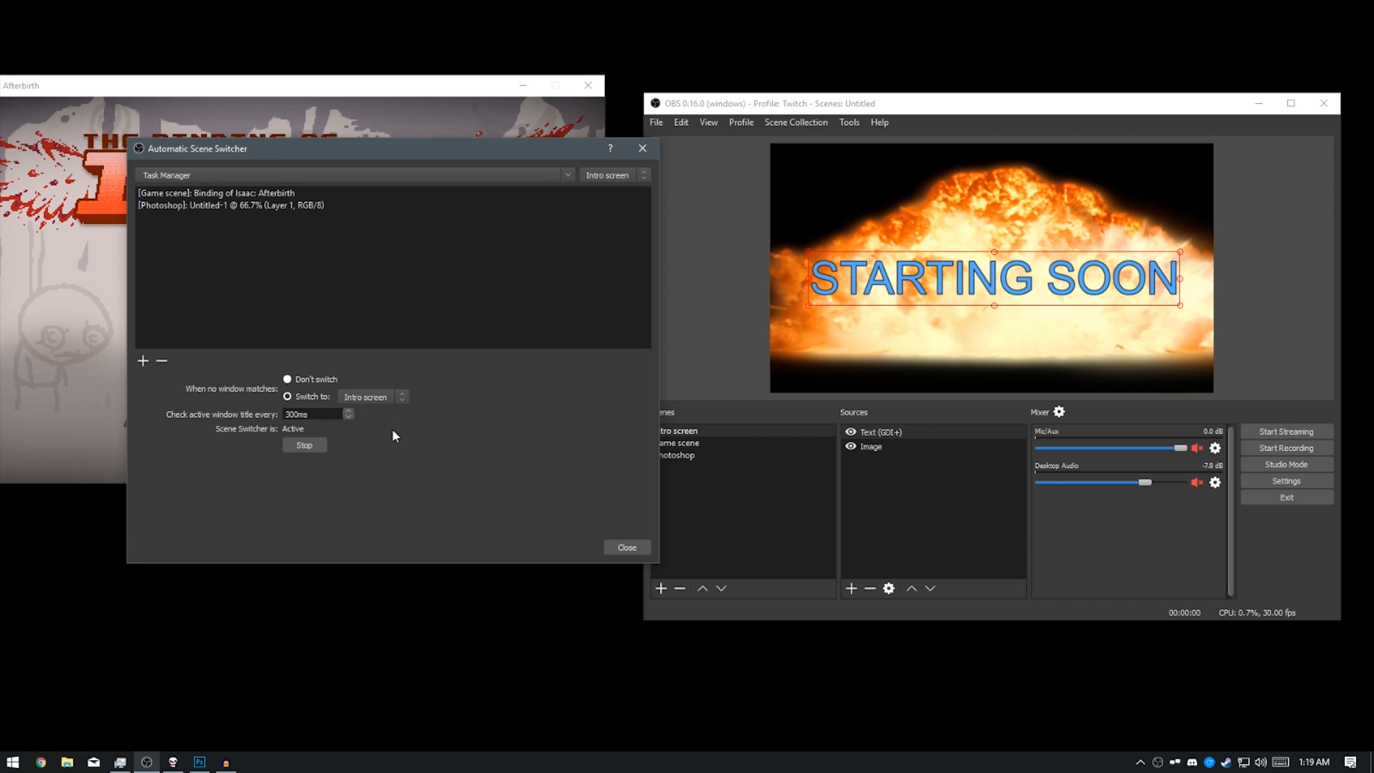
pyautogui.click(175, 174)
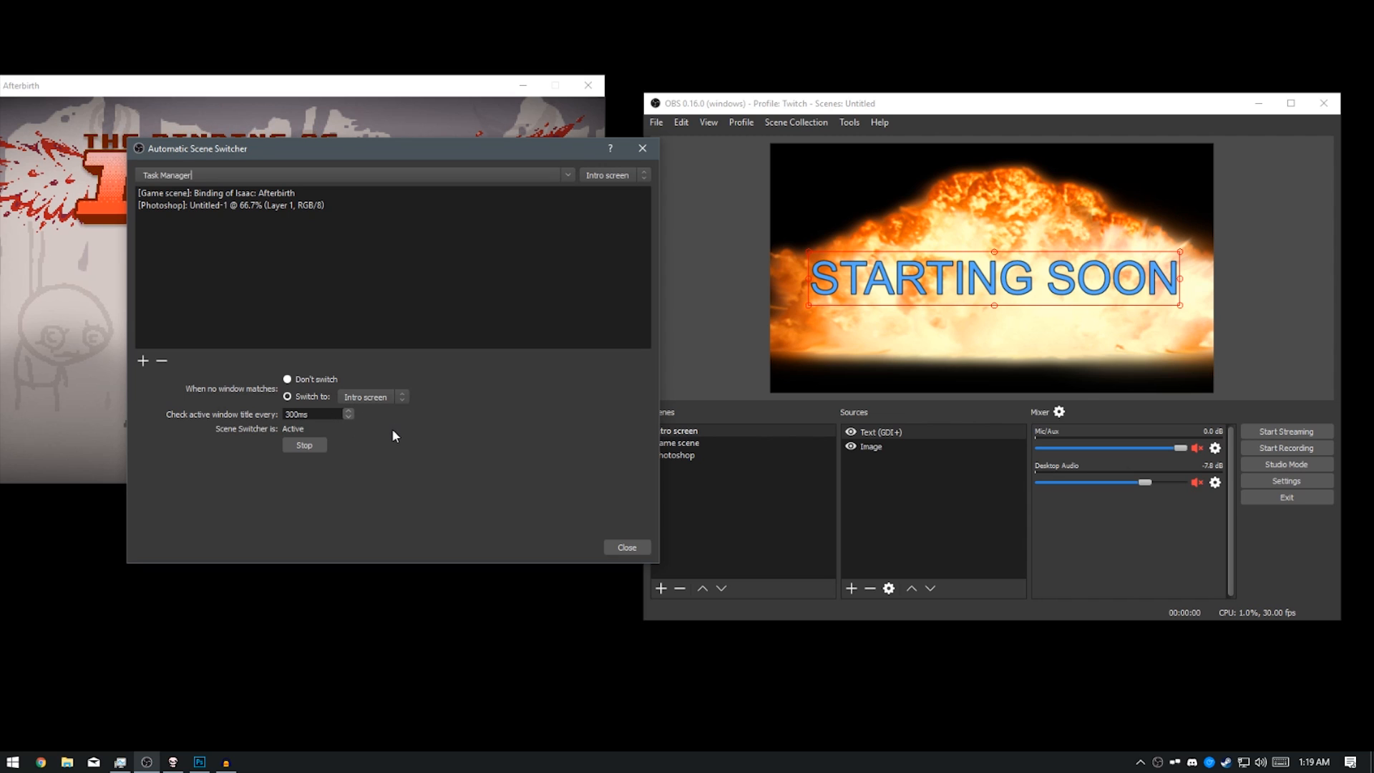
pyautogui.moveTo(304, 445)
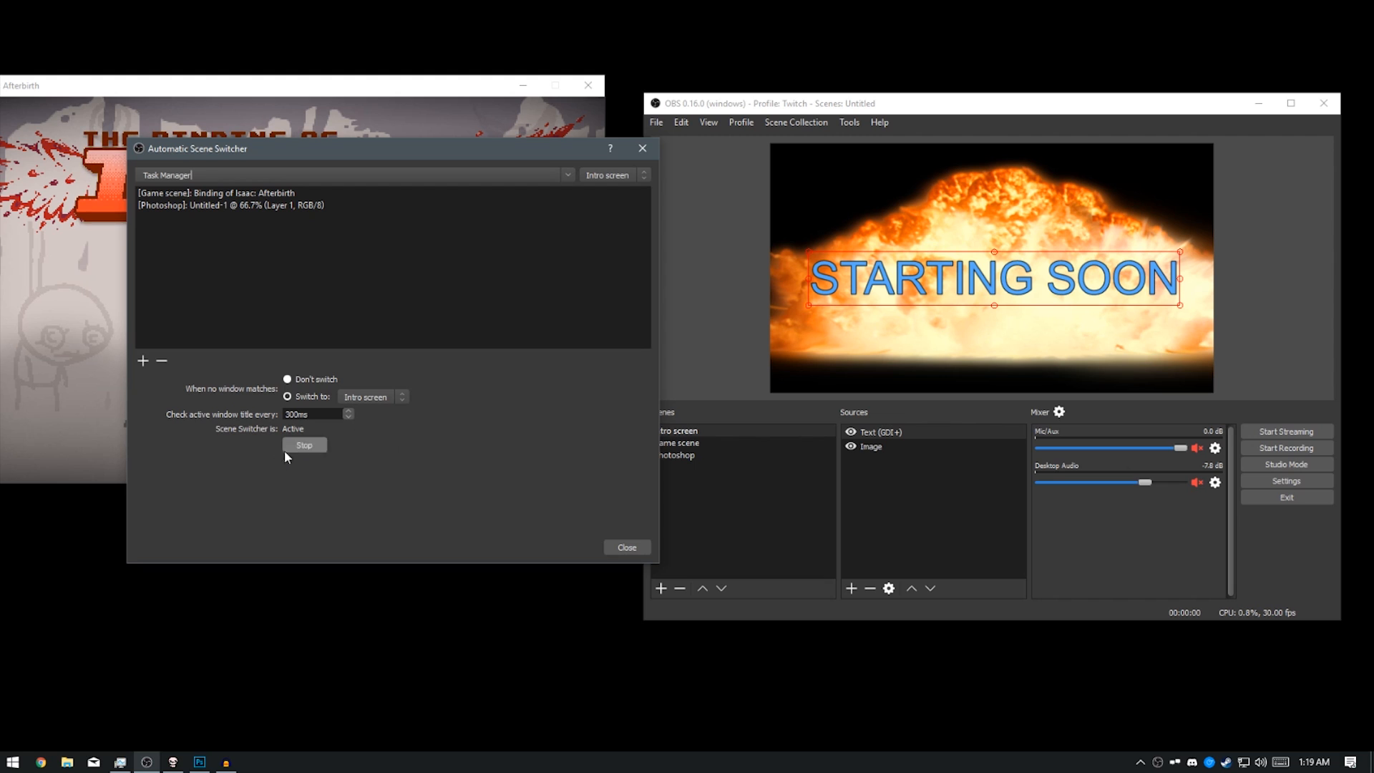
pyautogui.click(304, 445)
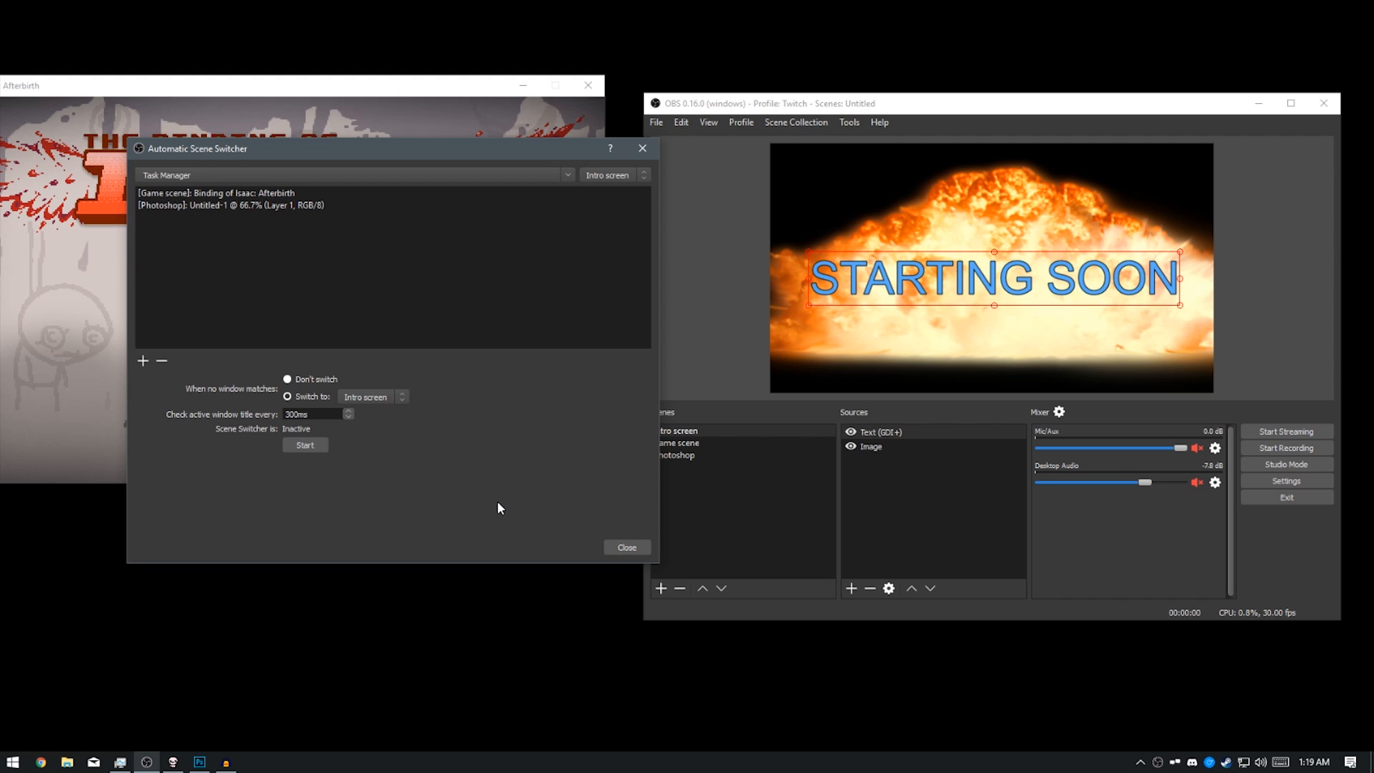
pyautogui.click(627, 546)
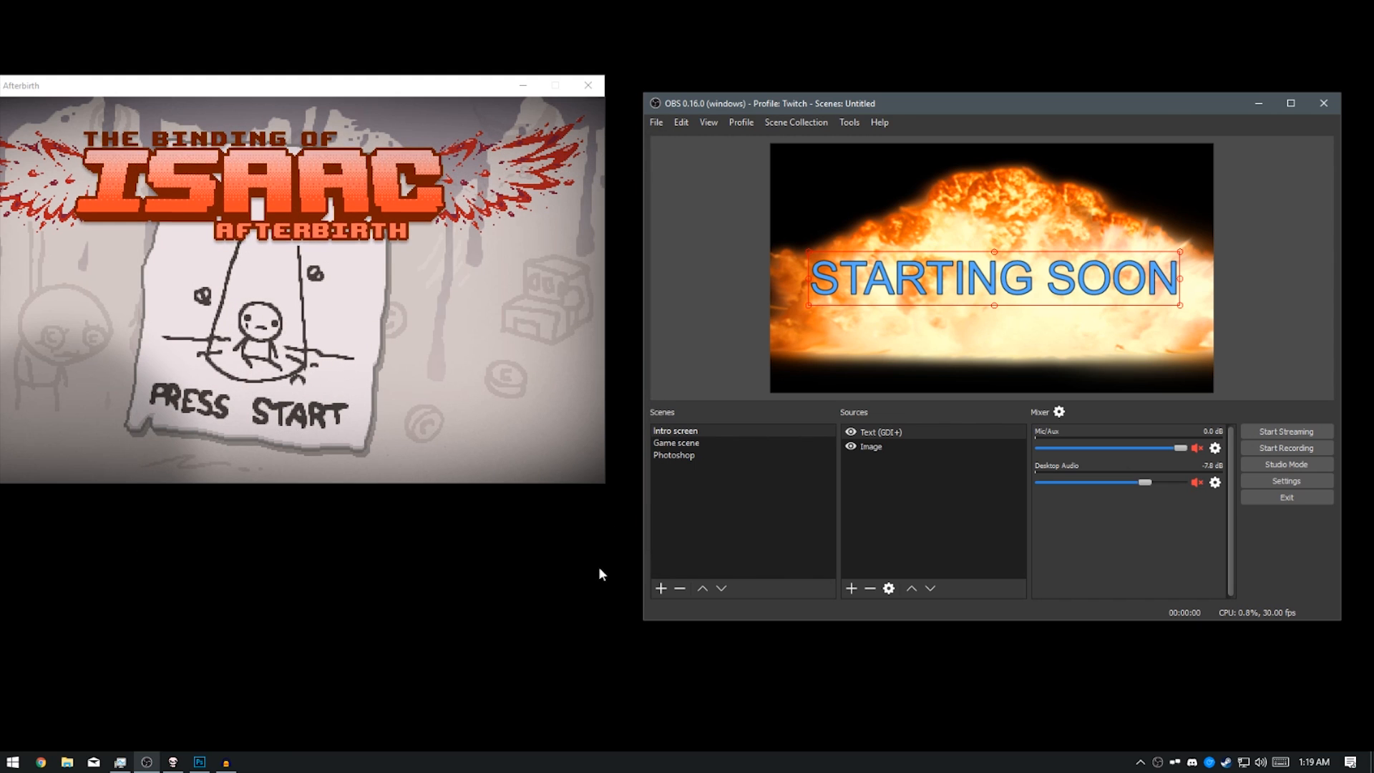